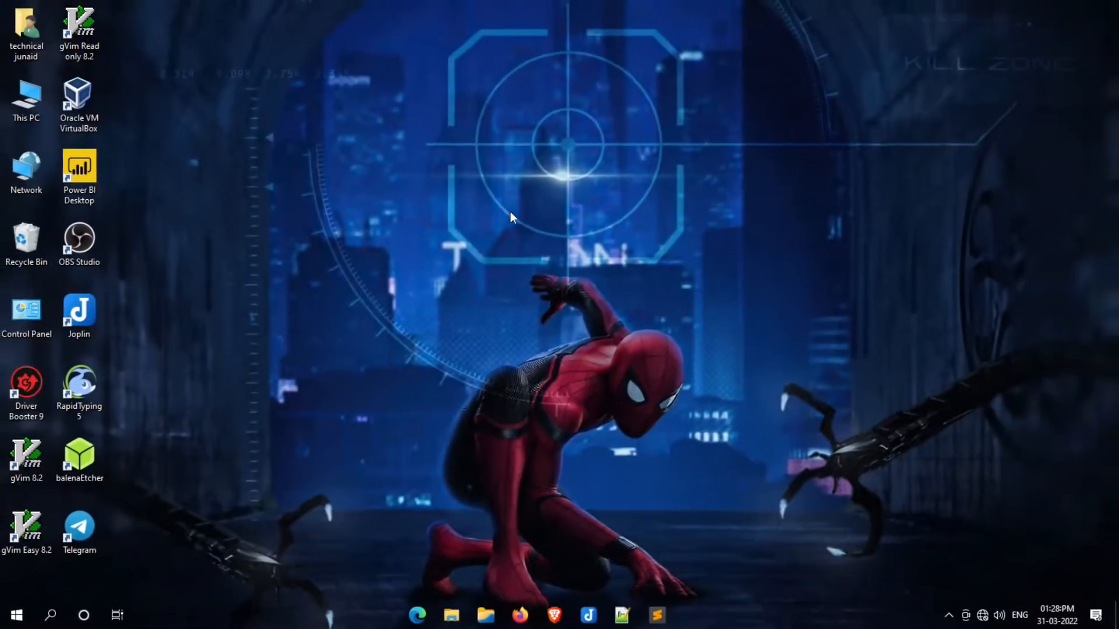
{"action": "mouse_move", "coordinate": [721, 298]}
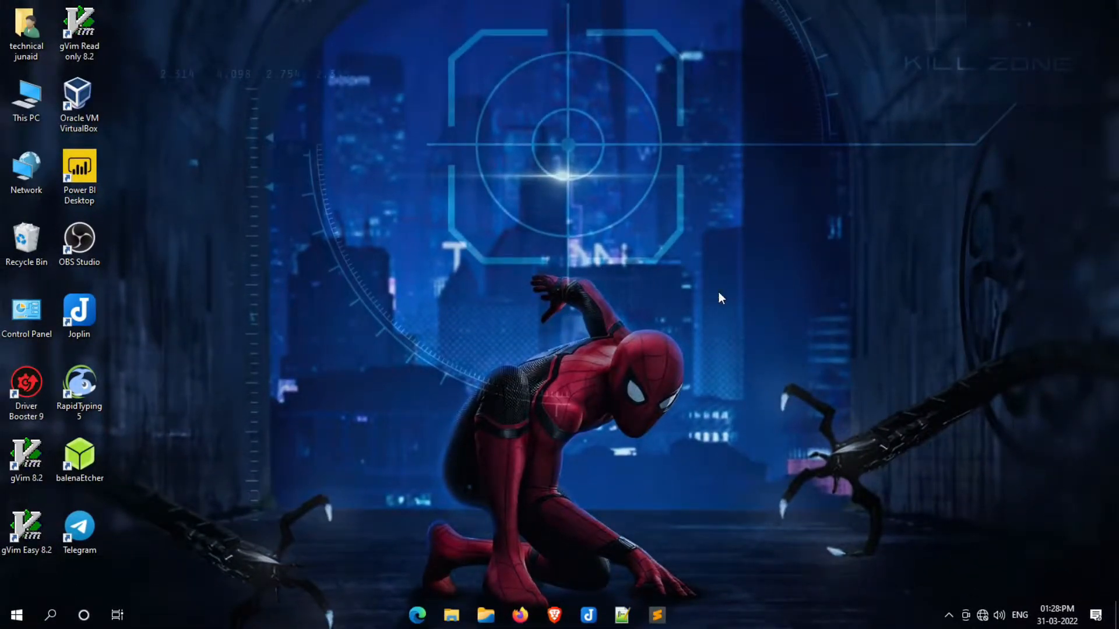
{"action": "mouse_move", "coordinate": [677, 267]}
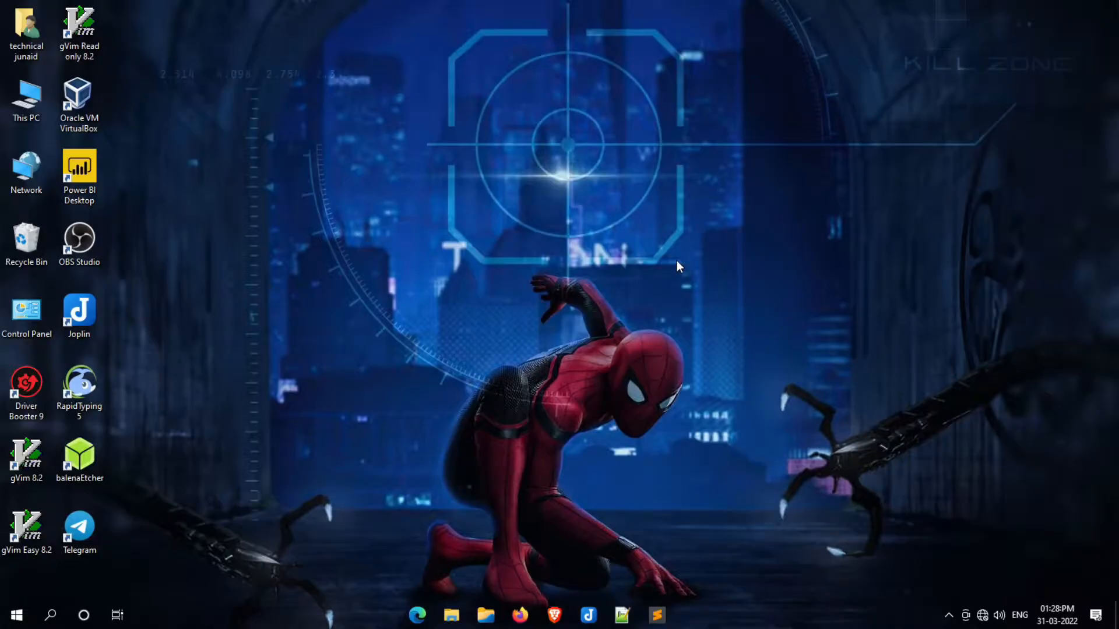
{"action": "mouse_move", "coordinate": [449, 417]}
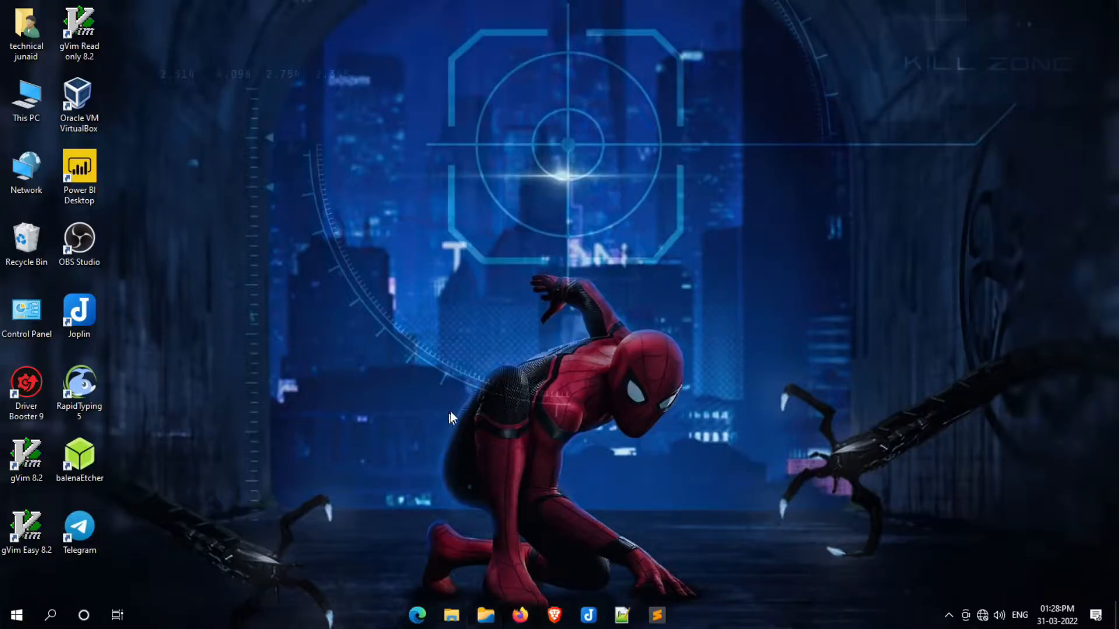
{"action": "mouse_move", "coordinate": [339, 277]}
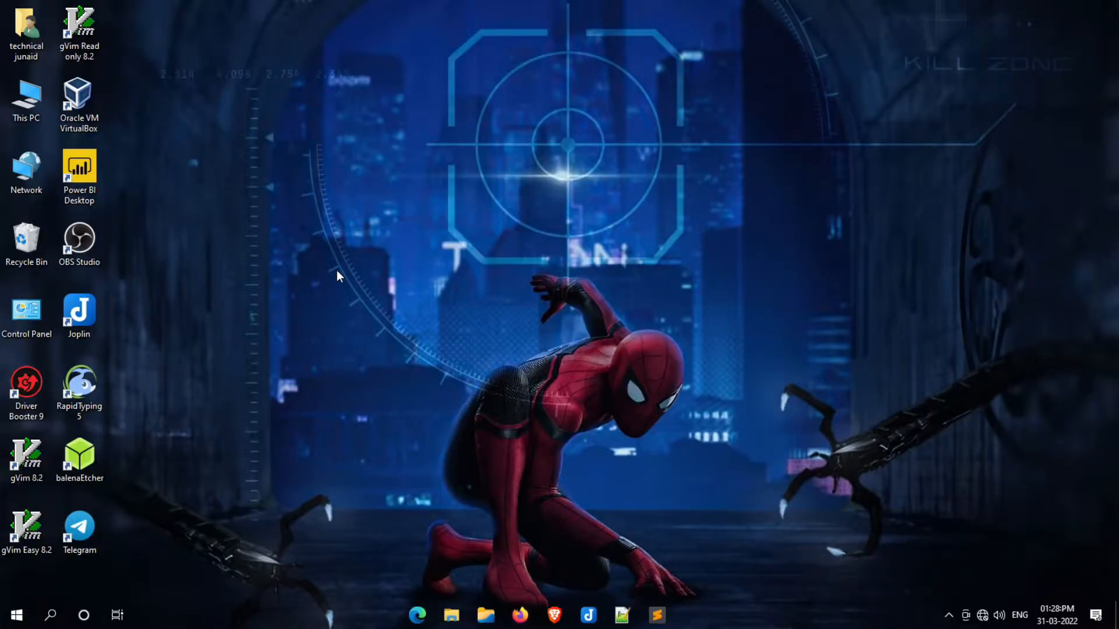
{"action": "mouse_move", "coordinate": [656, 339]}
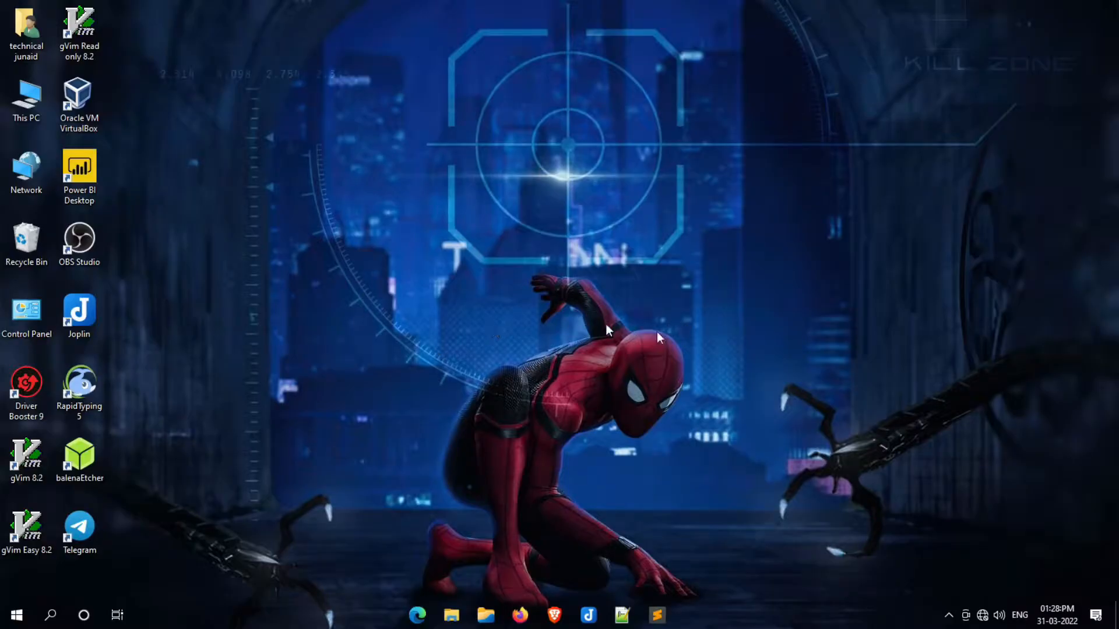
{"action": "mouse_move", "coordinate": [450, 314]}
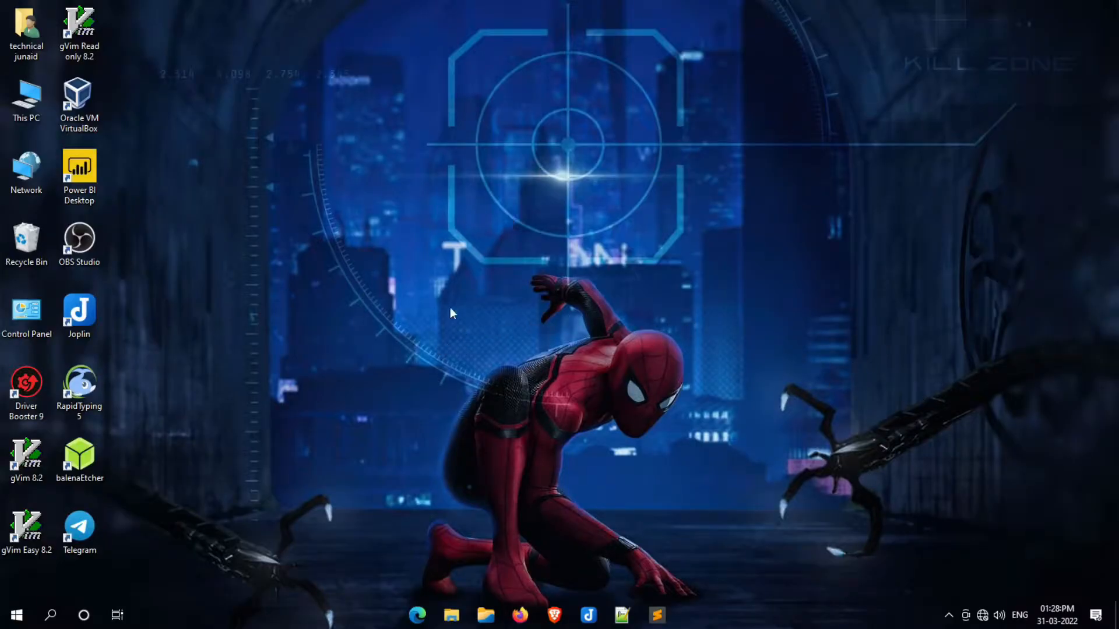
{"action": "mouse_move", "coordinate": [580, 286]}
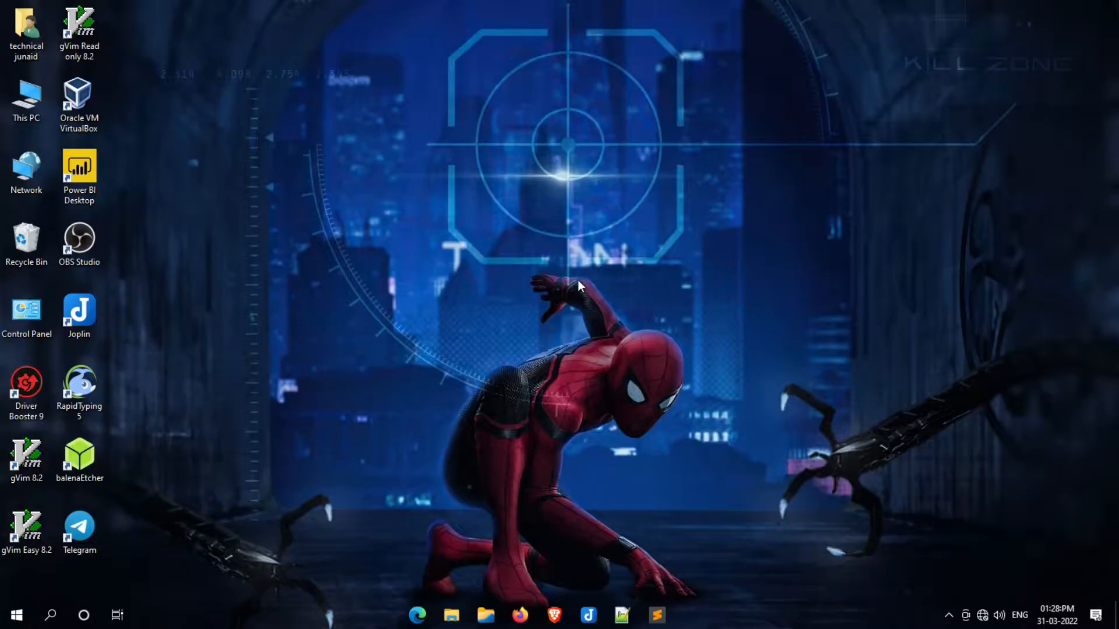
{"action": "mouse_move", "coordinate": [582, 289]}
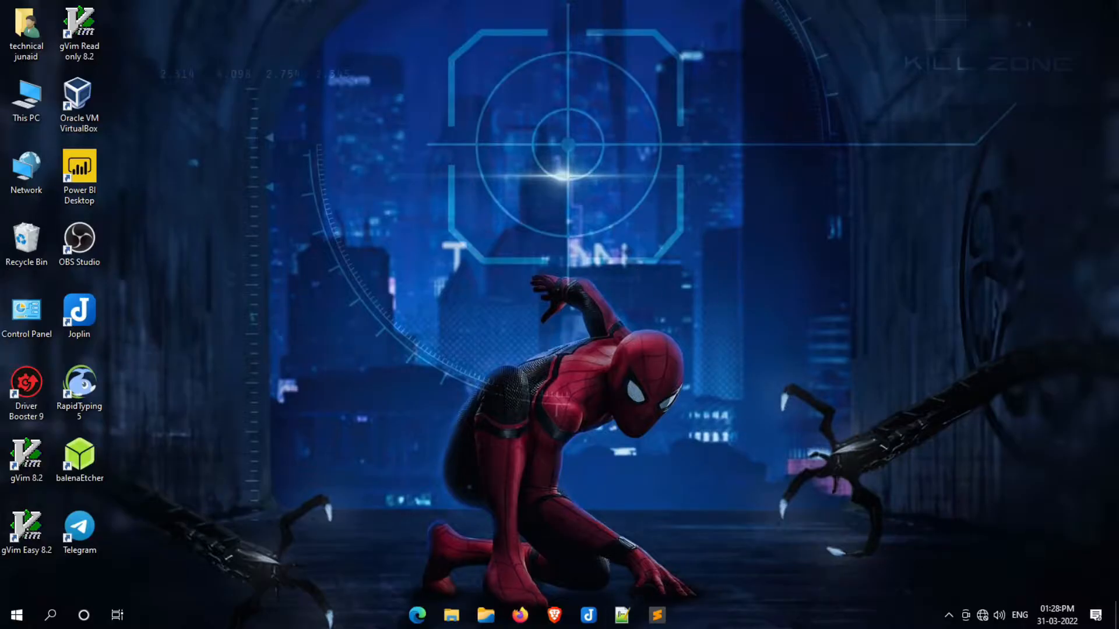
{"action": "mouse_move", "coordinate": [339, 279]}
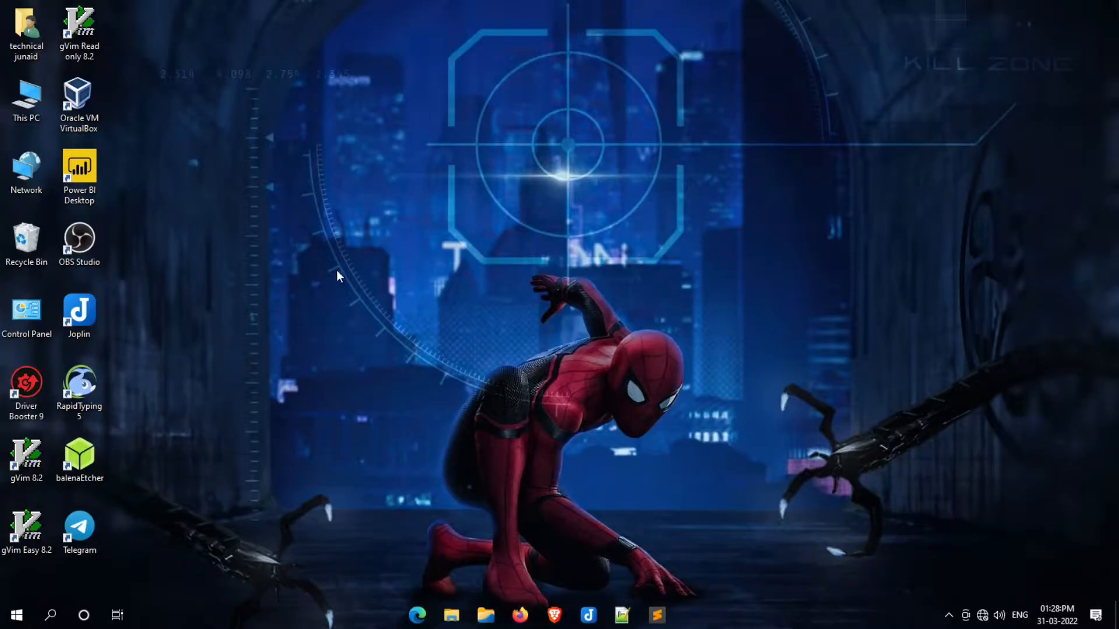
{"action": "mouse_move", "coordinate": [407, 355]}
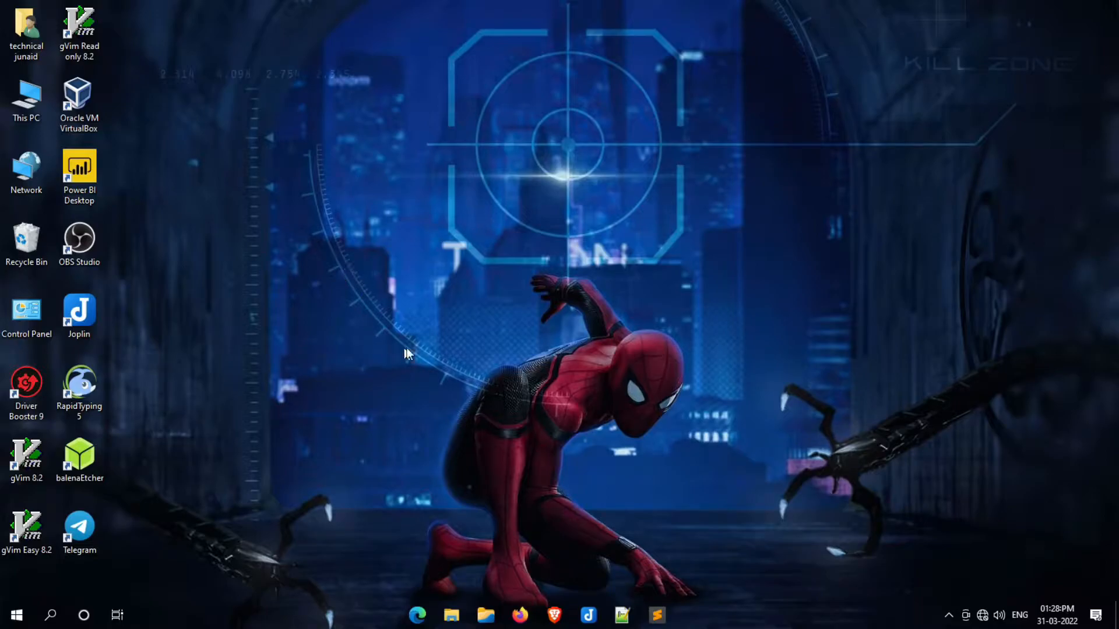
{"action": "mouse_move", "coordinate": [827, 327]}
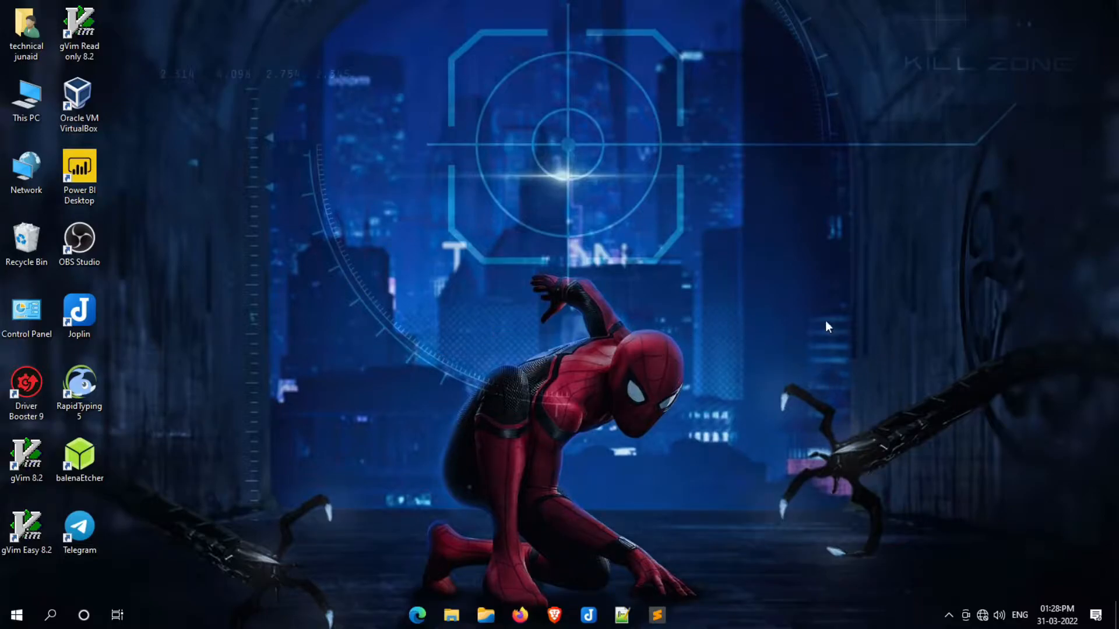
{"action": "mouse_move", "coordinate": [720, 298]}
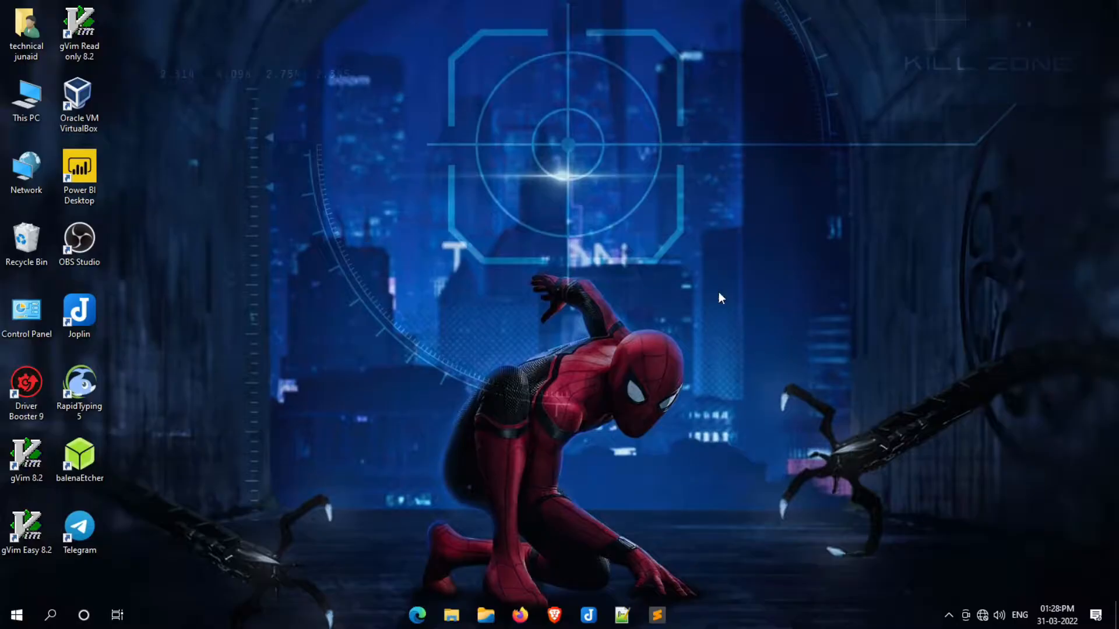
{"action": "mouse_move", "coordinate": [678, 267]}
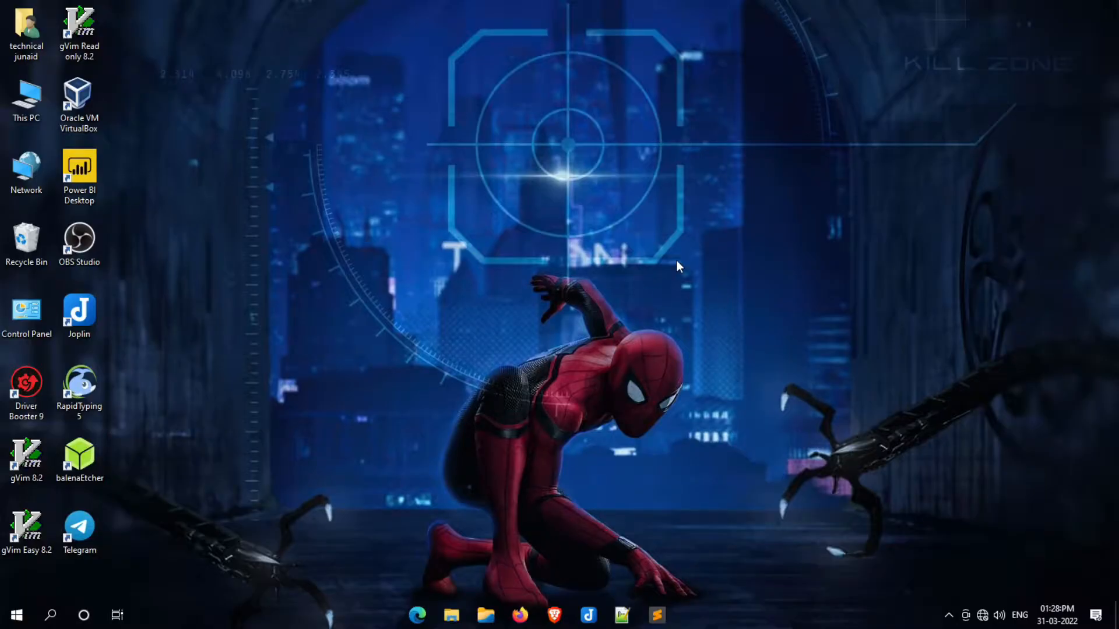
{"action": "mouse_move", "coordinate": [430, 438]}
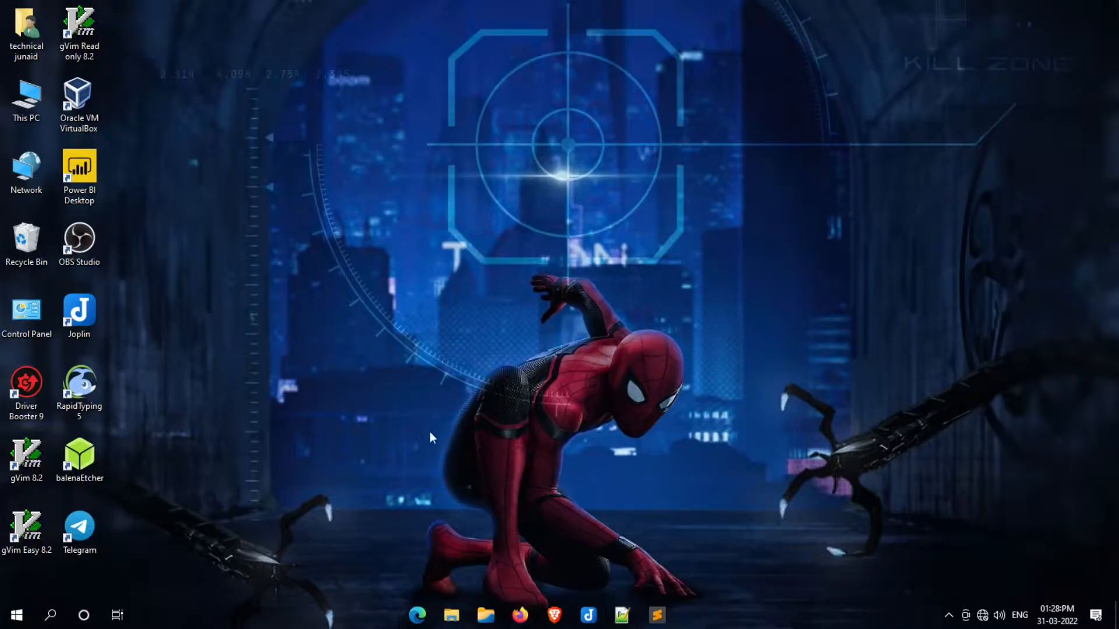
{"action": "mouse_move", "coordinate": [339, 276]}
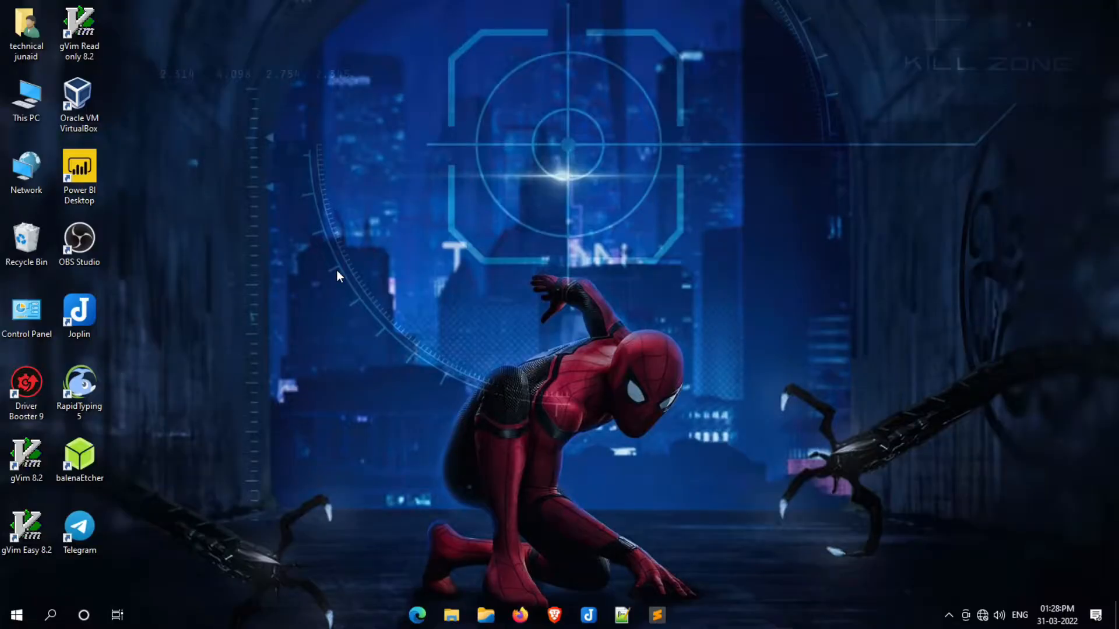
{"action": "mouse_move", "coordinate": [610, 329]}
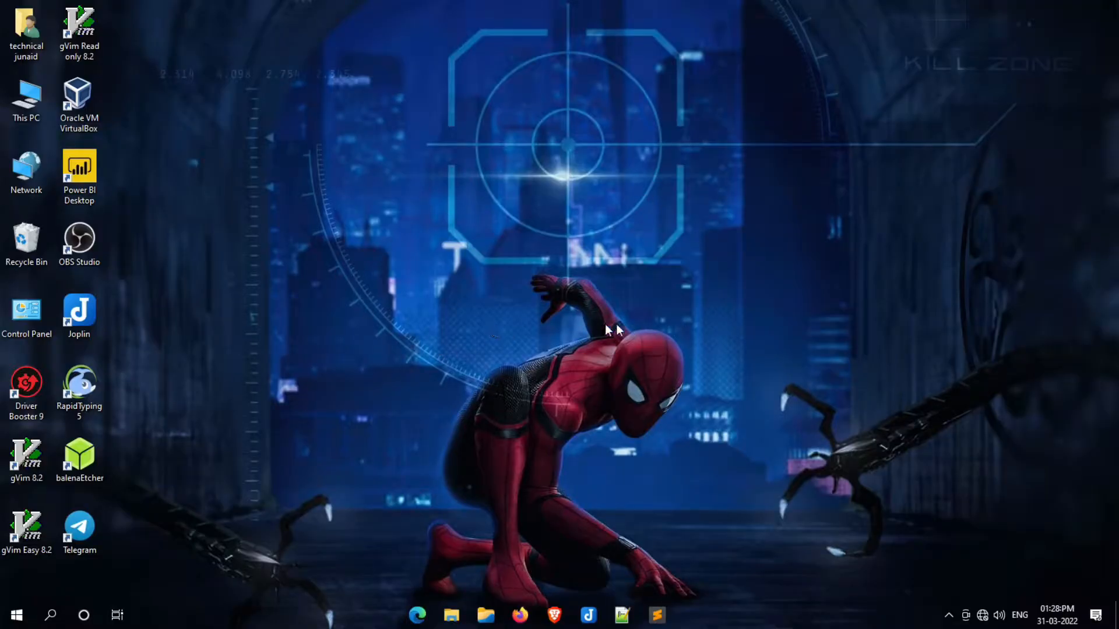
{"action": "mouse_move", "coordinate": [692, 326]}
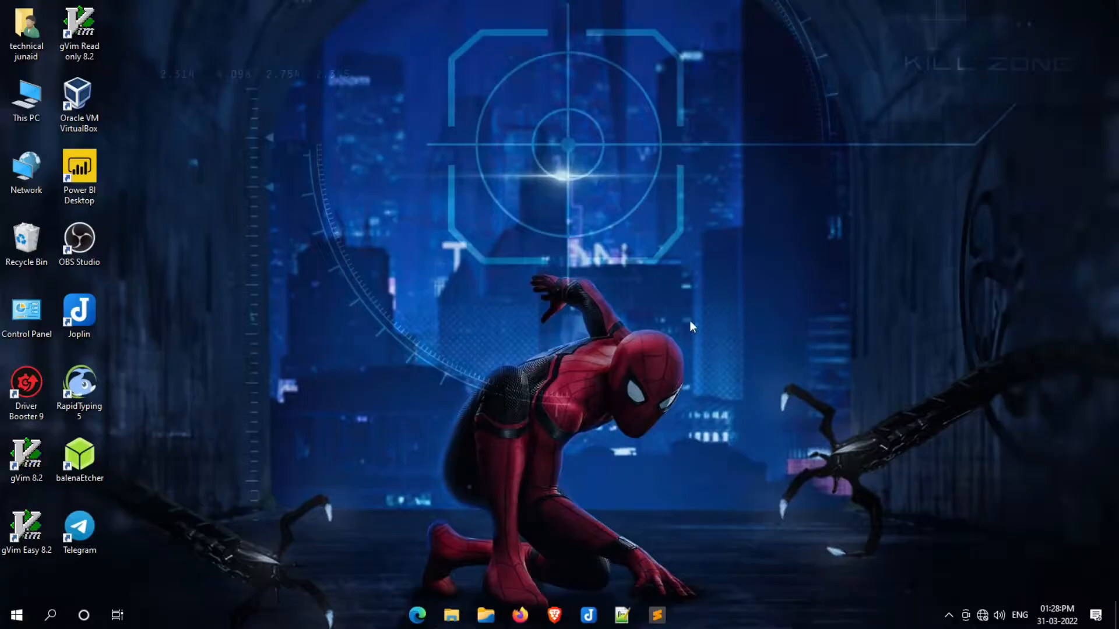
{"action": "mouse_move", "coordinate": [576, 287]}
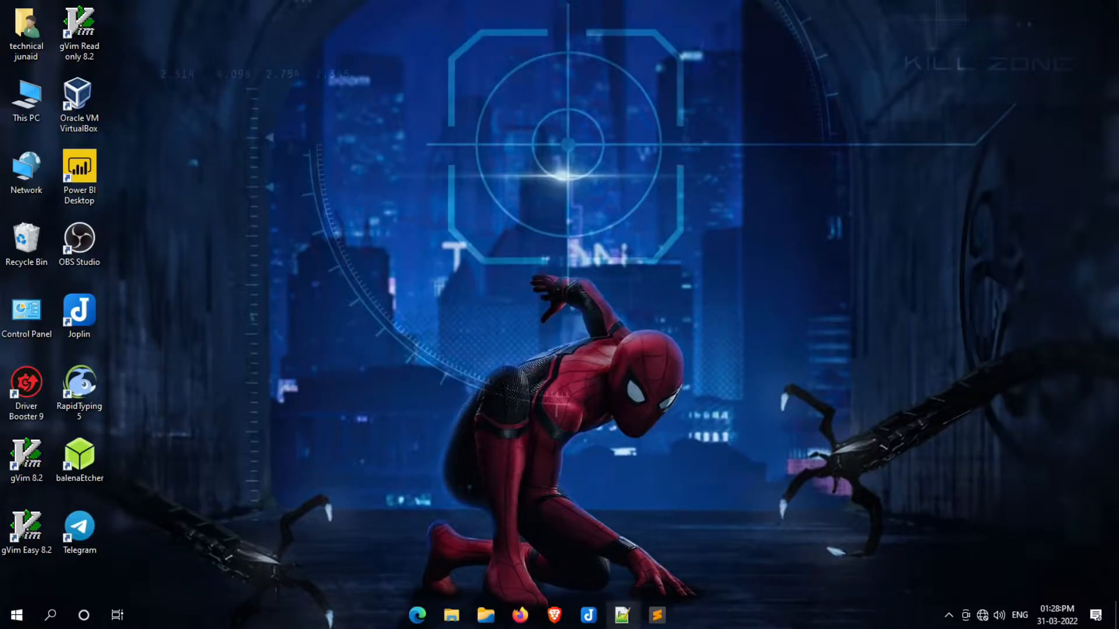
{"action": "mouse_move", "coordinate": [339, 277]}
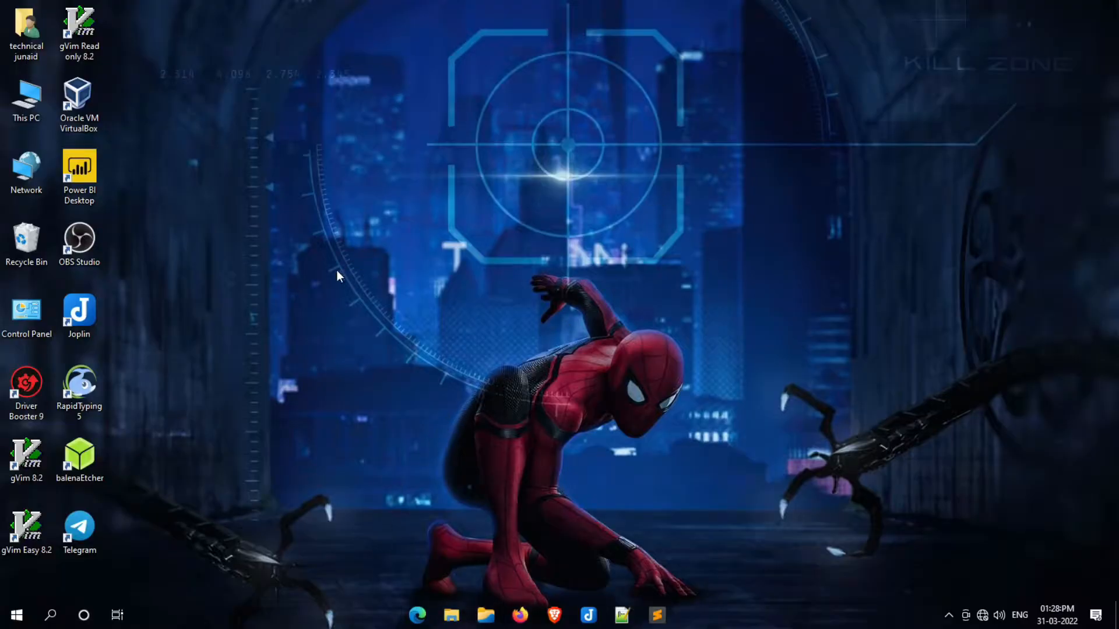
{"action": "mouse_move", "coordinate": [375, 351]}
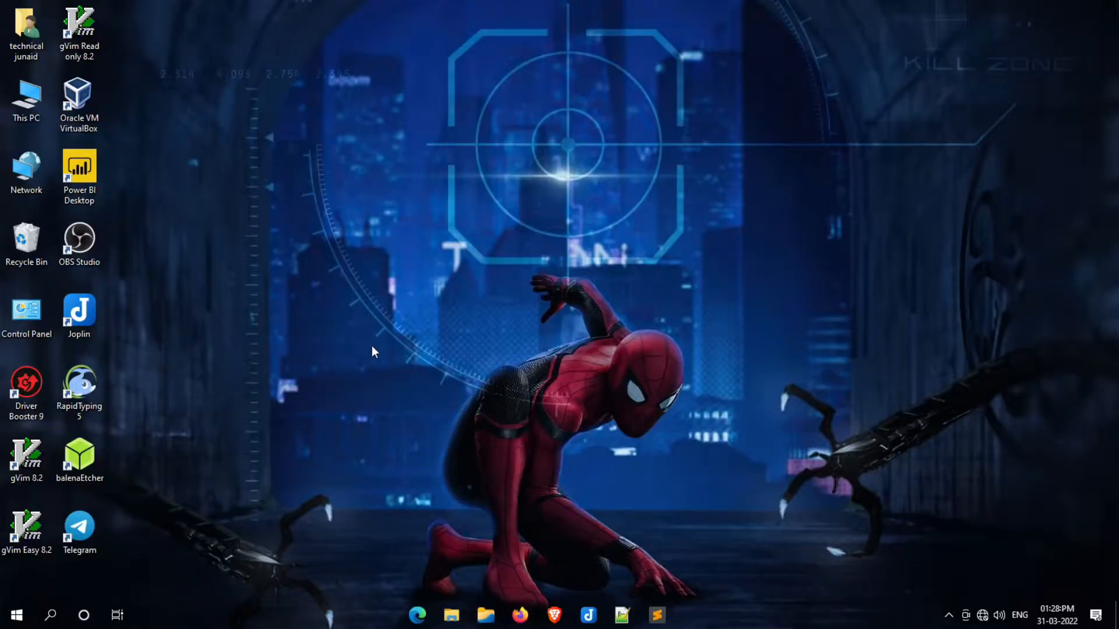
{"action": "mouse_move", "coordinate": [880, 358]}
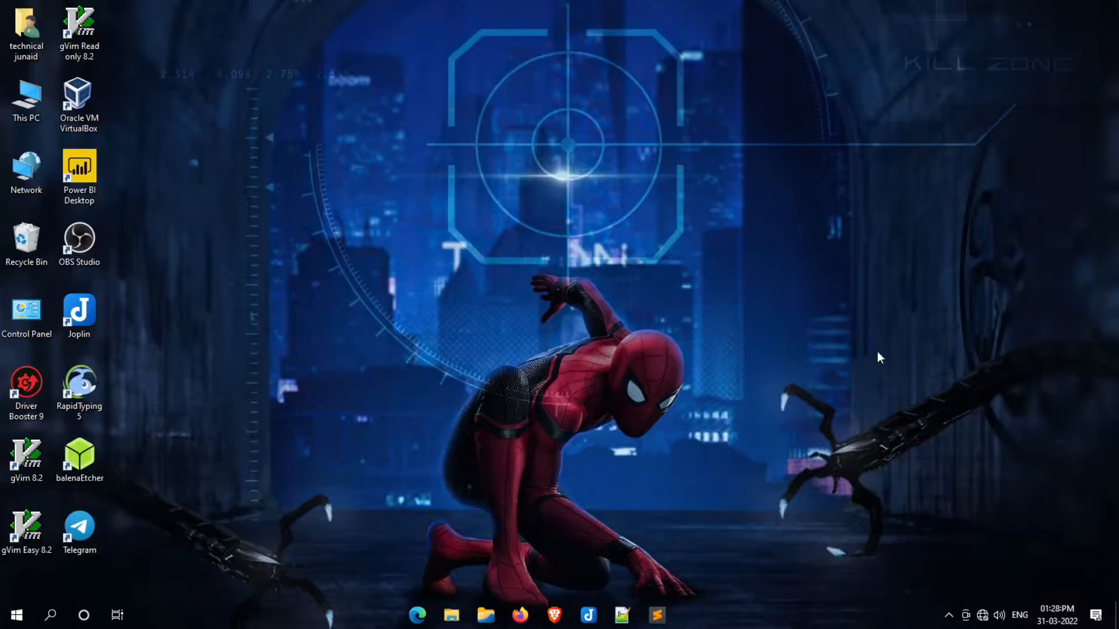
{"action": "mouse_move", "coordinate": [720, 298]}
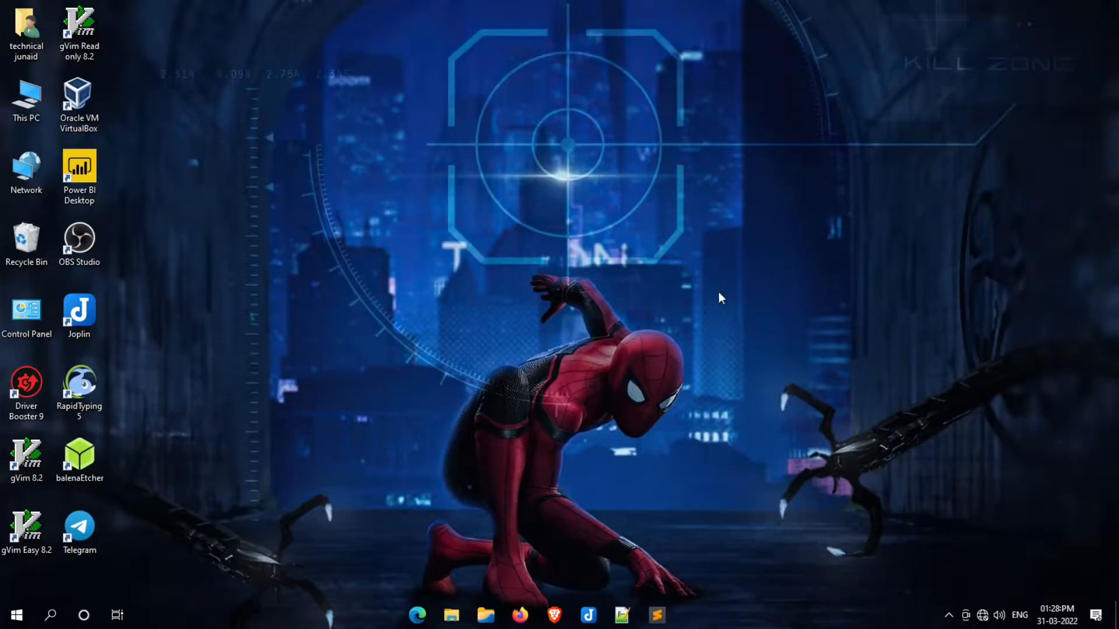
{"action": "mouse_move", "coordinate": [678, 266]}
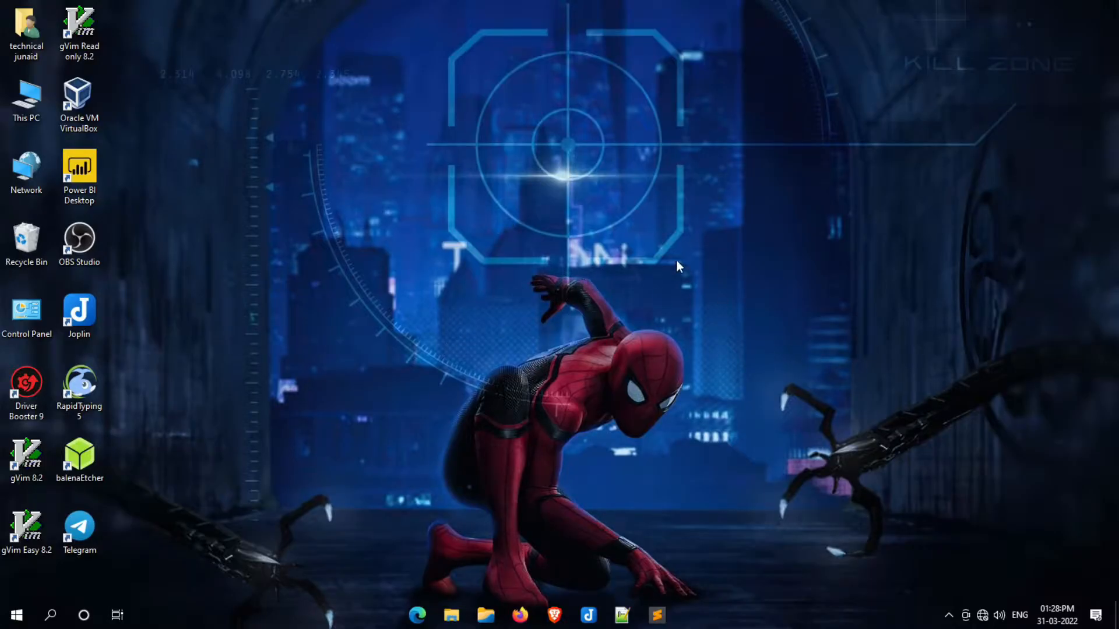
{"action": "mouse_move", "coordinate": [378, 571]}
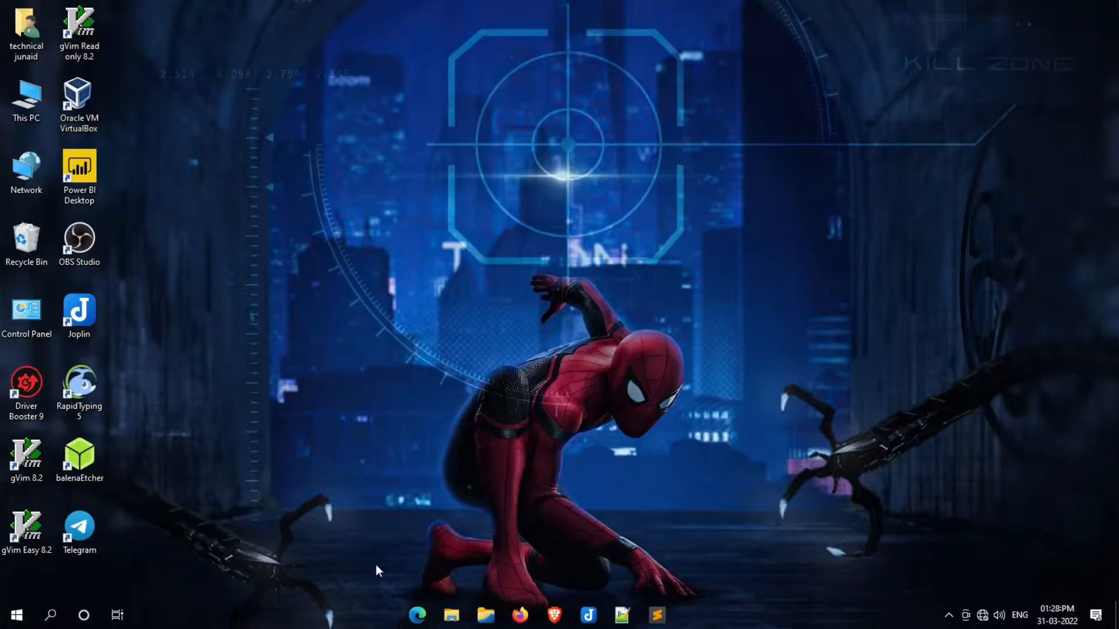
{"action": "mouse_move", "coordinate": [339, 277]}
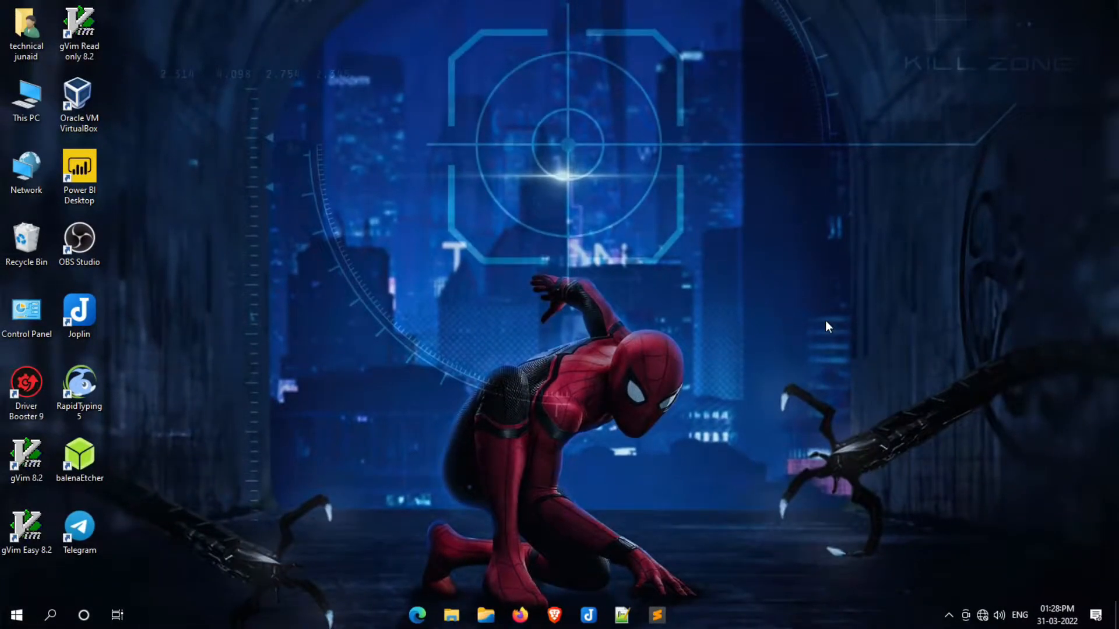
{"action": "mouse_move", "coordinate": [428, 350]}
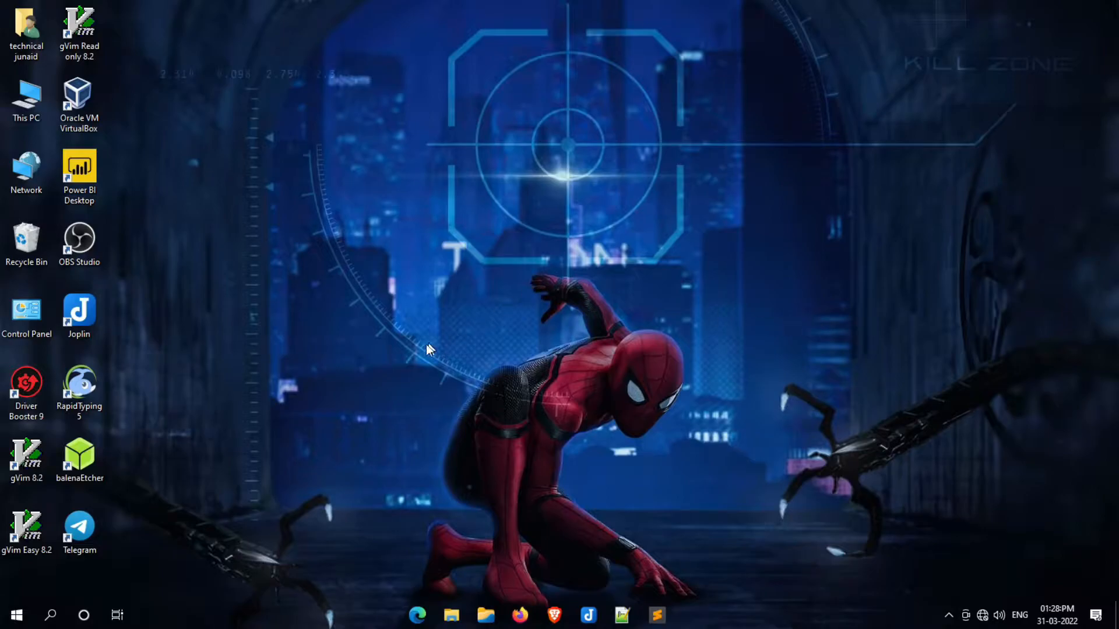
{"action": "mouse_move", "coordinate": [317, 520]}
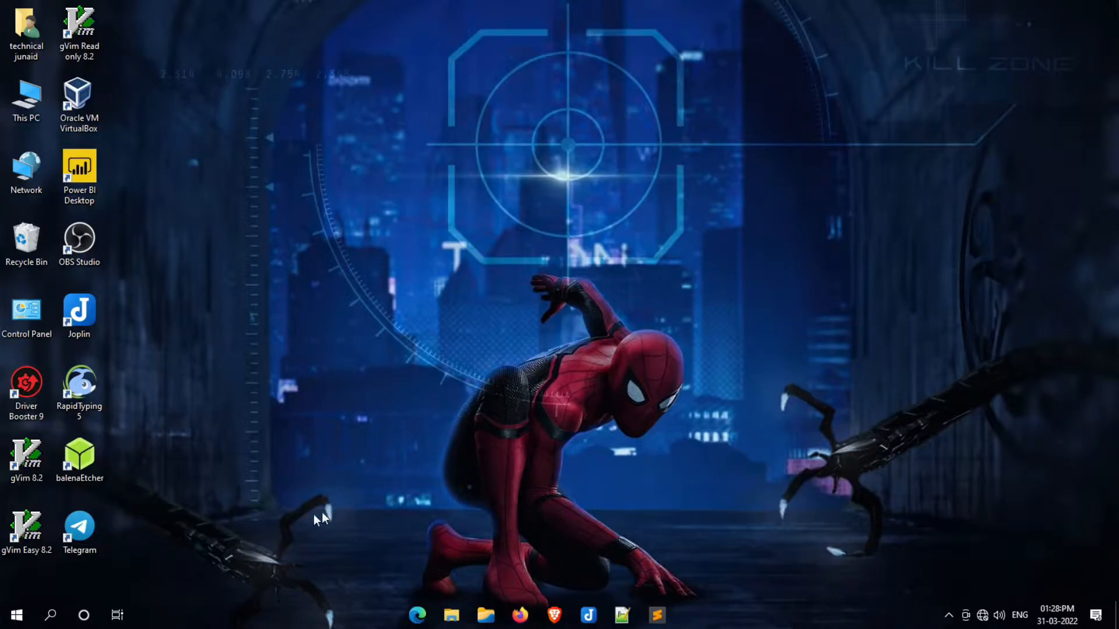
Search Windows for 'info' to find System Information.
{"action": "left_click", "coordinate": [50, 614]}
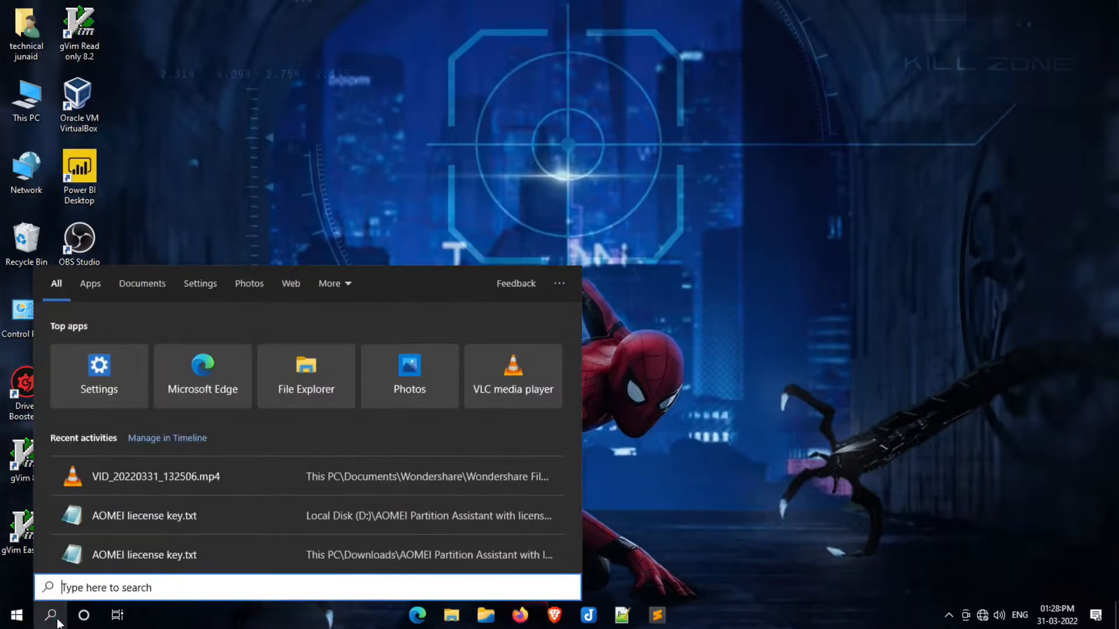
{"action": "type", "text": "info"}
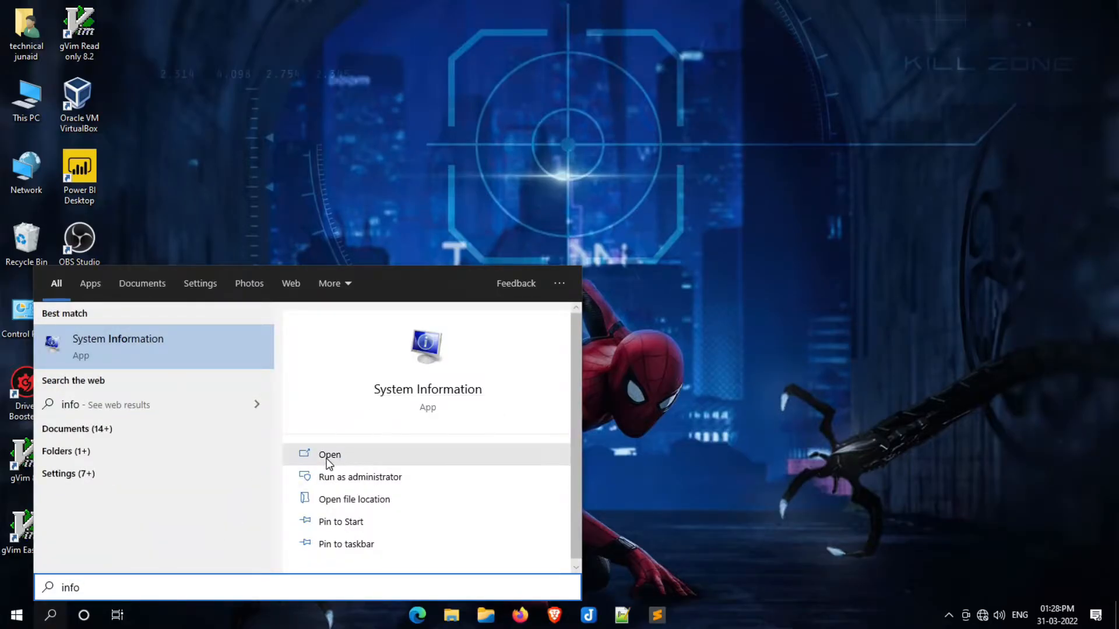
Launch System Information, confirm BIOS Mode is Legacy, then close it.
{"action": "left_click", "coordinate": [329, 455]}
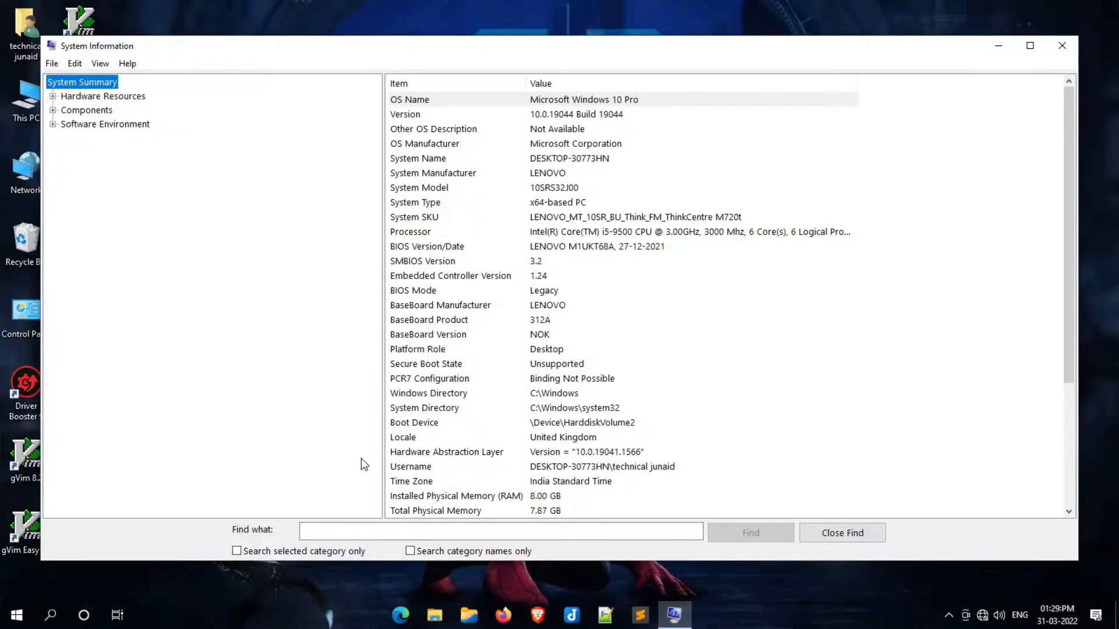
{"action": "mouse_move", "coordinate": [464, 296]}
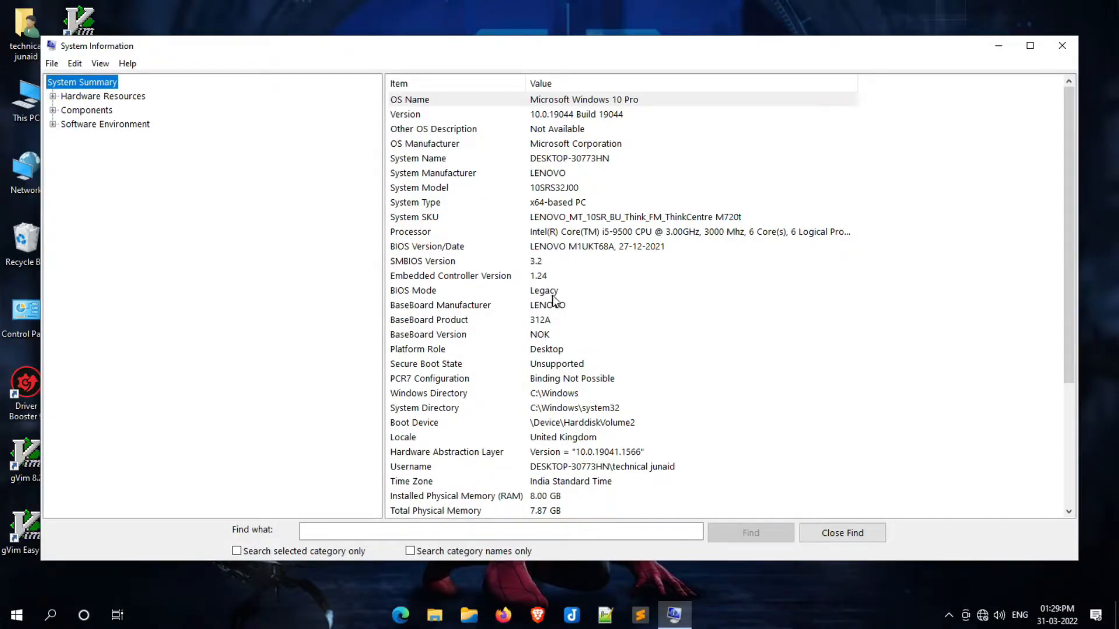
{"action": "mouse_move", "coordinate": [410, 296]}
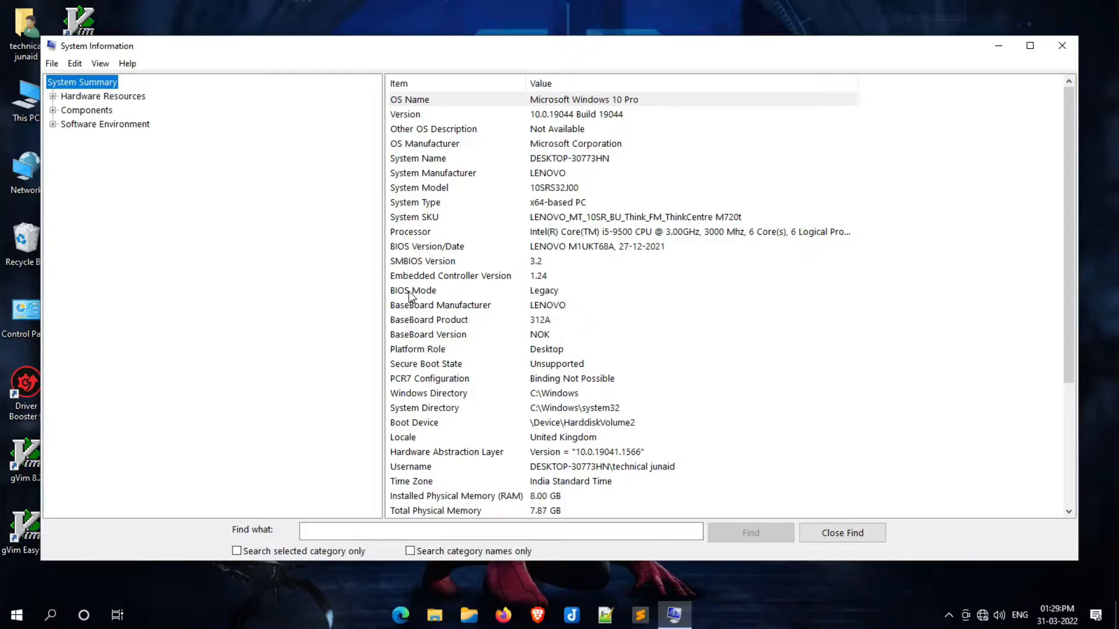
{"action": "mouse_move", "coordinate": [1062, 45]}
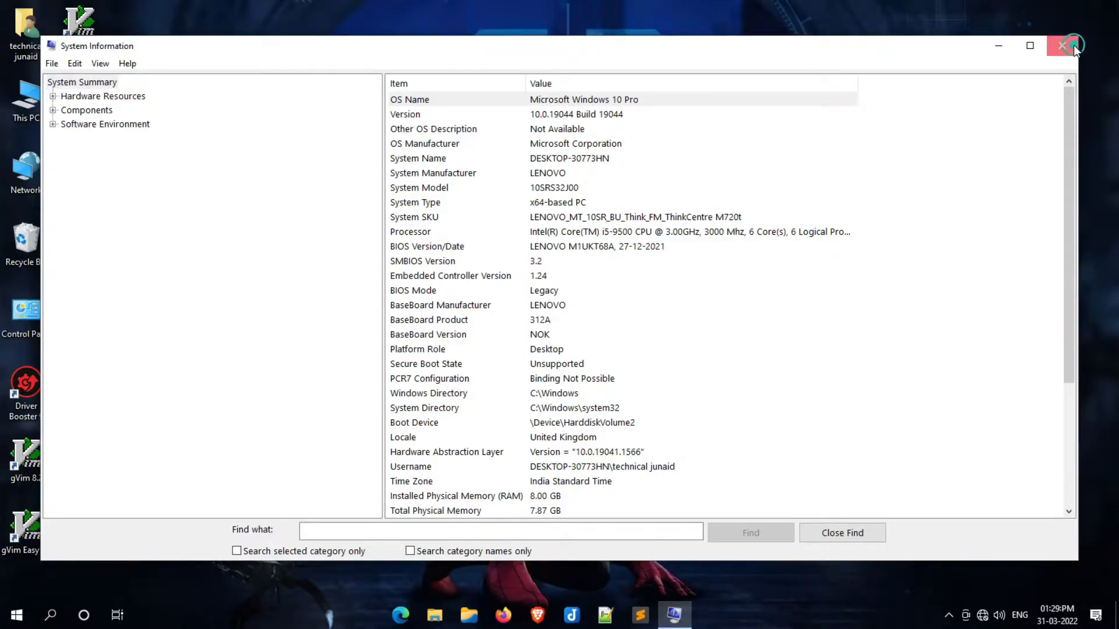
{"action": "left_click", "coordinate": [1063, 46]}
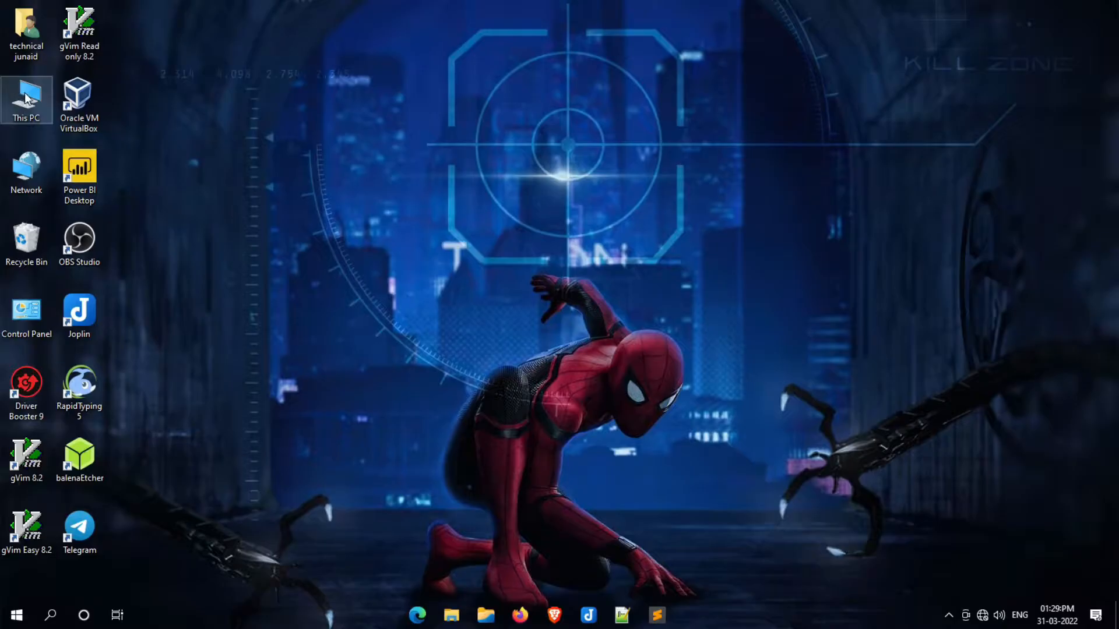
{"action": "double_click", "coordinate": [26, 92]}
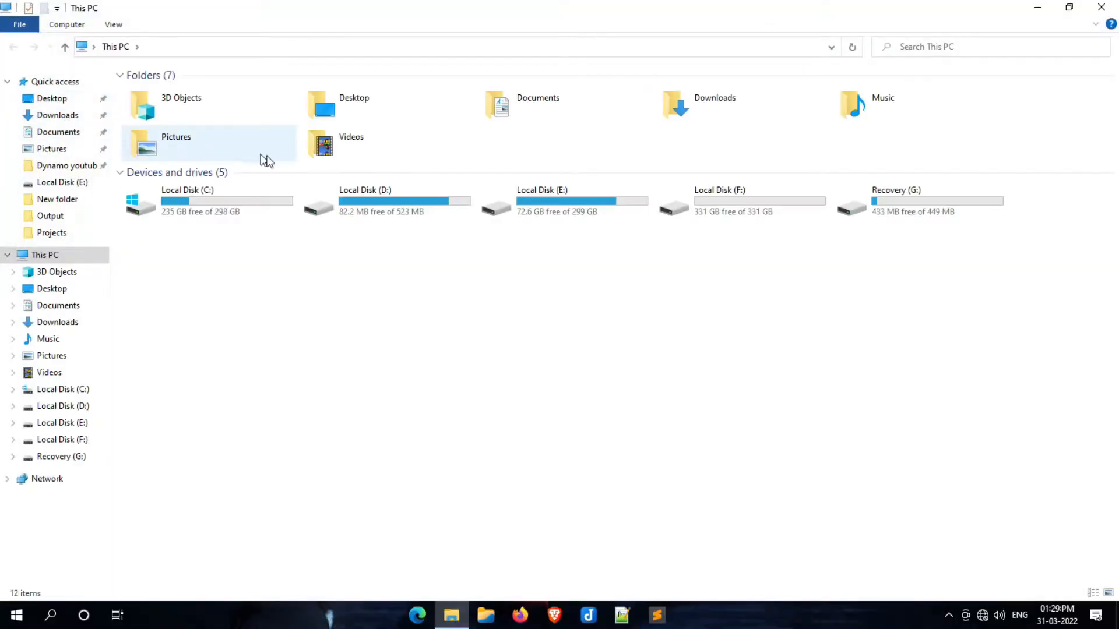
{"action": "mouse_move", "coordinate": [457, 198]}
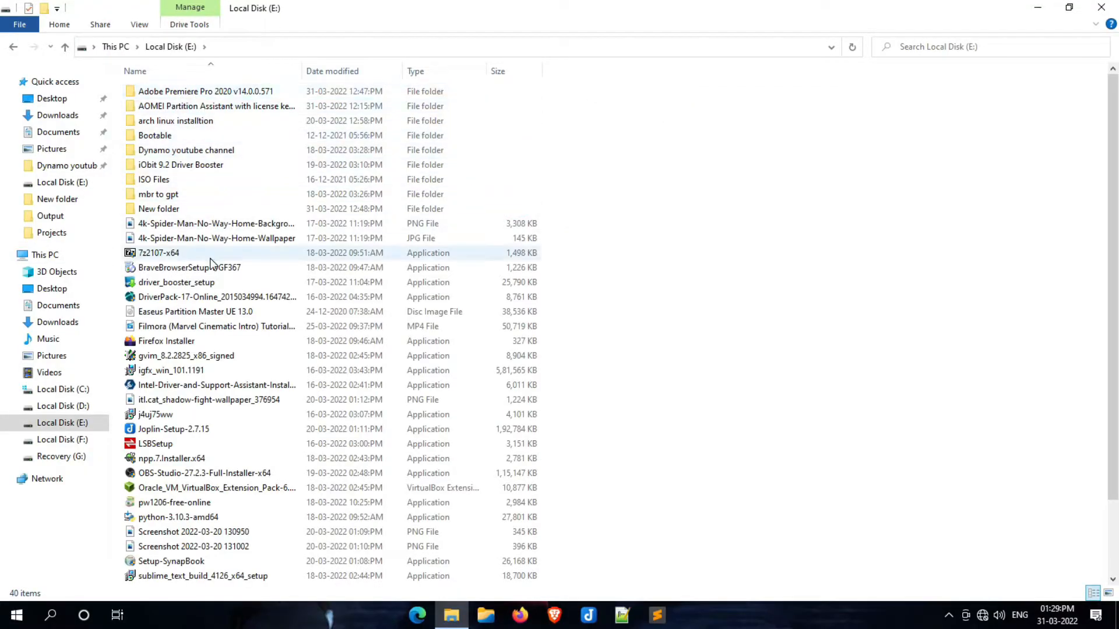
{"action": "left_click", "coordinate": [178, 517]}
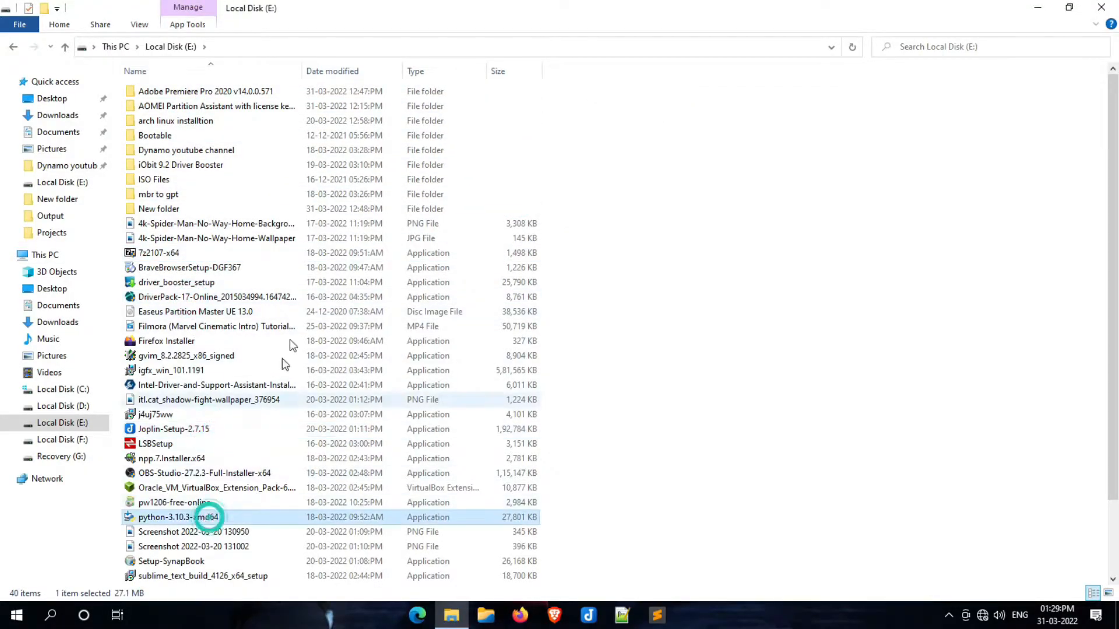
{"action": "scroll", "scroll_direction": "down", "scroll_amount": 3}
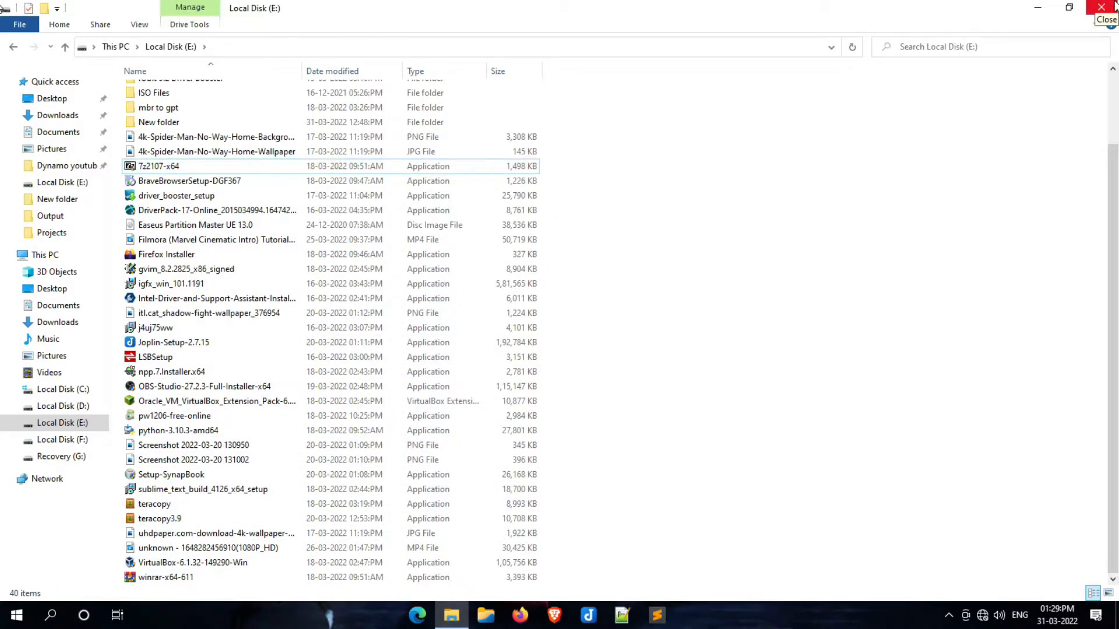
{"action": "left_click", "coordinate": [1106, 8]}
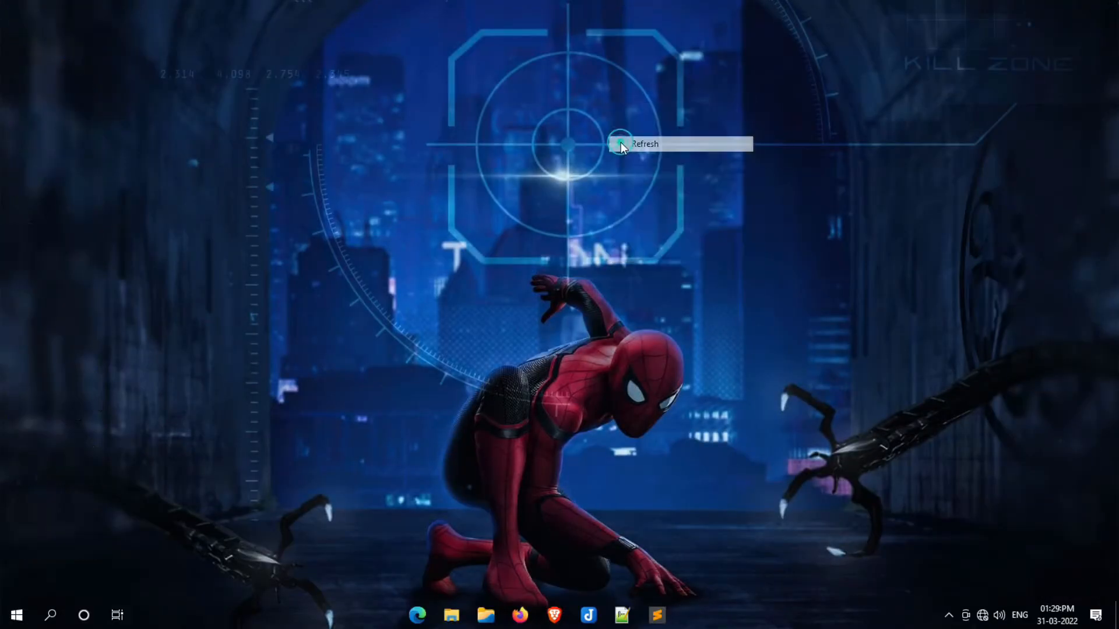
{"action": "left_click", "coordinate": [643, 143]}
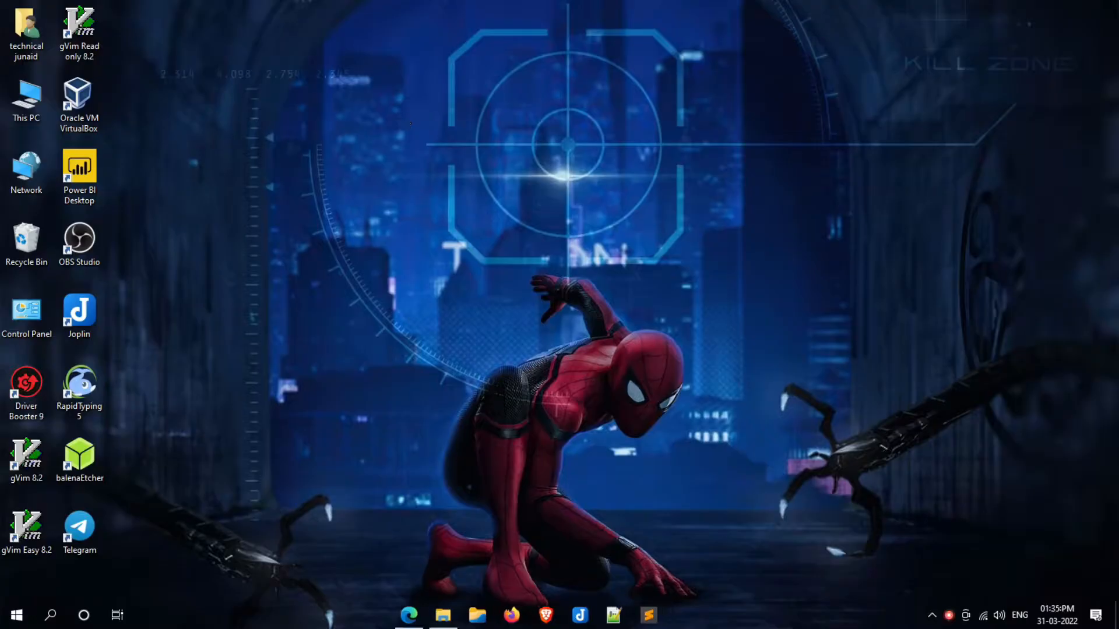
{"action": "mouse_move", "coordinate": [409, 614]}
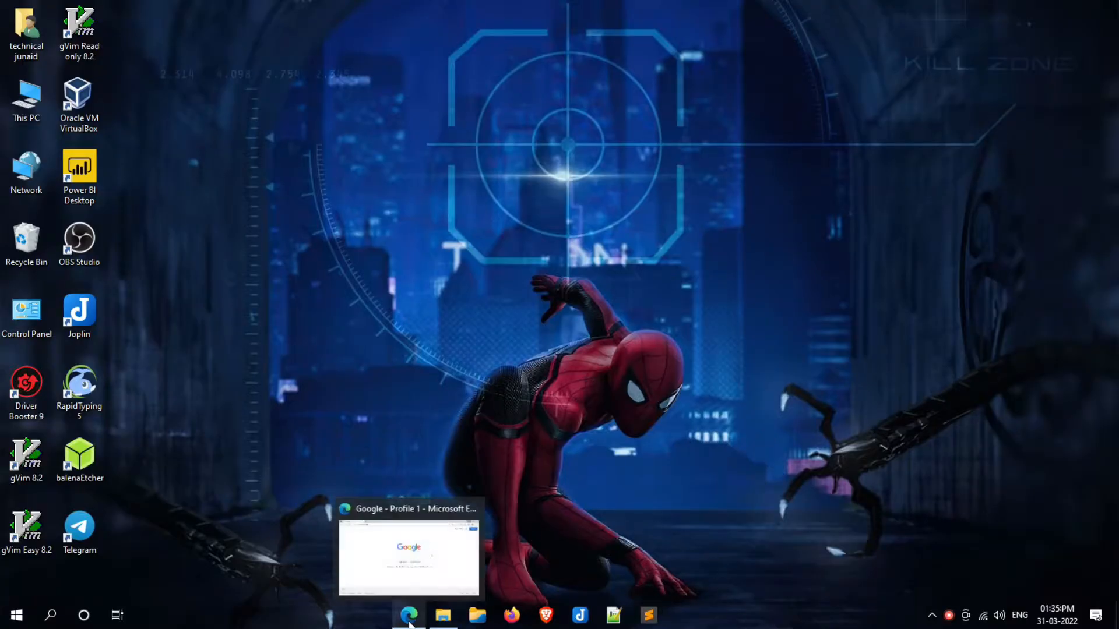
Google 'aomei partition assistant' in Microsoft Edge.
{"action": "left_click", "coordinate": [409, 556]}
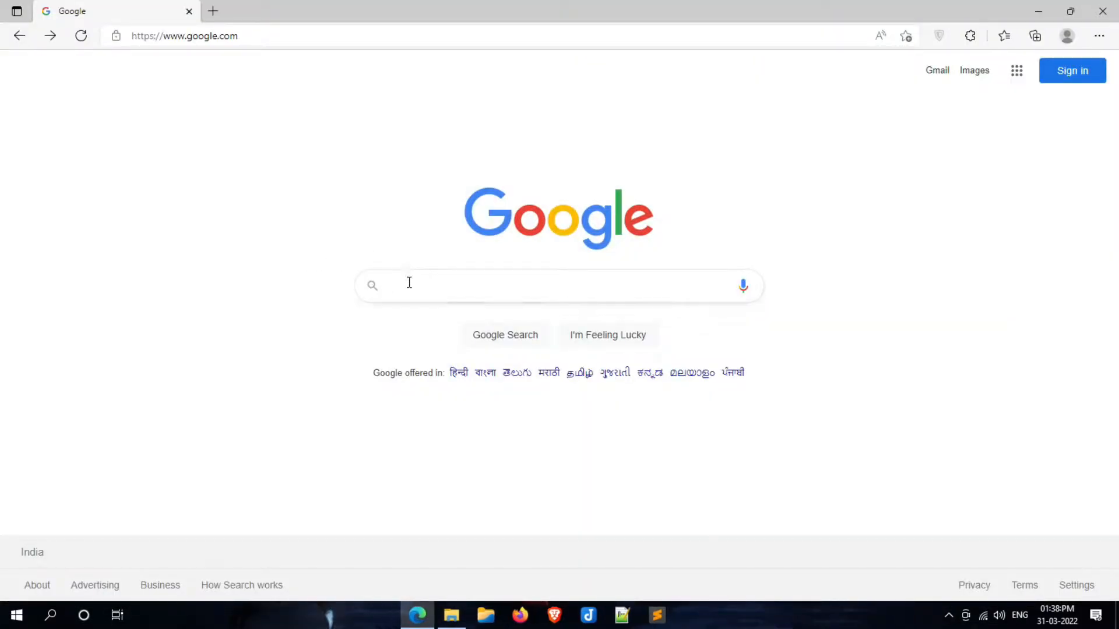
{"action": "type", "text": "ao"}
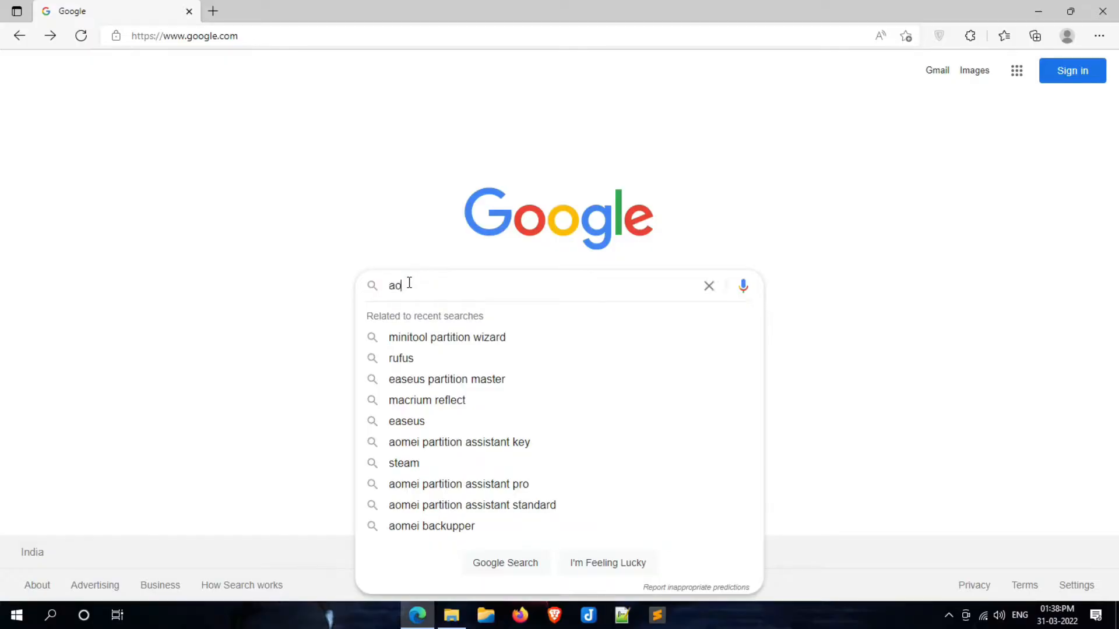
{"action": "type", "text": "omei"}
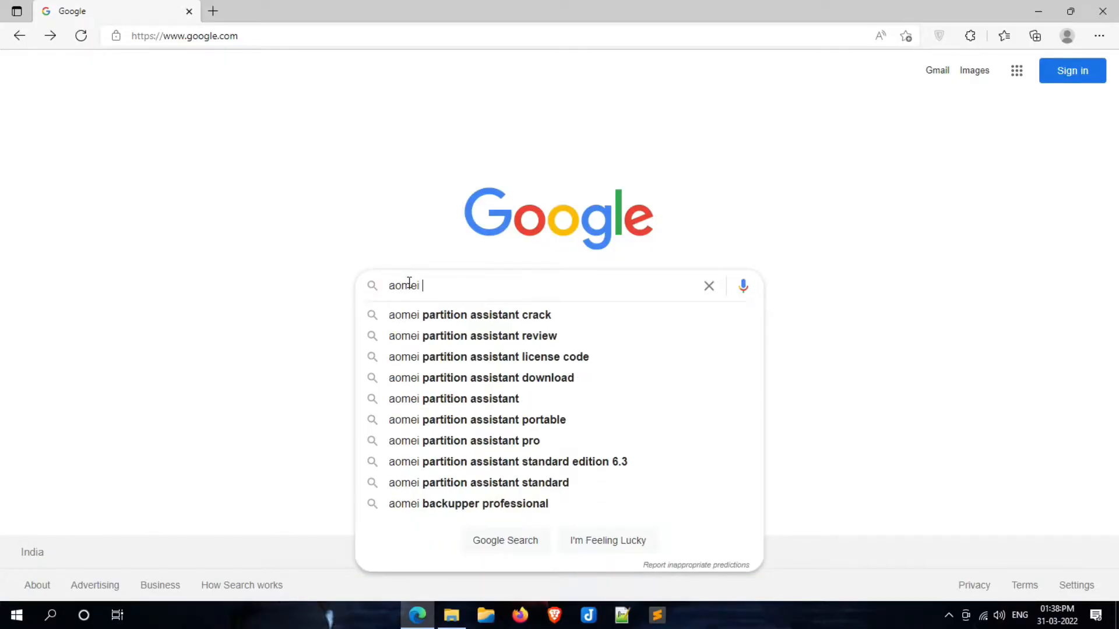
{"action": "type", "text": "pa"}
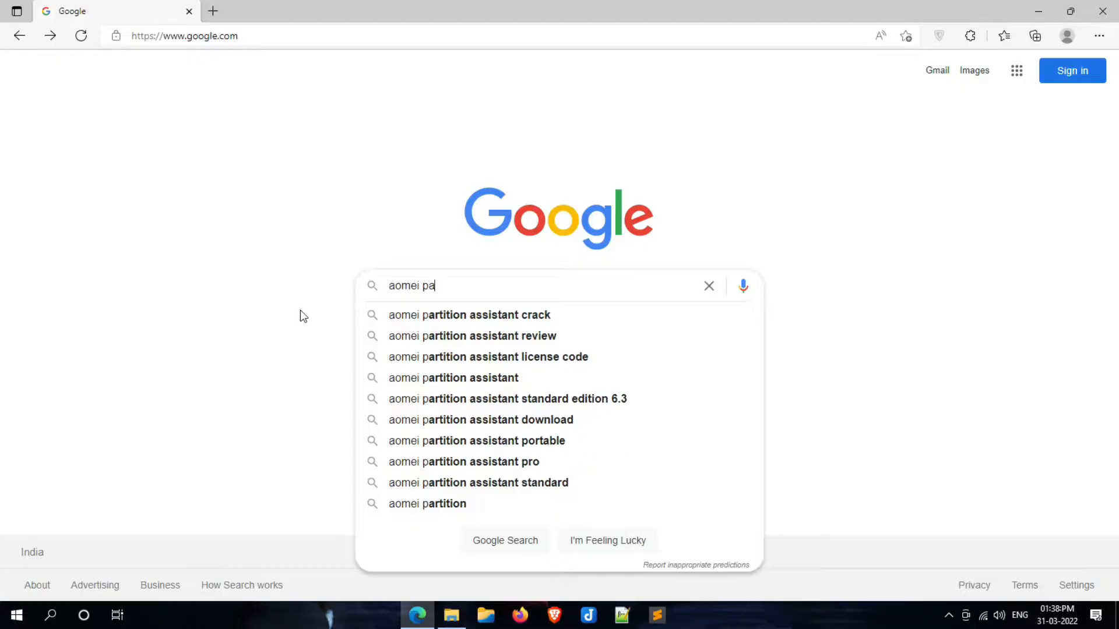
{"action": "type", "text": "rtition"}
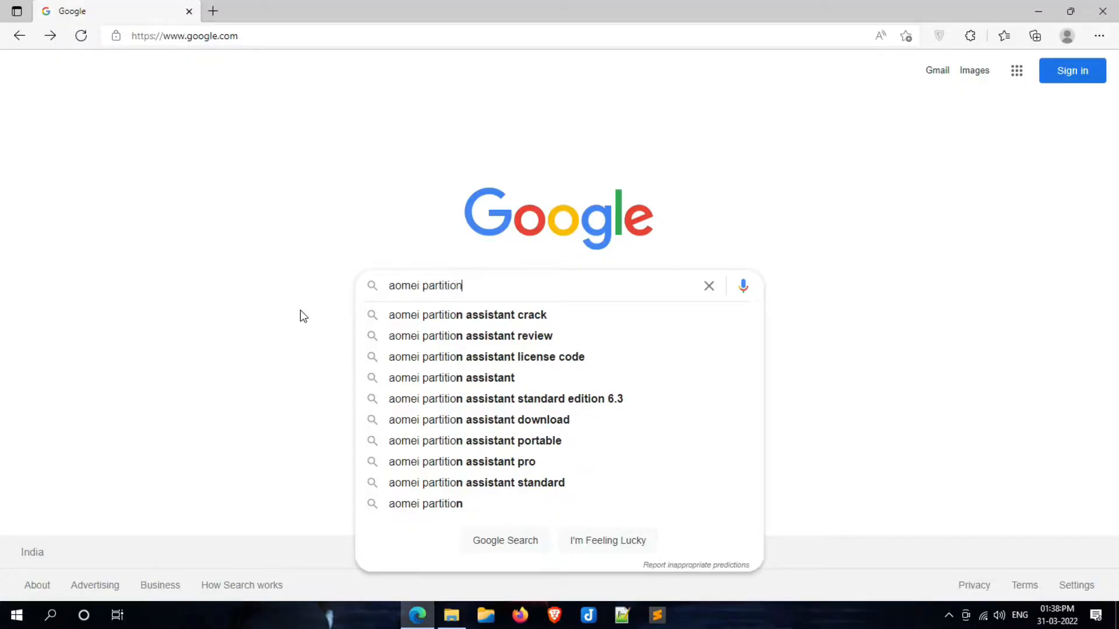
{"action": "type", "text": "assistant"}
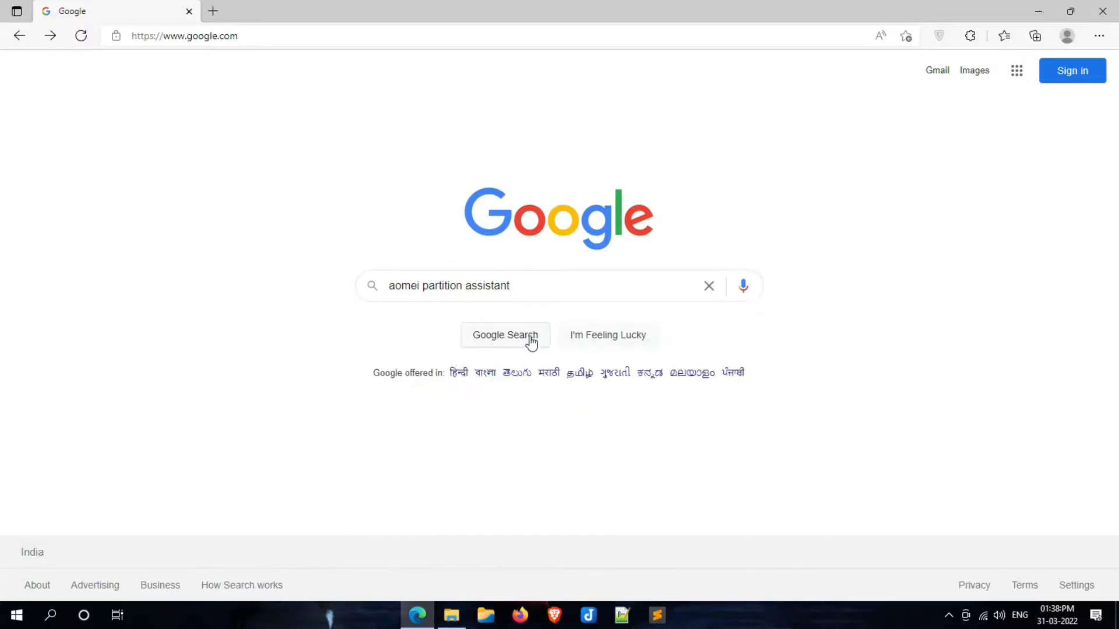
{"action": "left_click", "coordinate": [505, 336]}
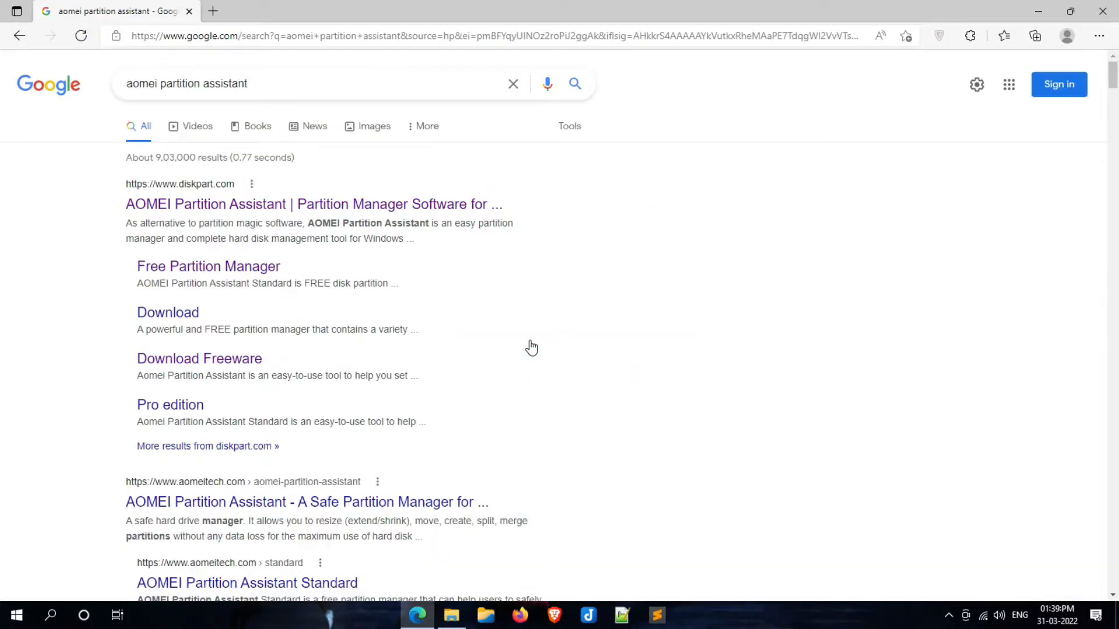
{"action": "mouse_move", "coordinate": [354, 218]}
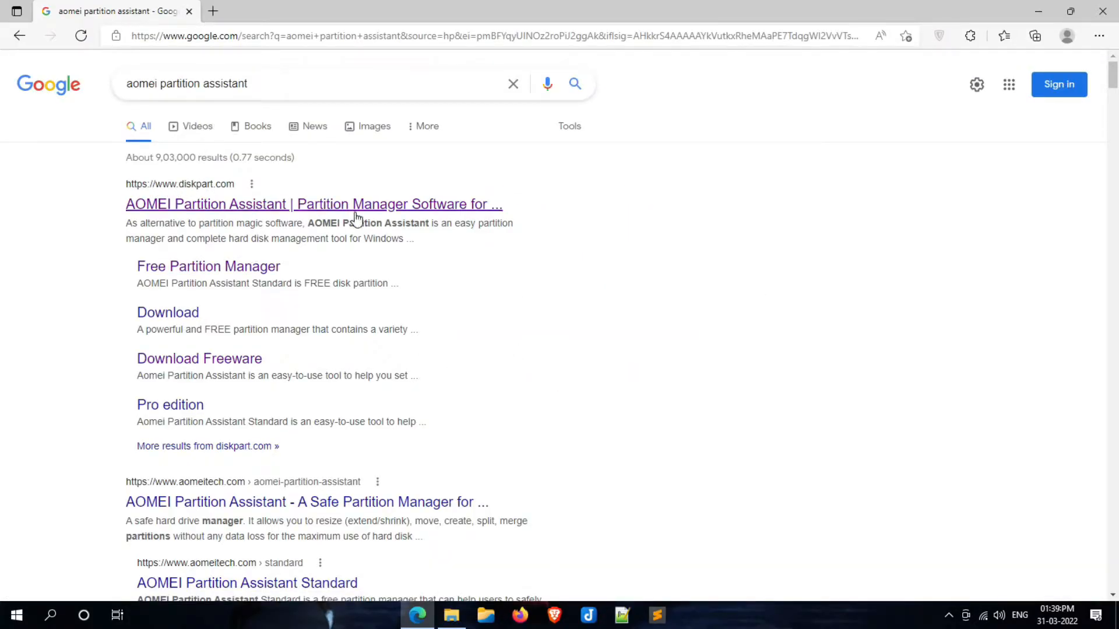
{"action": "mouse_move", "coordinate": [136, 286]}
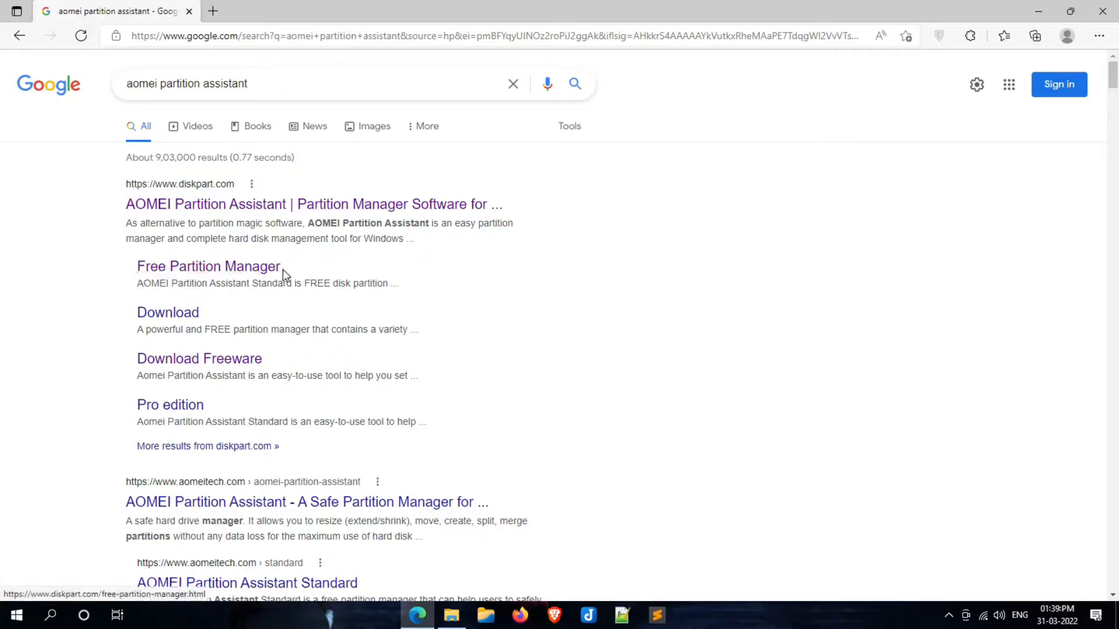
{"action": "mouse_move", "coordinate": [207, 266]}
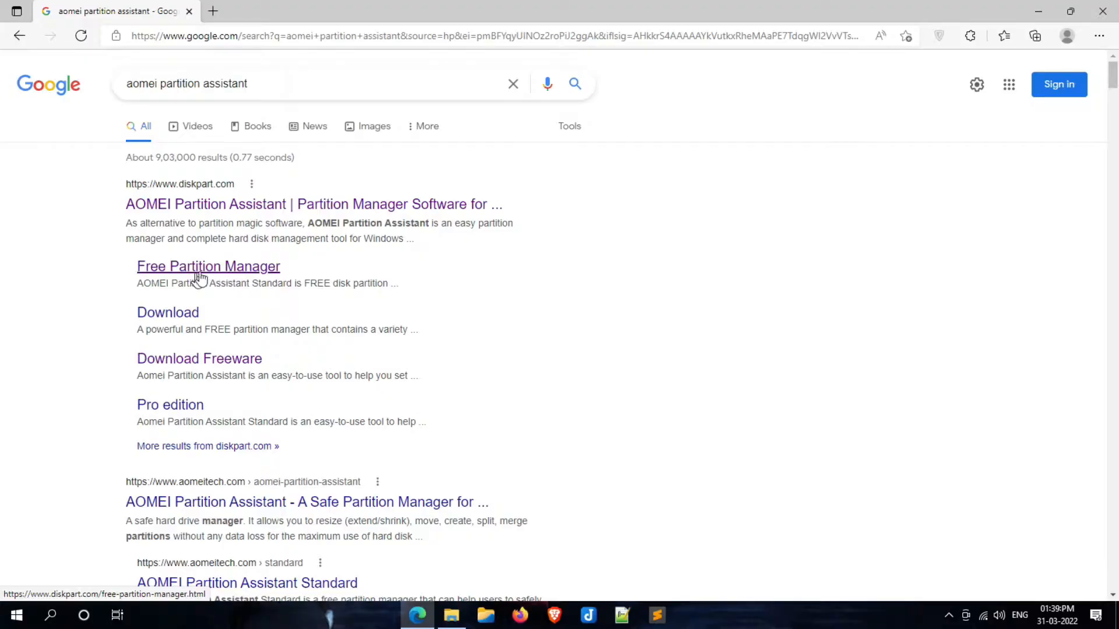
Follow the diskpart.com 'Free Partition Manager' sitelink from the Google results.
{"action": "left_click", "coordinate": [207, 267]}
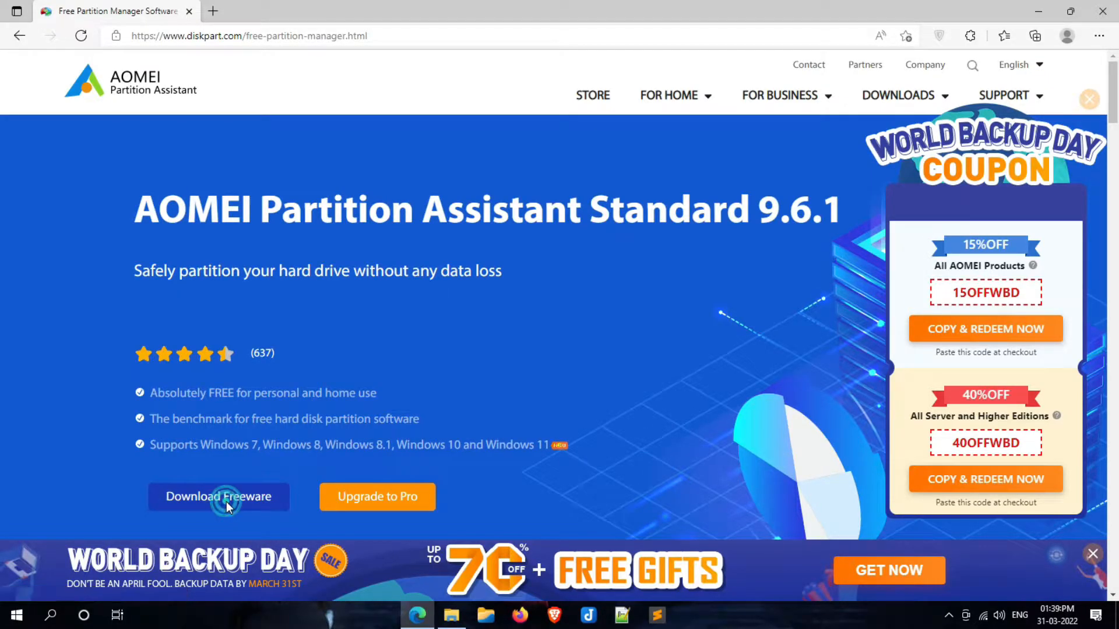
Download the free PAssist_Std.exe installer, then minimize the browser.
{"action": "left_click", "coordinate": [219, 496]}
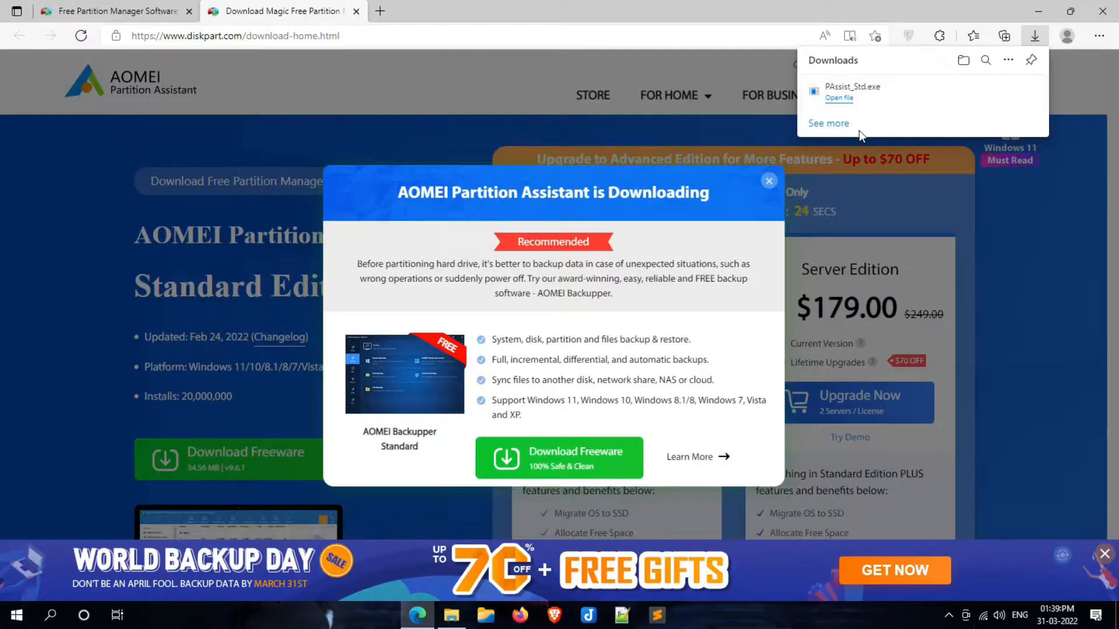
{"action": "left_click", "coordinate": [769, 181]}
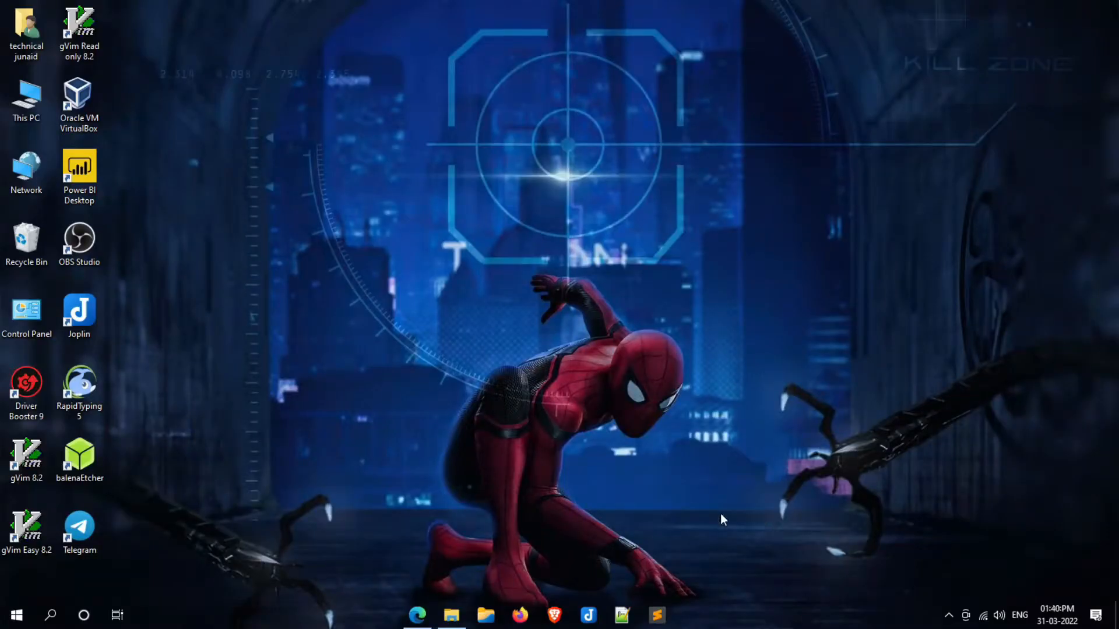
Run the PAssist_Std installer from File Explorer's Downloads folder.
{"action": "left_click", "coordinate": [26, 32]}
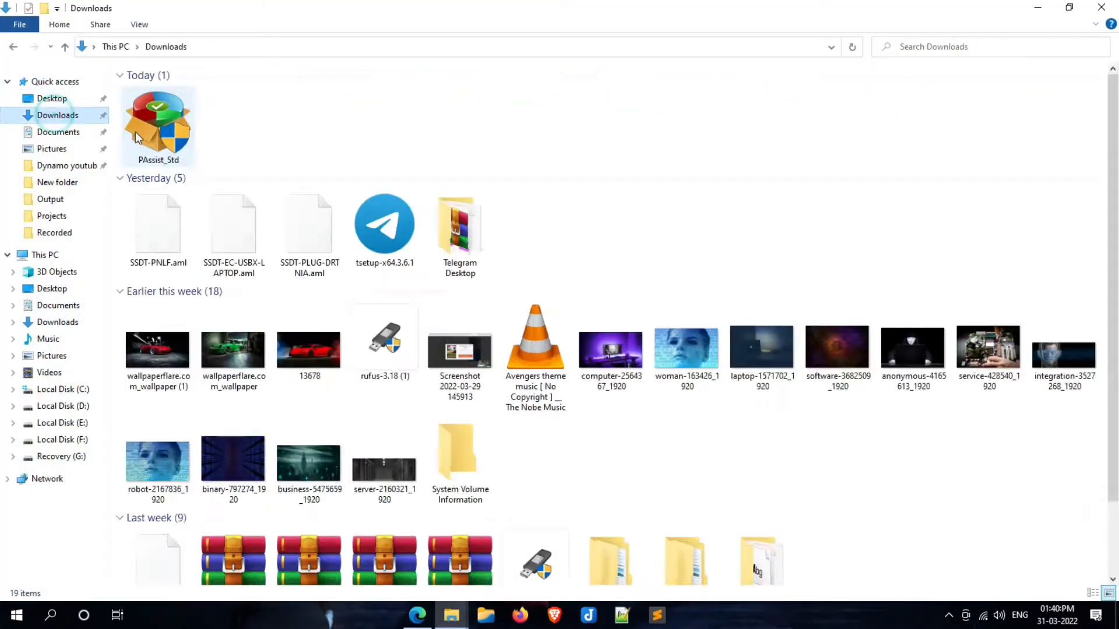
{"action": "left_click", "coordinate": [158, 124]}
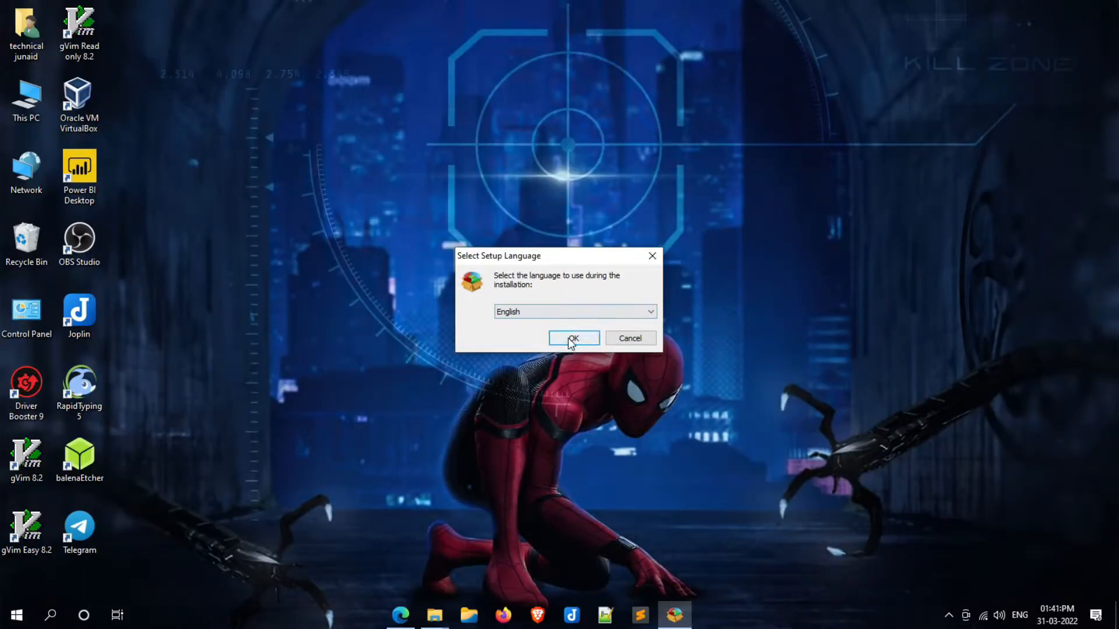
Install in English, skip the Pro offer, opt out of the experience program, and launch.
{"action": "left_click", "coordinate": [574, 338]}
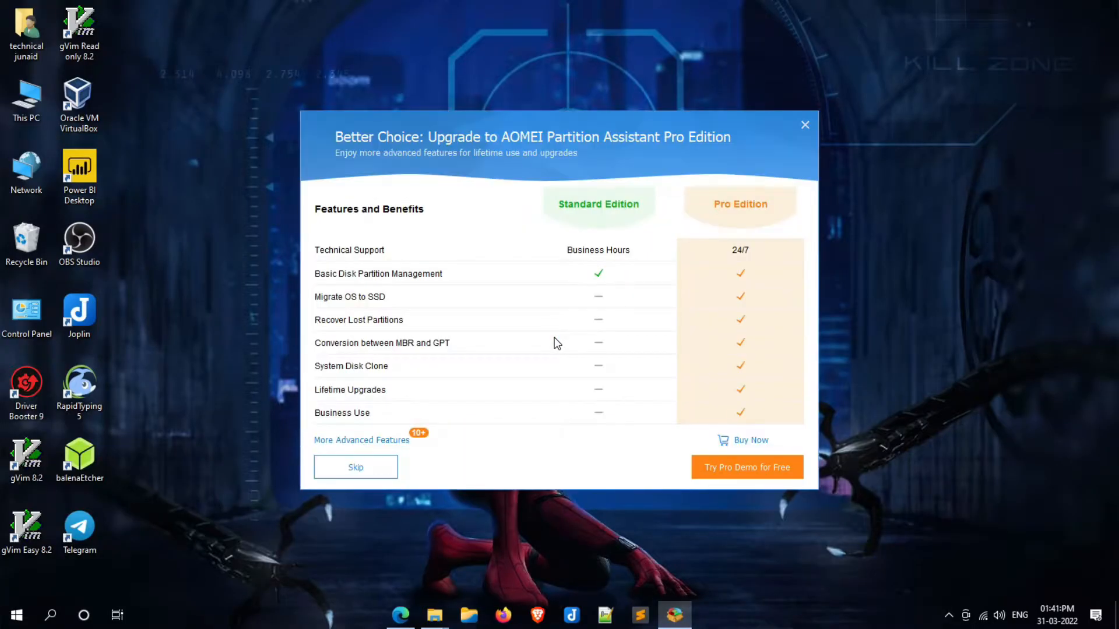
{"action": "mouse_move", "coordinate": [344, 145]}
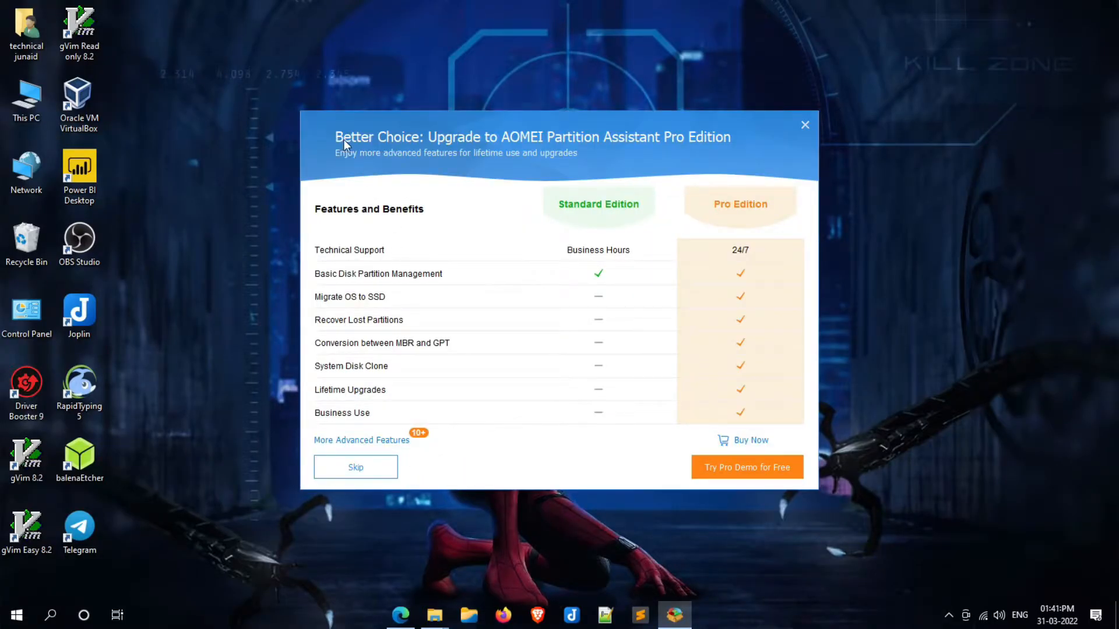
{"action": "mouse_move", "coordinate": [355, 467]}
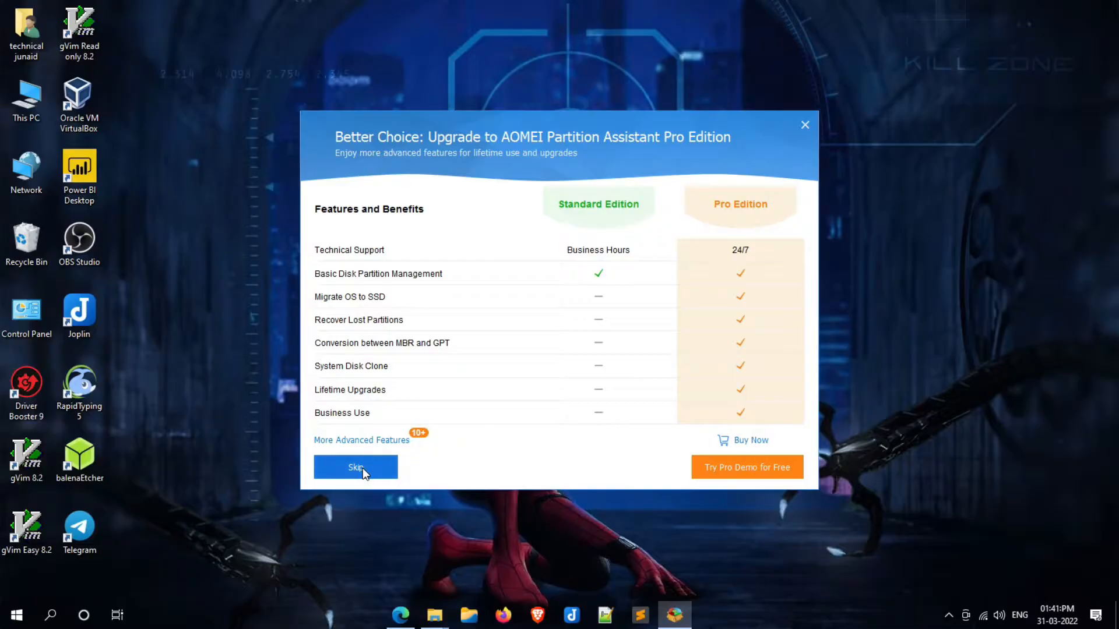
{"action": "left_click", "coordinate": [355, 467]}
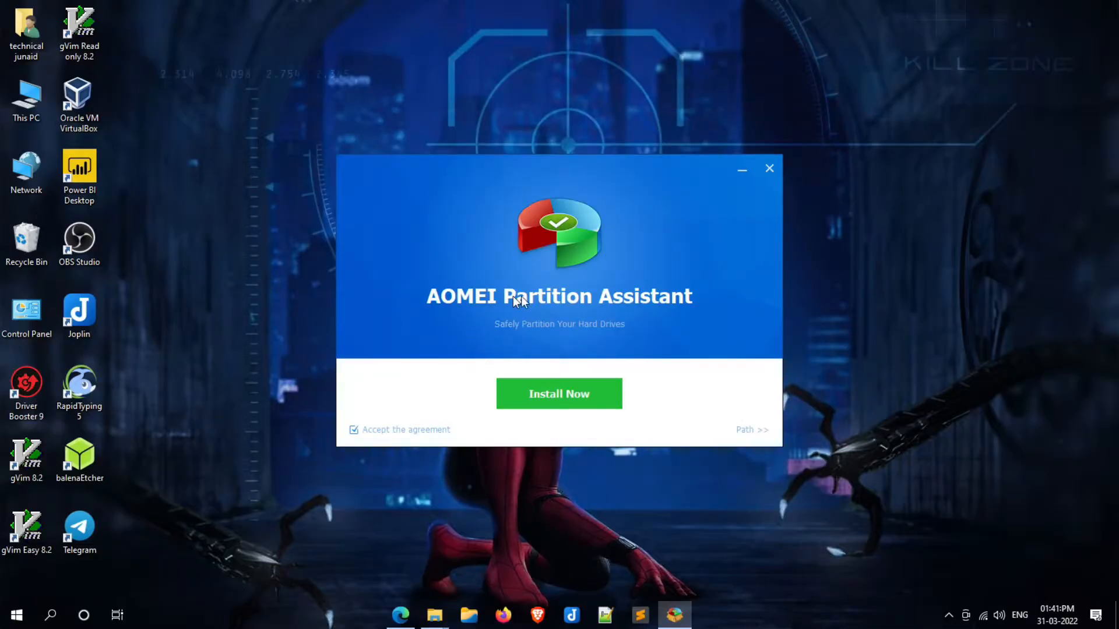
{"action": "mouse_move", "coordinate": [377, 428]}
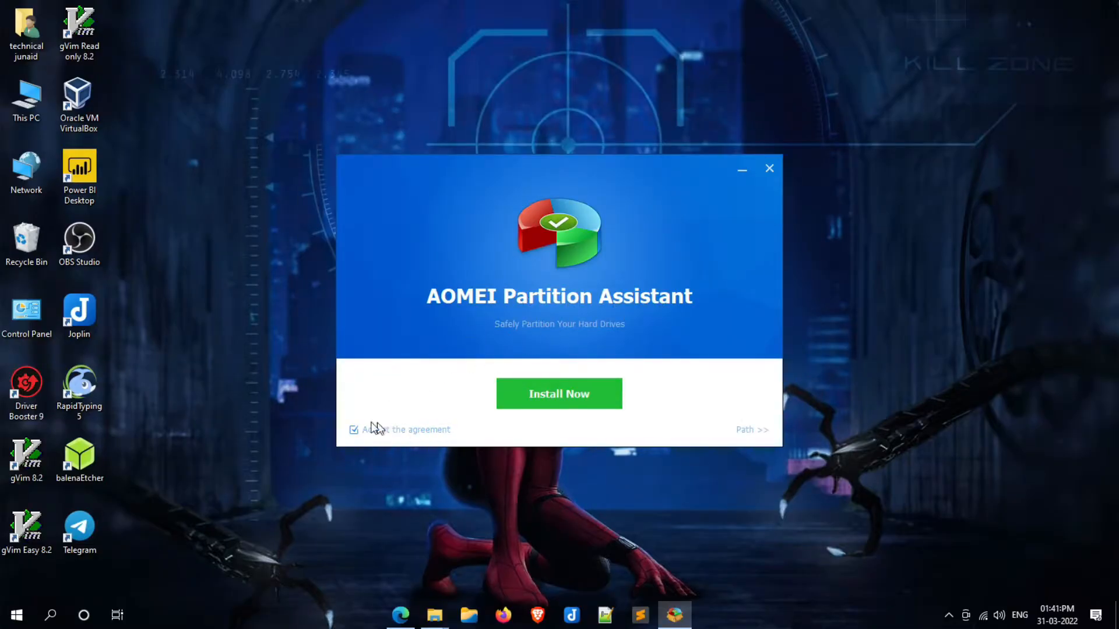
{"action": "left_click", "coordinate": [559, 393]}
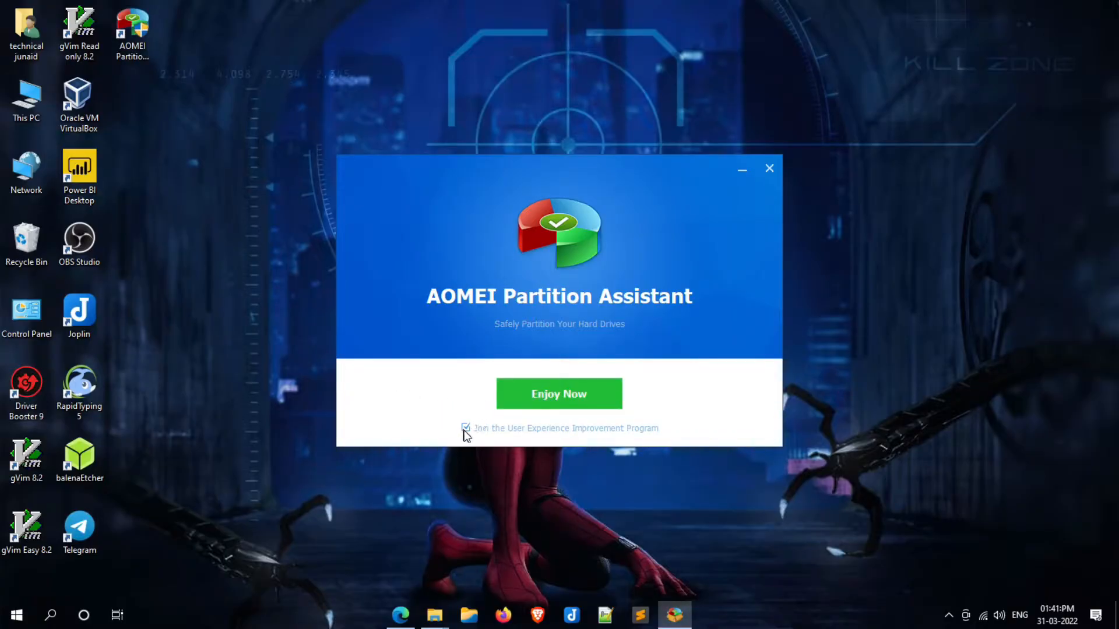
{"action": "left_click", "coordinate": [465, 428]}
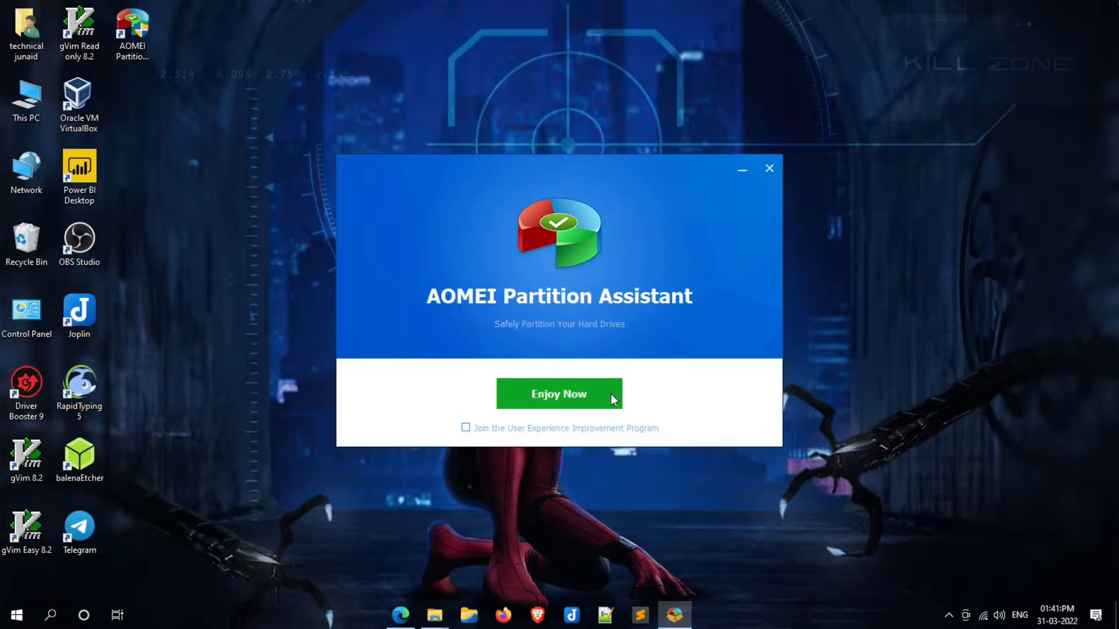
{"action": "left_click", "coordinate": [559, 393]}
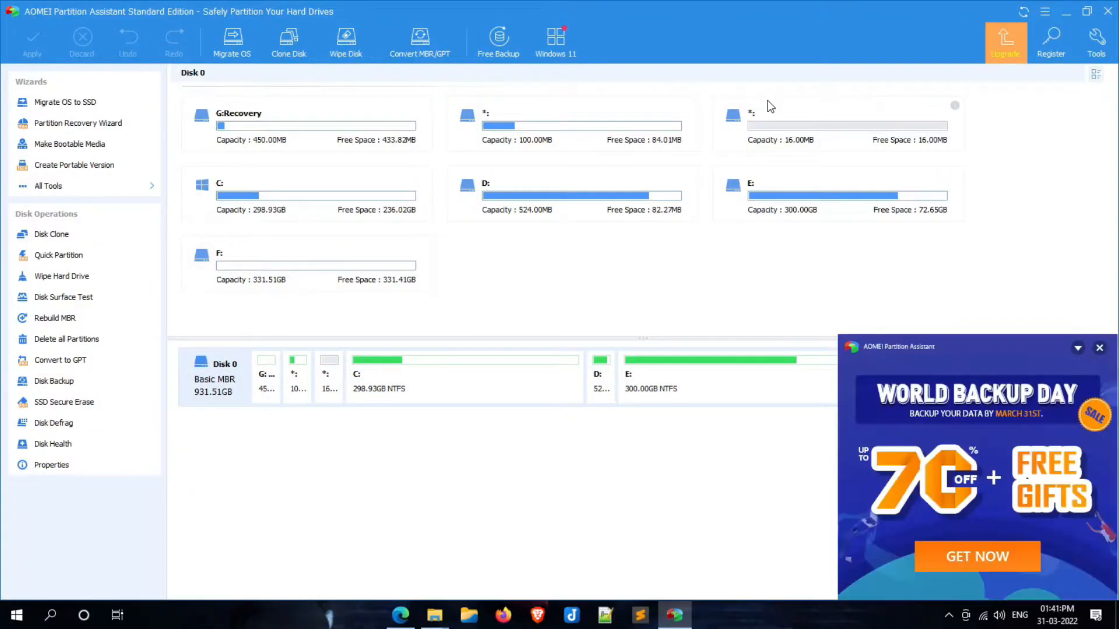
Dismiss the World Backup Day promotional pop-up.
{"action": "left_click", "coordinate": [1099, 347]}
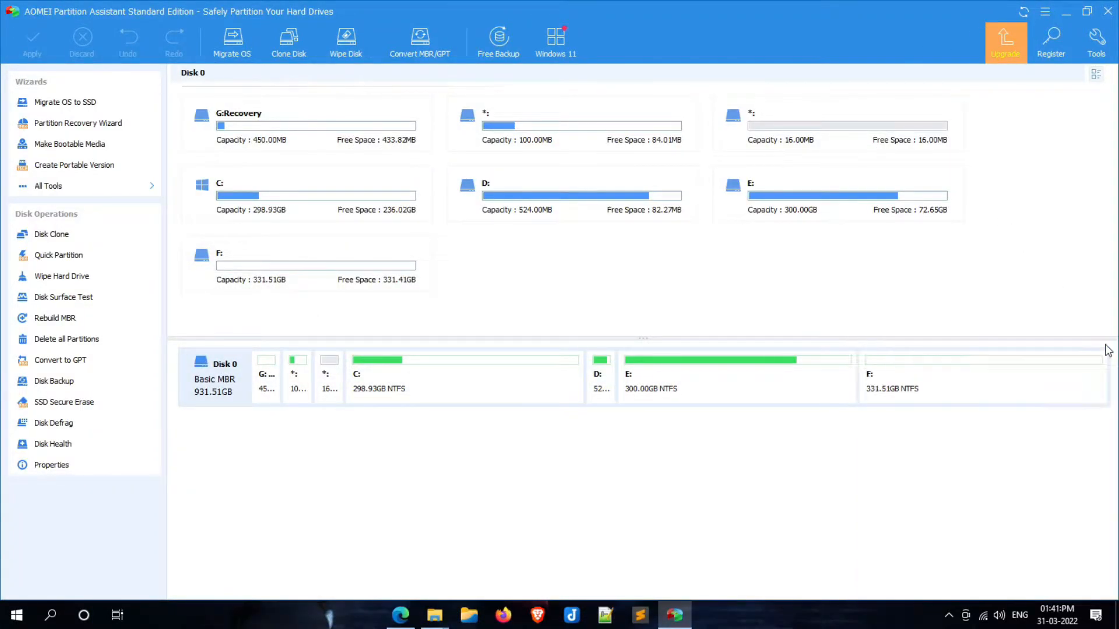
{"action": "mouse_move", "coordinate": [1028, 257]}
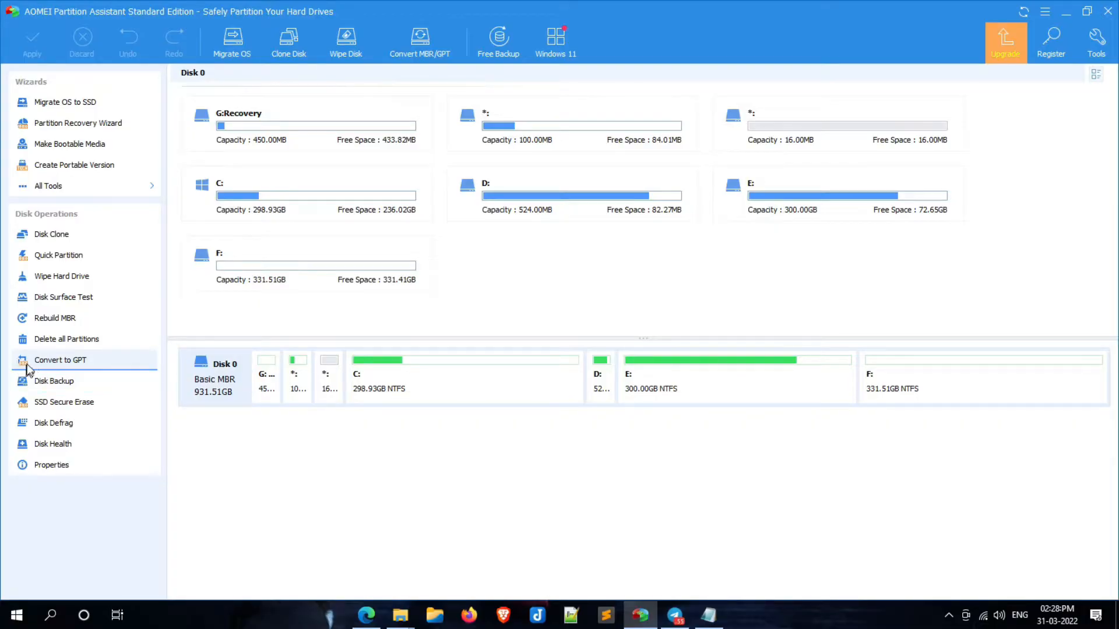
{"action": "mouse_move", "coordinate": [121, 376]}
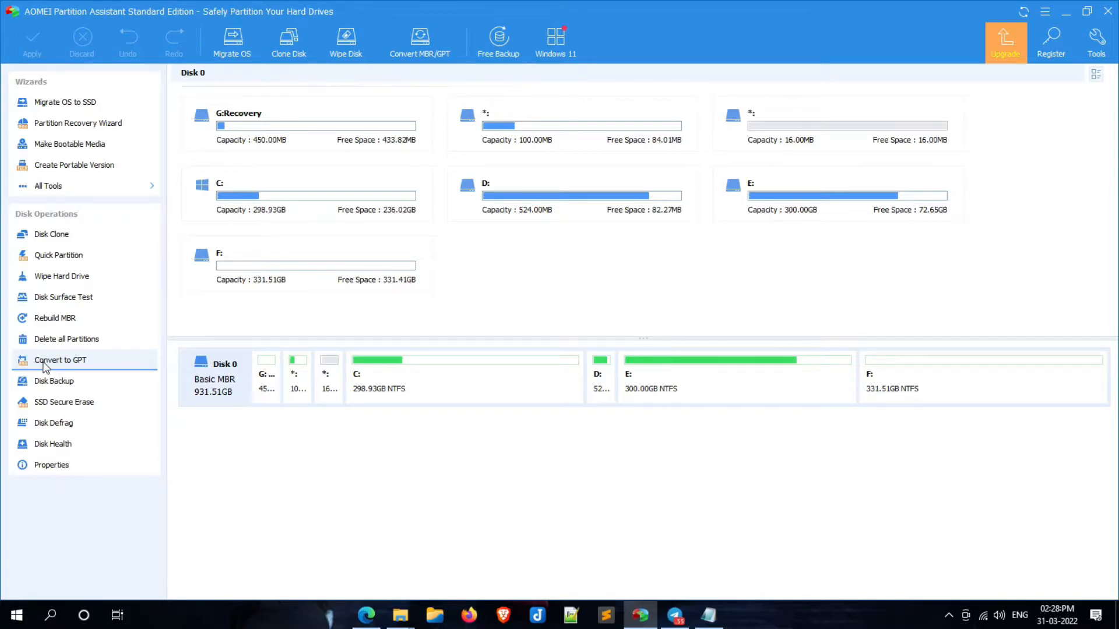
{"action": "mouse_move", "coordinate": [1050, 42]}
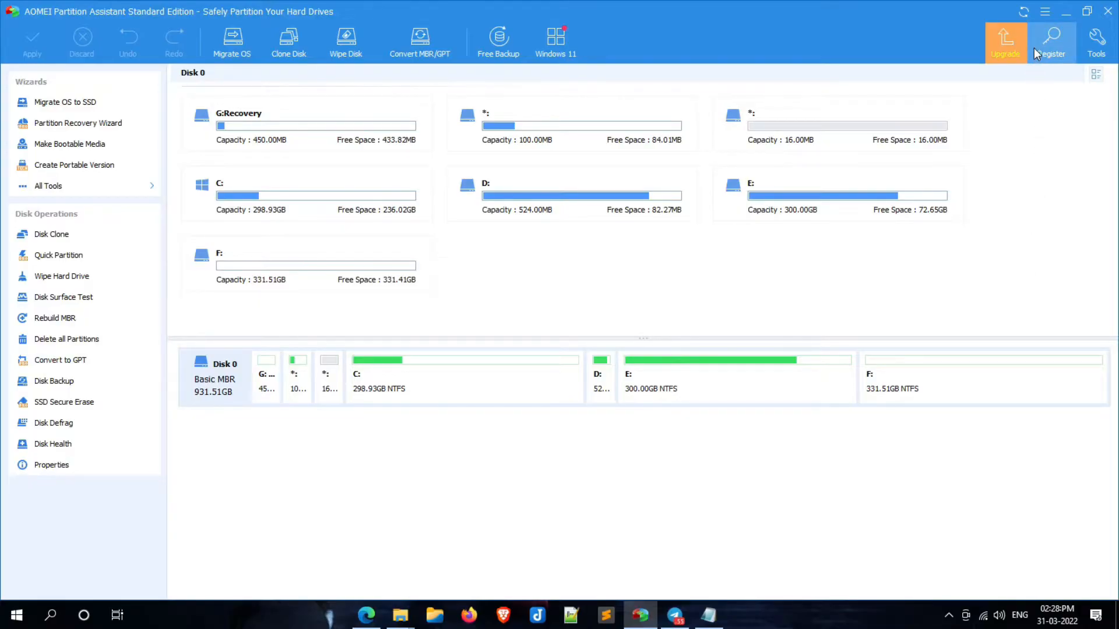
Paste and submit the license code, then acknowledge 'Registration successful!'.
{"action": "left_click", "coordinate": [1050, 41]}
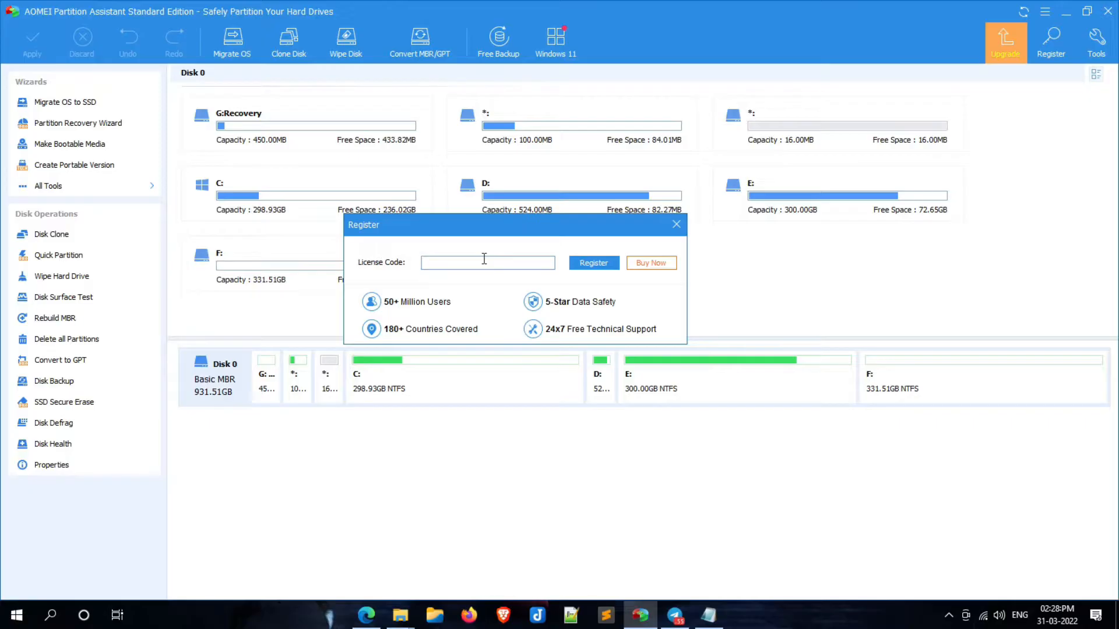
{"action": "right_click", "coordinate": [487, 262]}
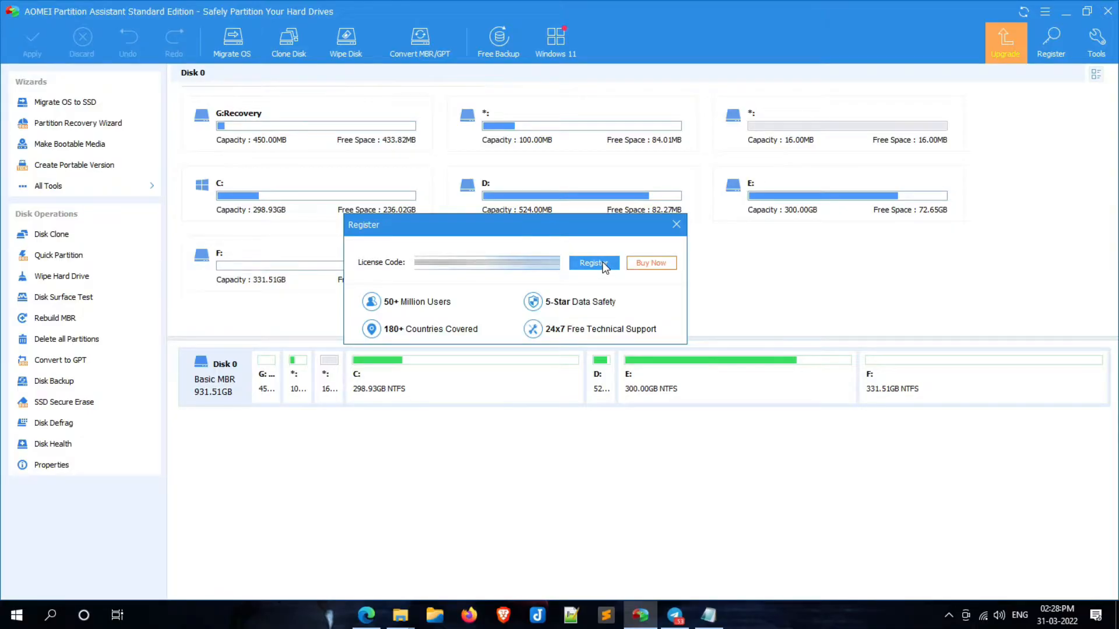
{"action": "left_click", "coordinate": [594, 263]}
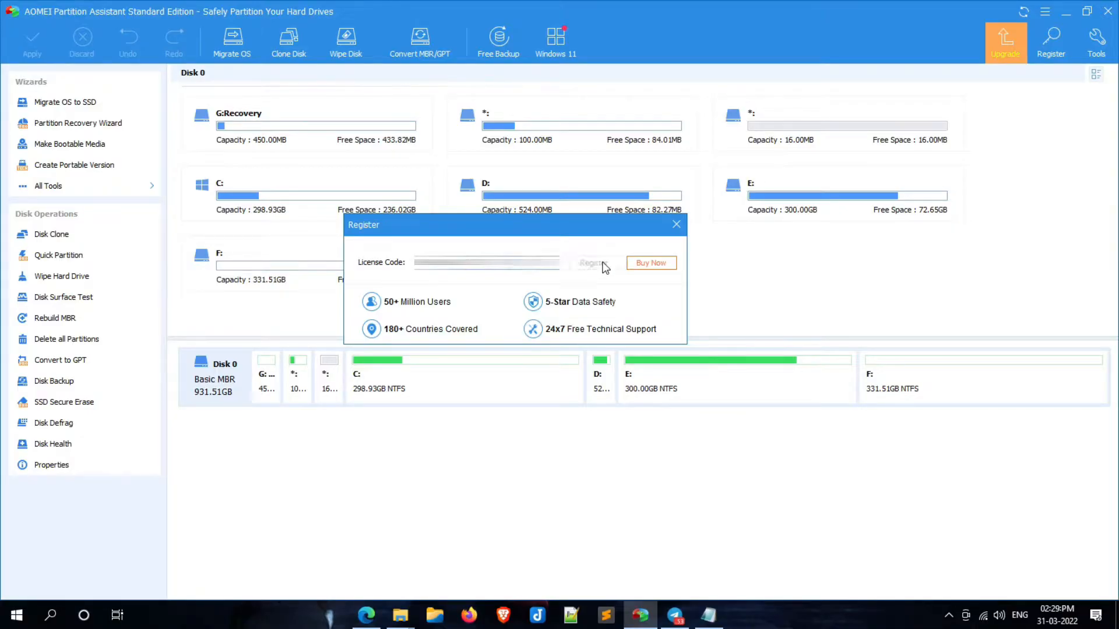
{"action": "mouse_move", "coordinate": [558, 292]}
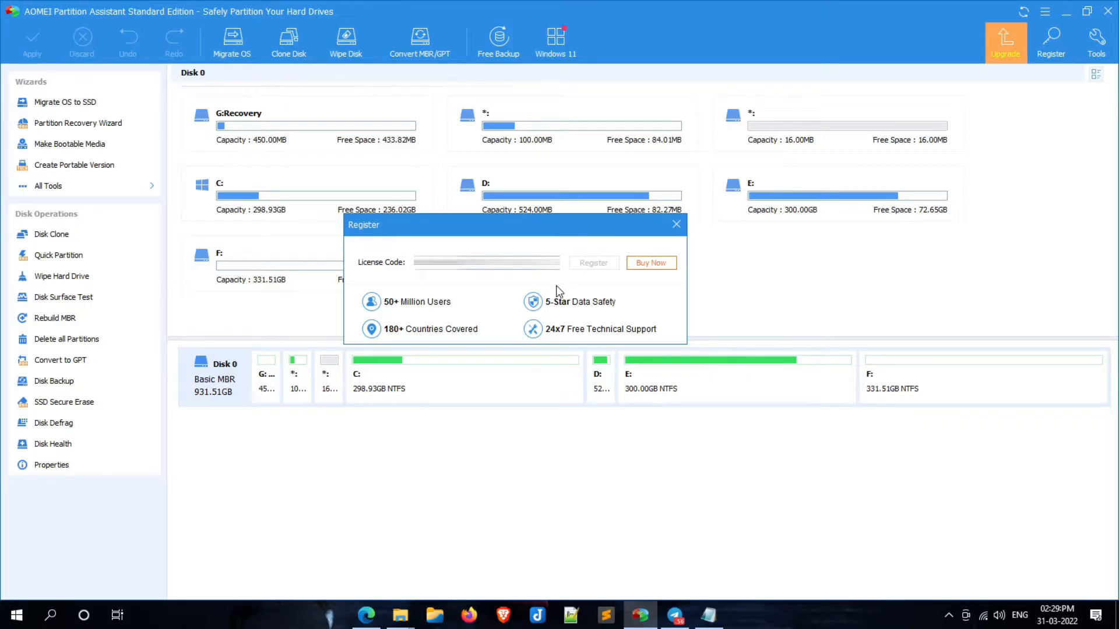
{"action": "left_click", "coordinate": [486, 261]}
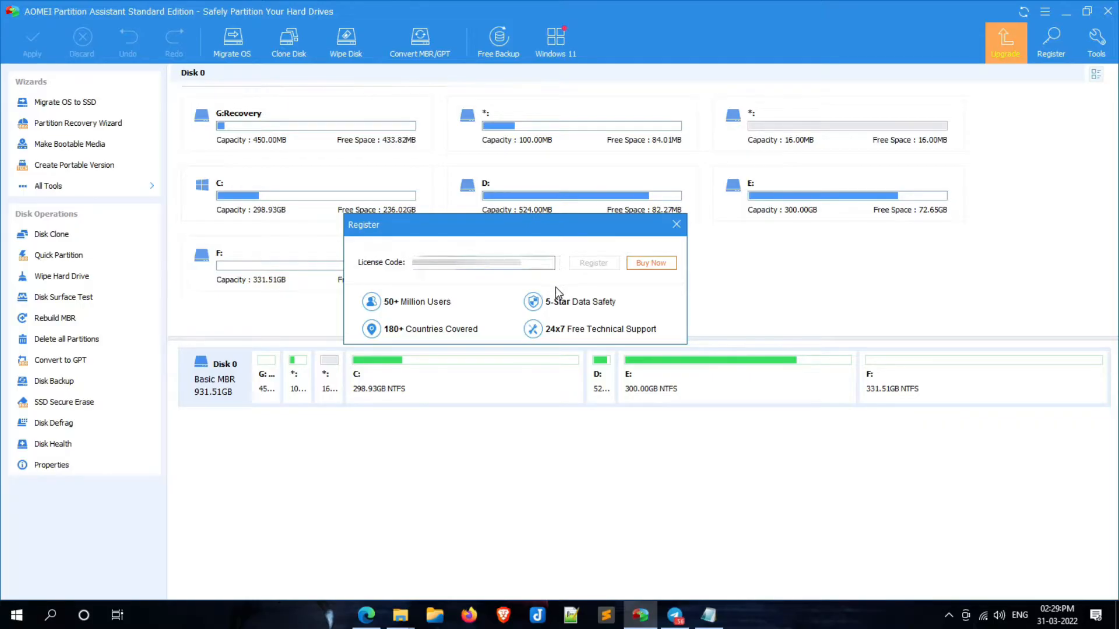
{"action": "left_click", "coordinate": [593, 263]}
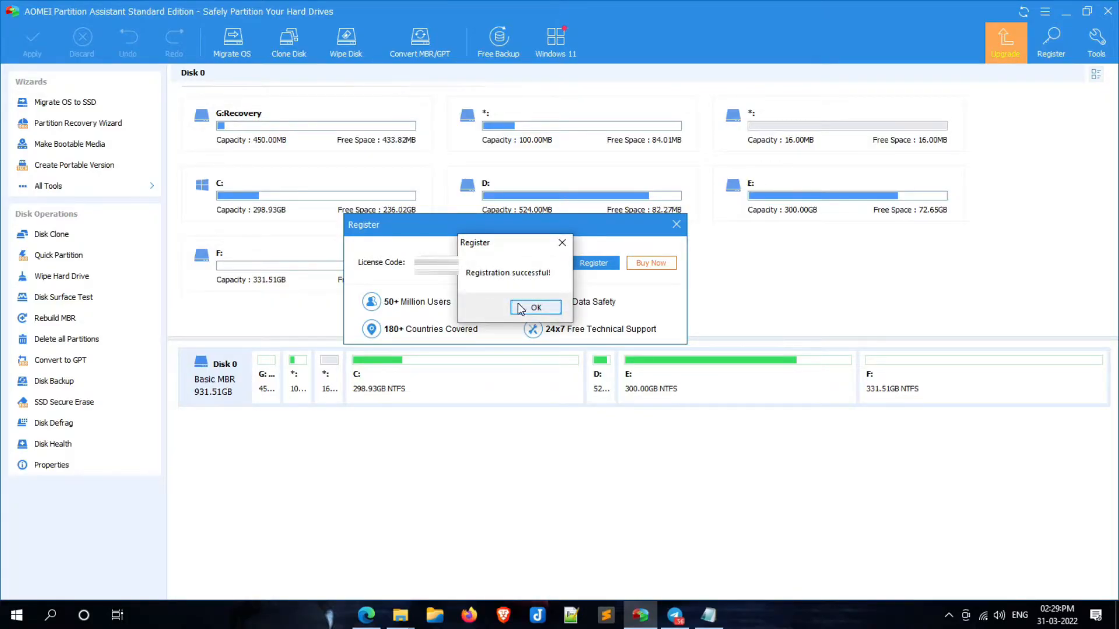
{"action": "left_click", "coordinate": [536, 308]}
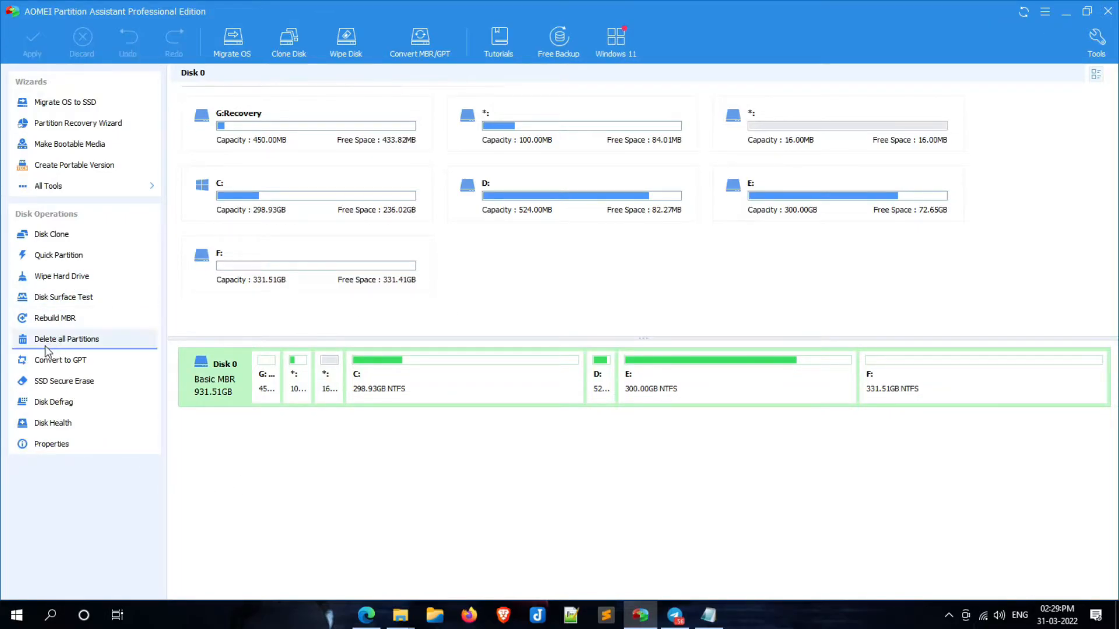
{"action": "mouse_move", "coordinate": [60, 360]}
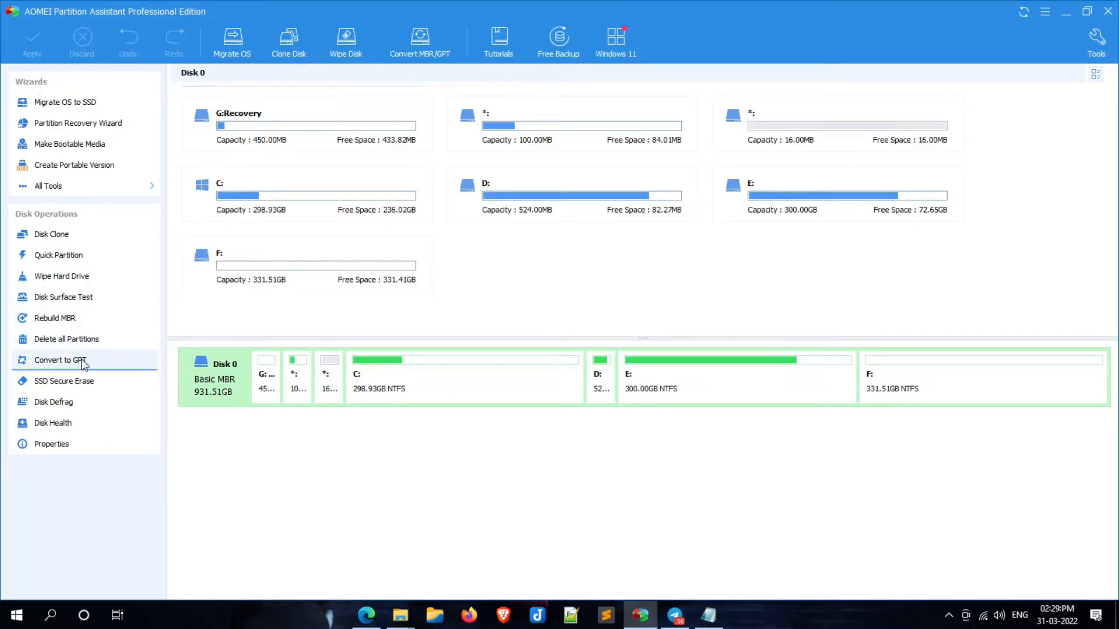
{"action": "mouse_move", "coordinate": [209, 397]}
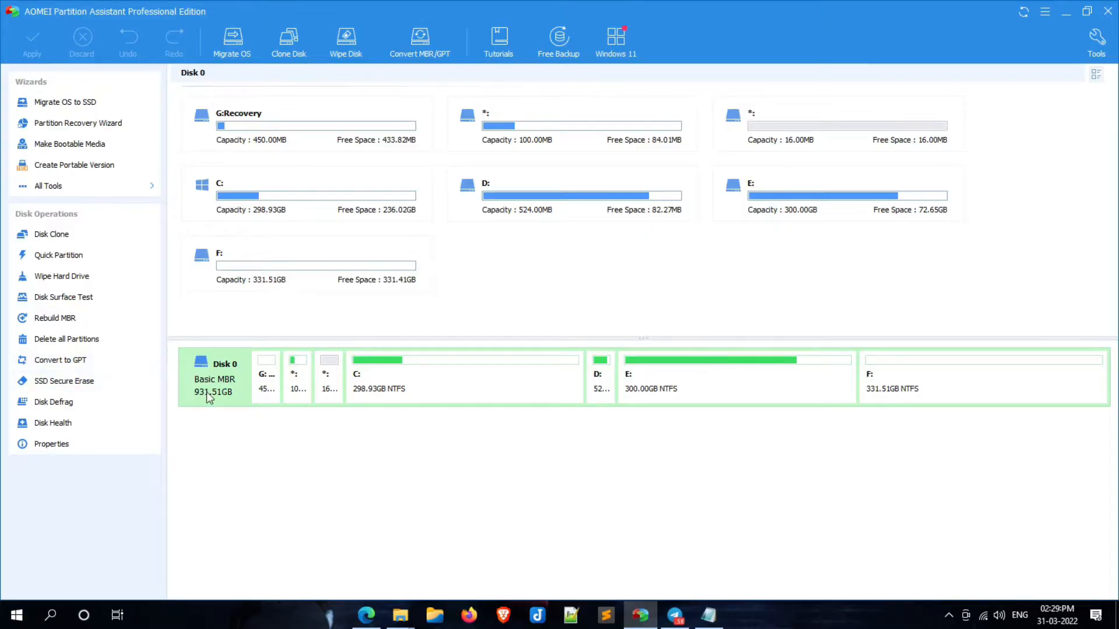
{"action": "mouse_move", "coordinate": [227, 392]}
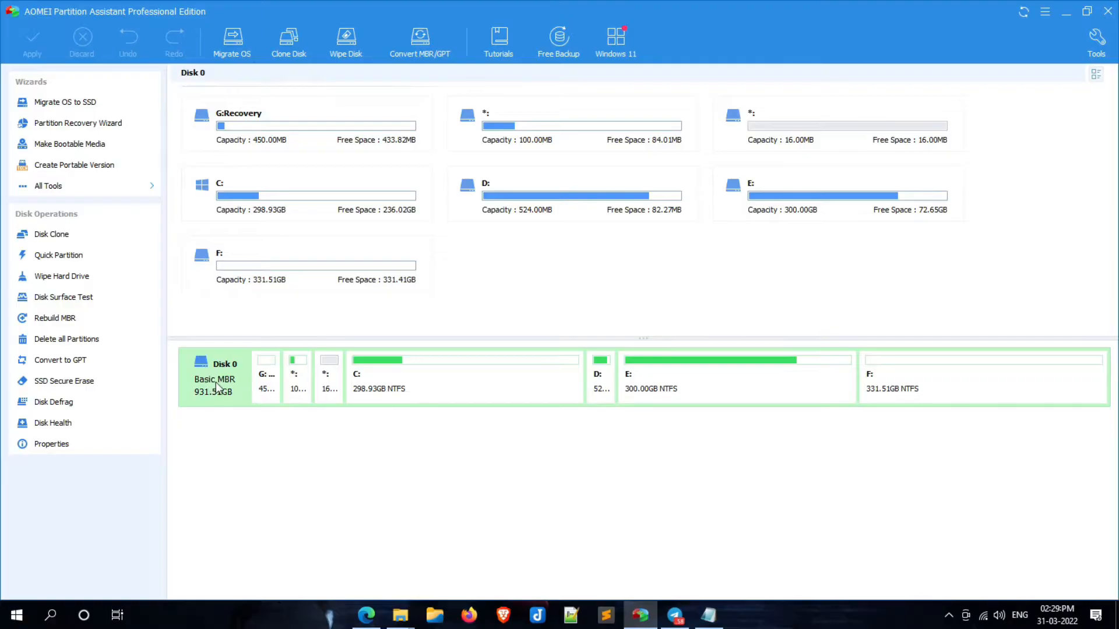
{"action": "mouse_move", "coordinate": [219, 399]}
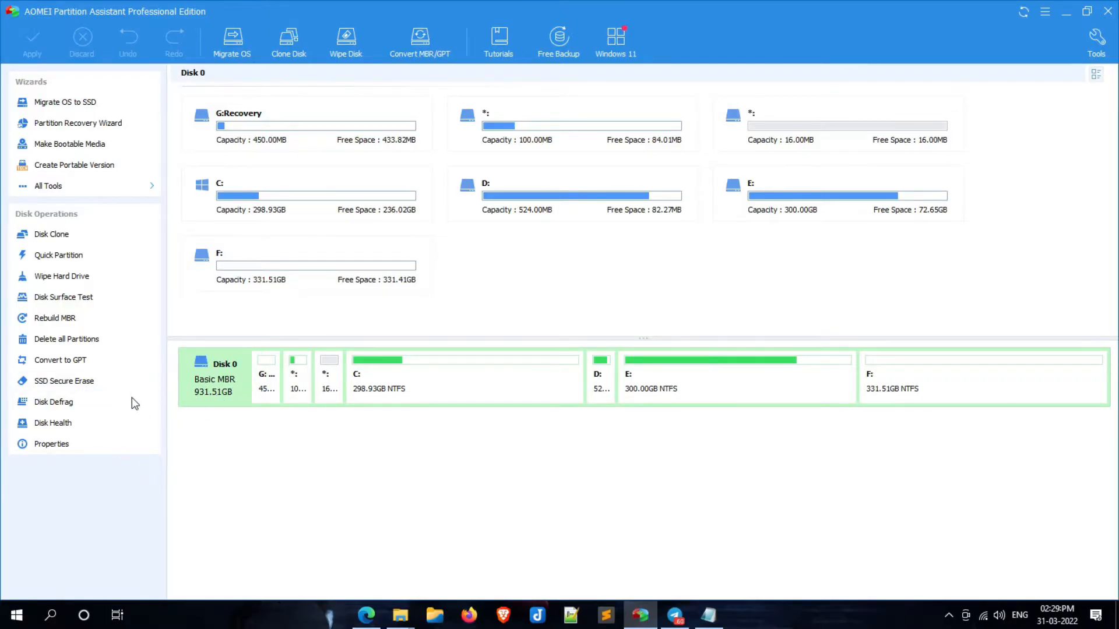
{"action": "mouse_move", "coordinate": [61, 360]}
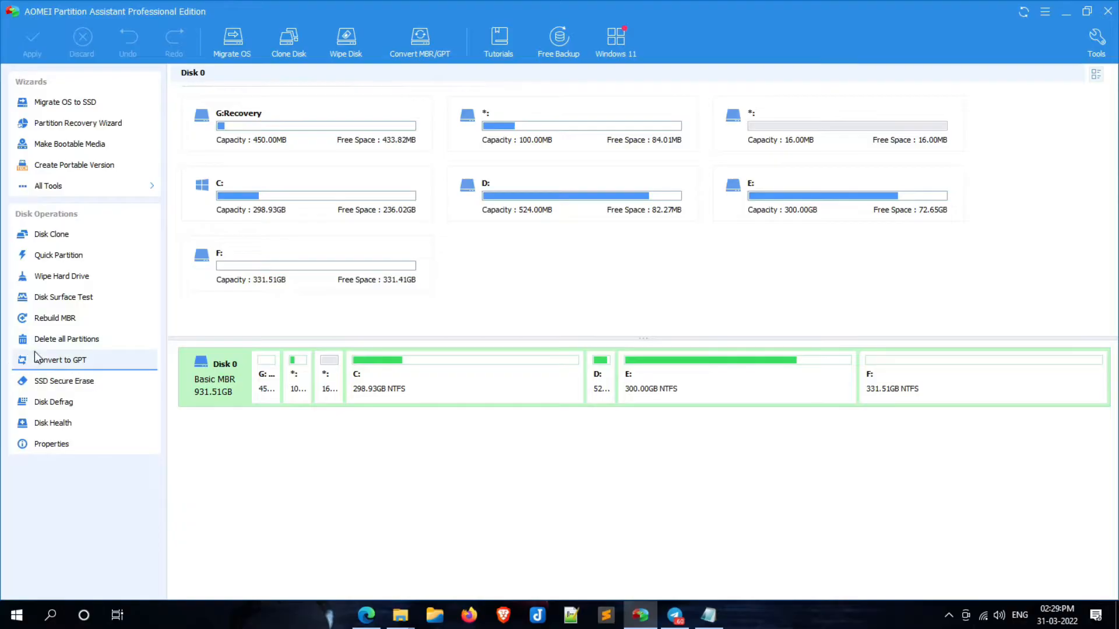
{"action": "mouse_move", "coordinate": [100, 363]}
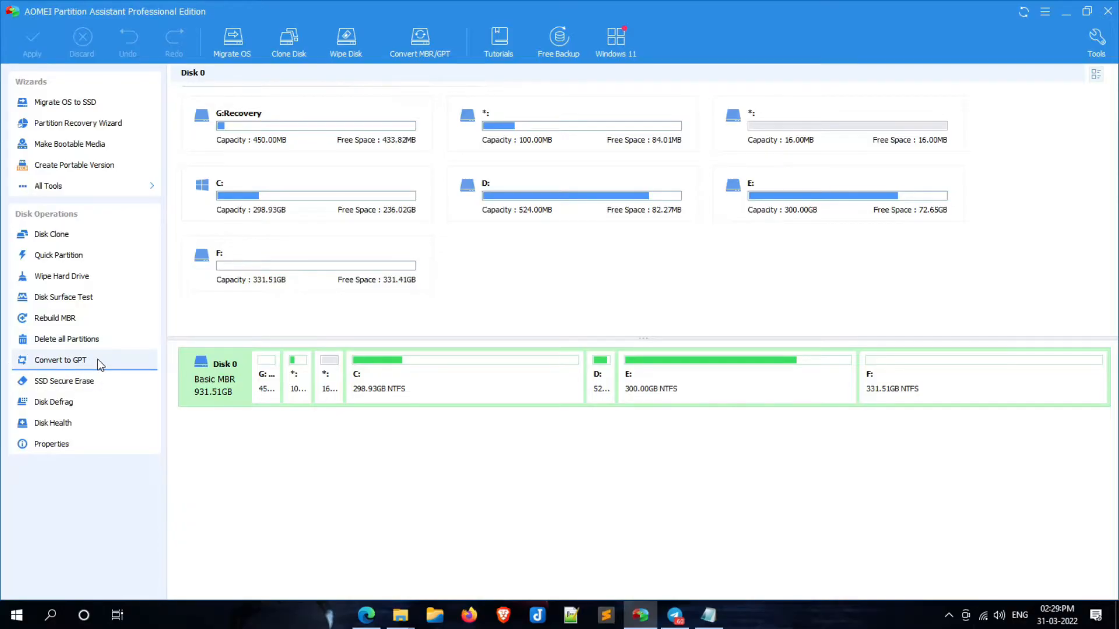
Start Convert to GPT on Disk 0 and confirm it in the Convert MBR/GPT dialog.
{"action": "left_click", "coordinate": [60, 360]}
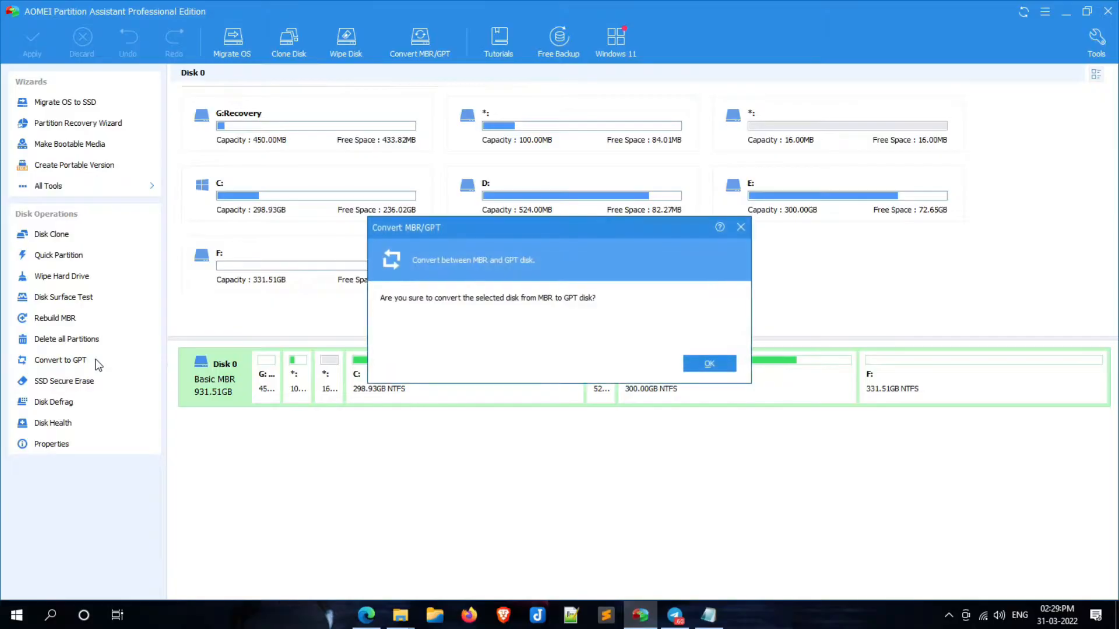
{"action": "mouse_move", "coordinate": [406, 312]}
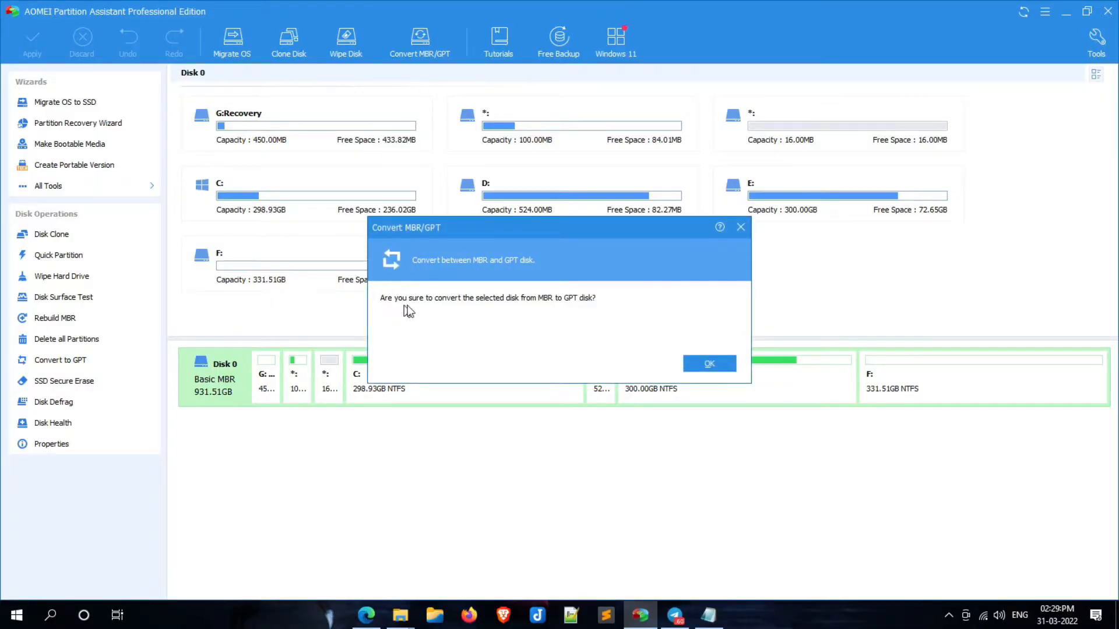
{"action": "mouse_move", "coordinate": [563, 306]}
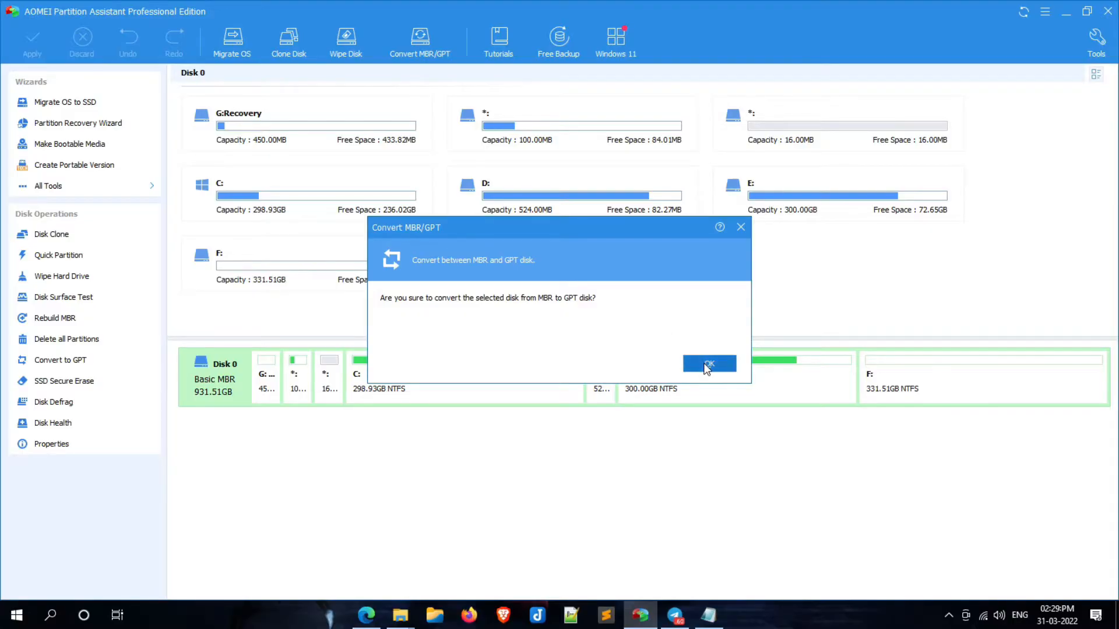
{"action": "left_click", "coordinate": [709, 364]}
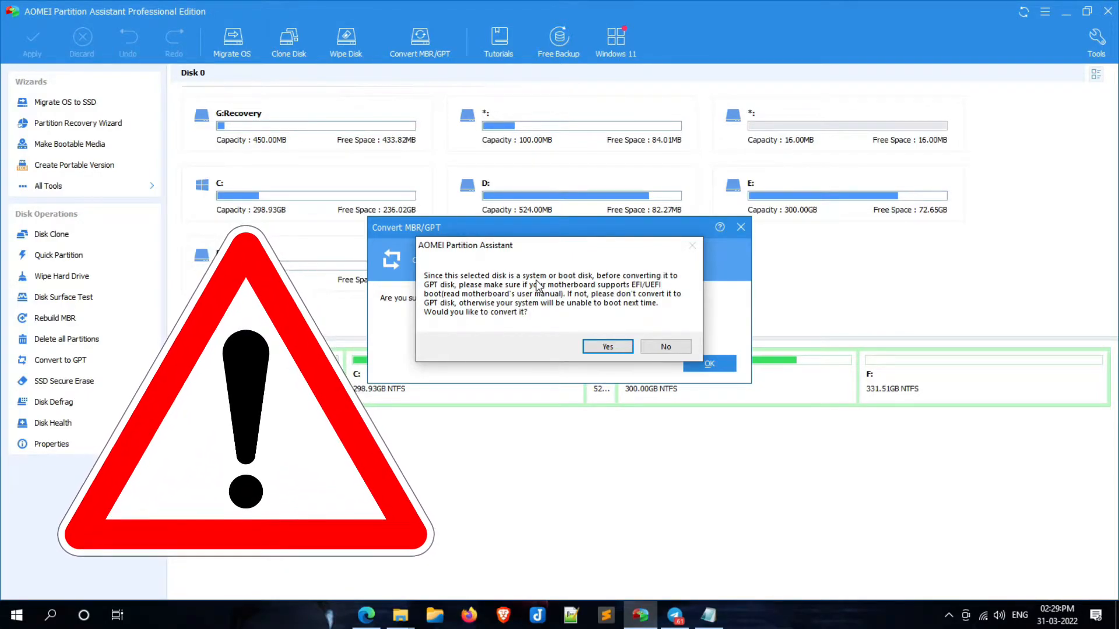
{"action": "mouse_move", "coordinate": [610, 290]}
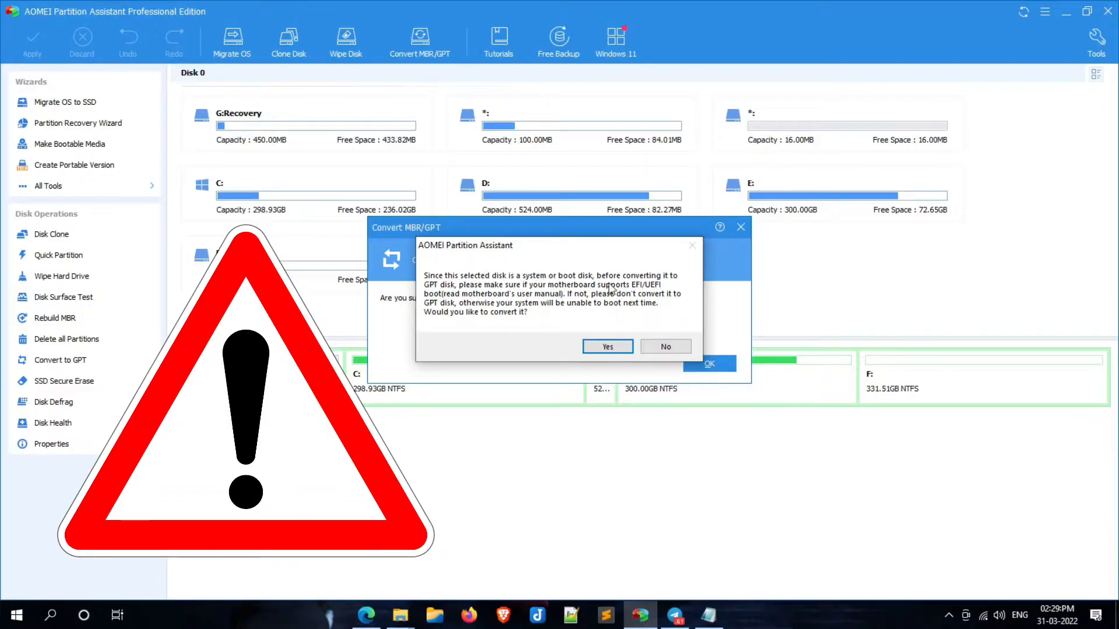
{"action": "mouse_move", "coordinate": [544, 305]}
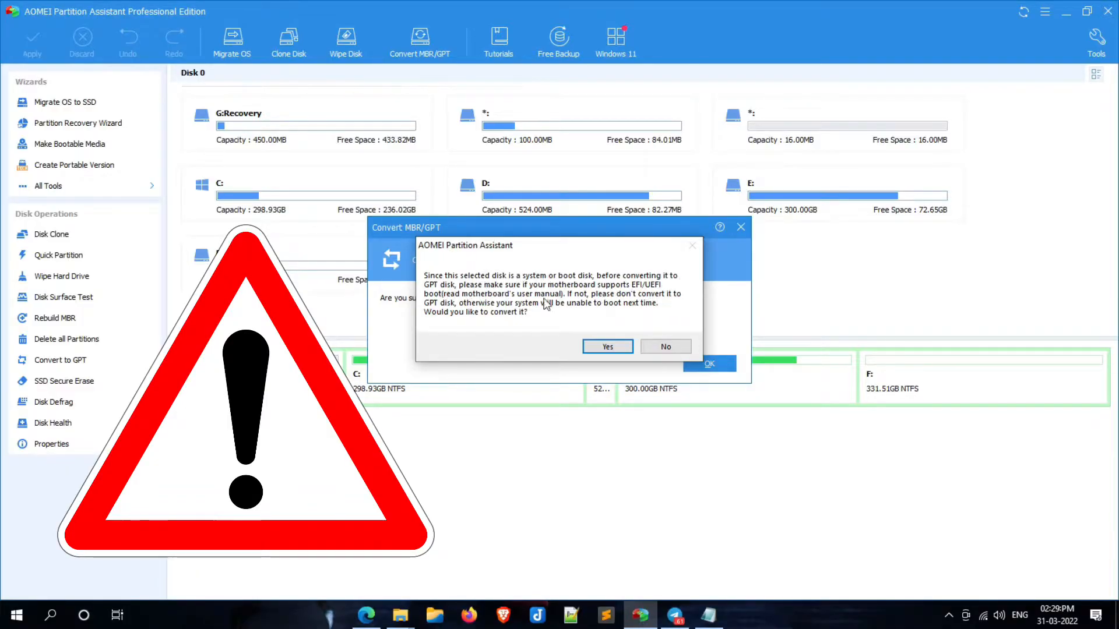
{"action": "mouse_move", "coordinate": [649, 295]}
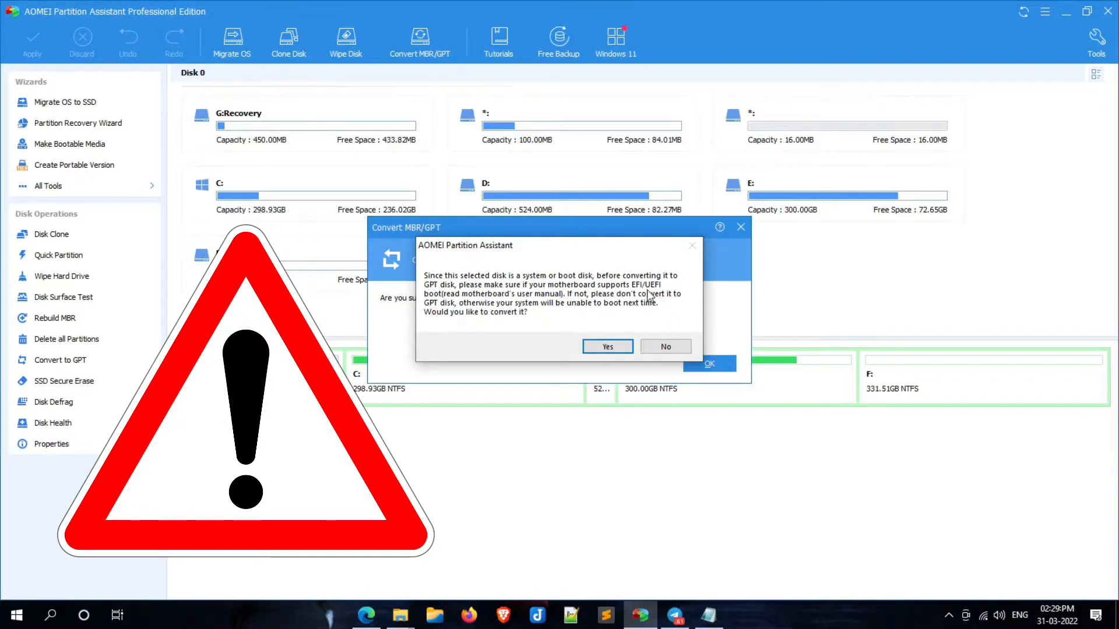
{"action": "mouse_move", "coordinate": [603, 303]}
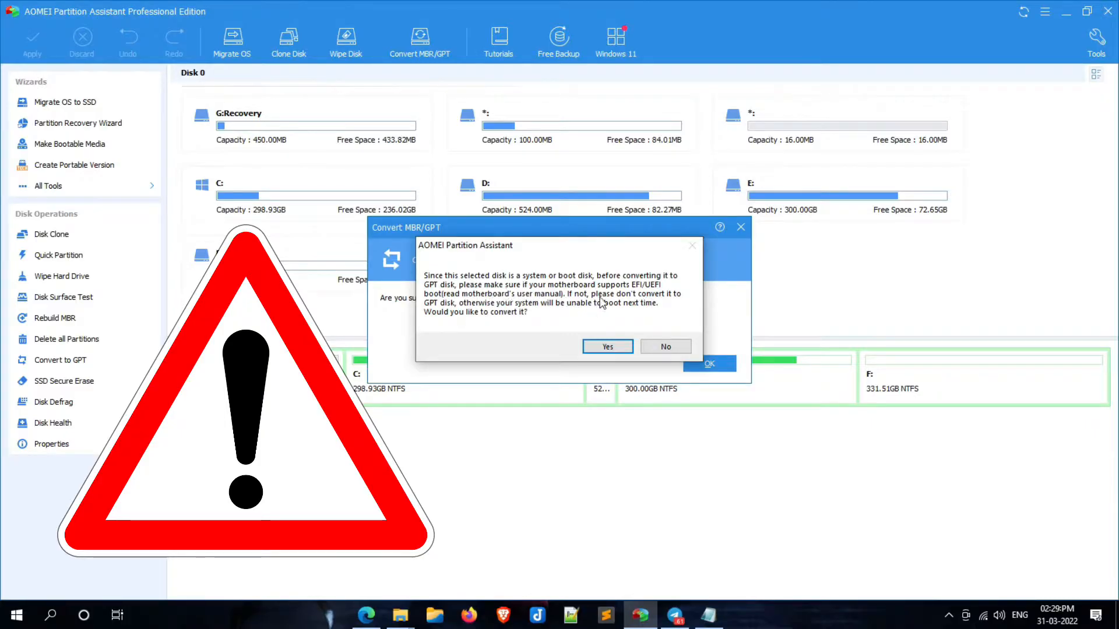
{"action": "mouse_move", "coordinate": [484, 307]}
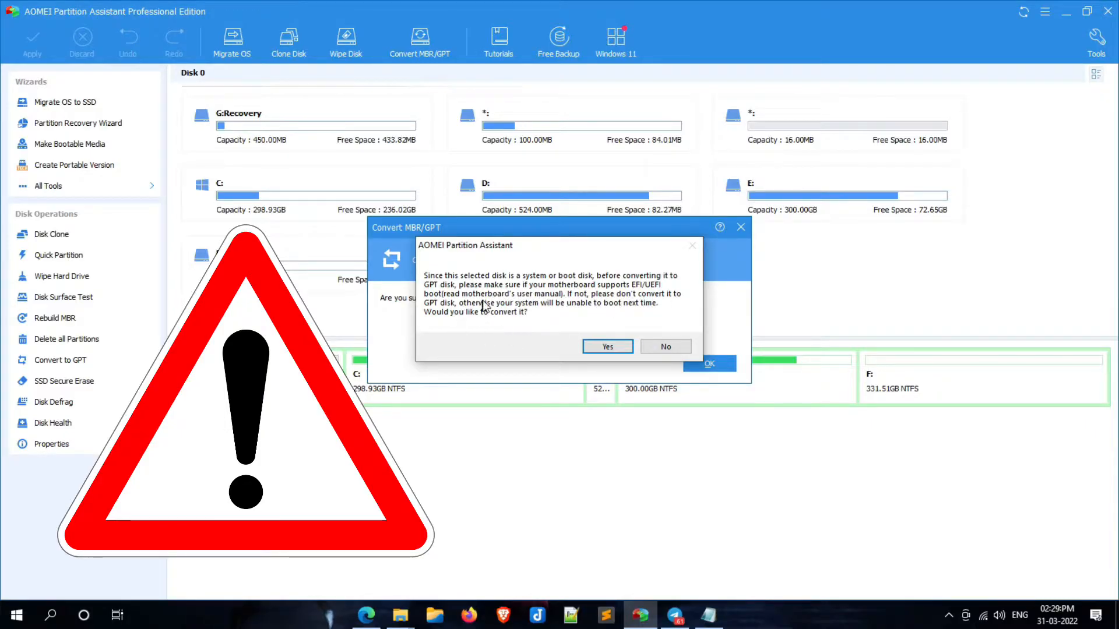
{"action": "mouse_move", "coordinate": [487, 320]}
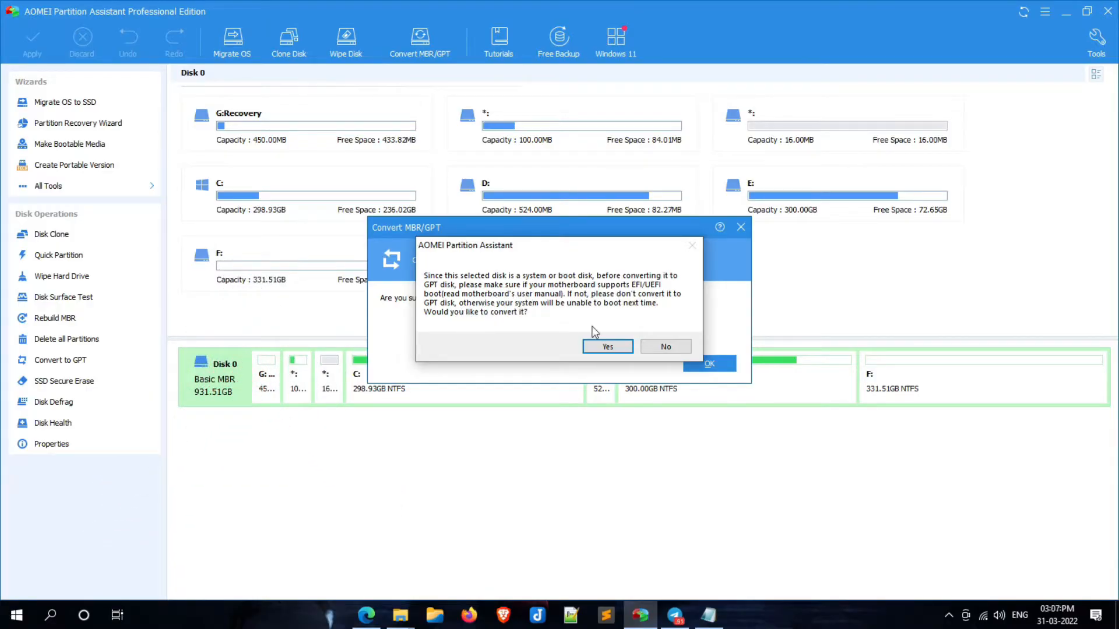
Accept the system-disk warning, apply the Disk 0 MBR-to-GPT conversion, and restart into PreOS mode.
{"action": "left_click", "coordinate": [608, 346]}
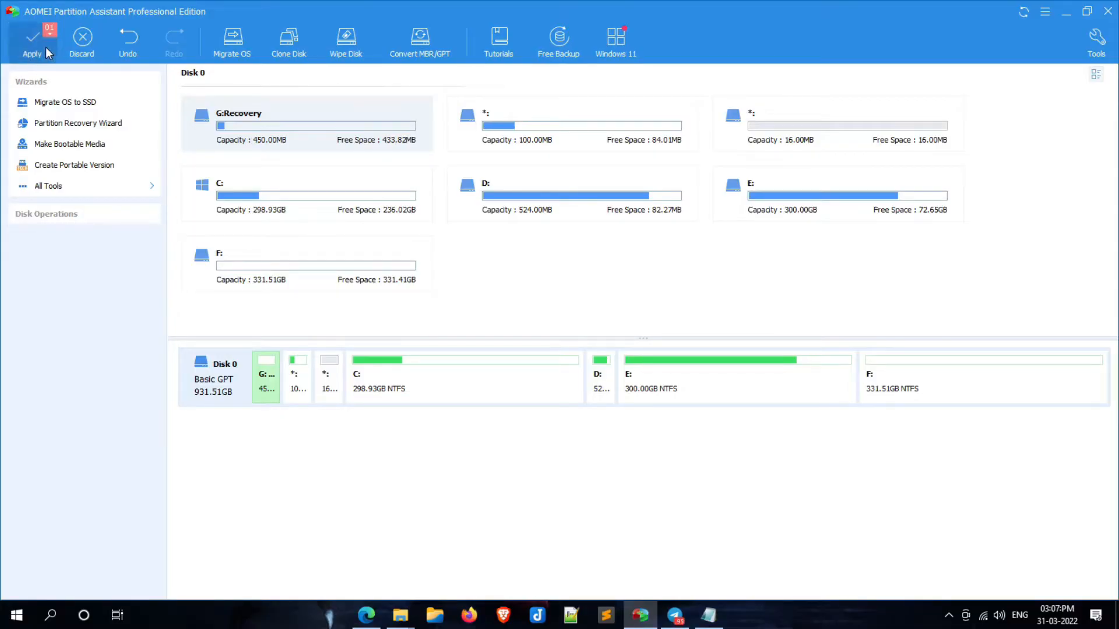
{"action": "left_click", "coordinate": [32, 41]}
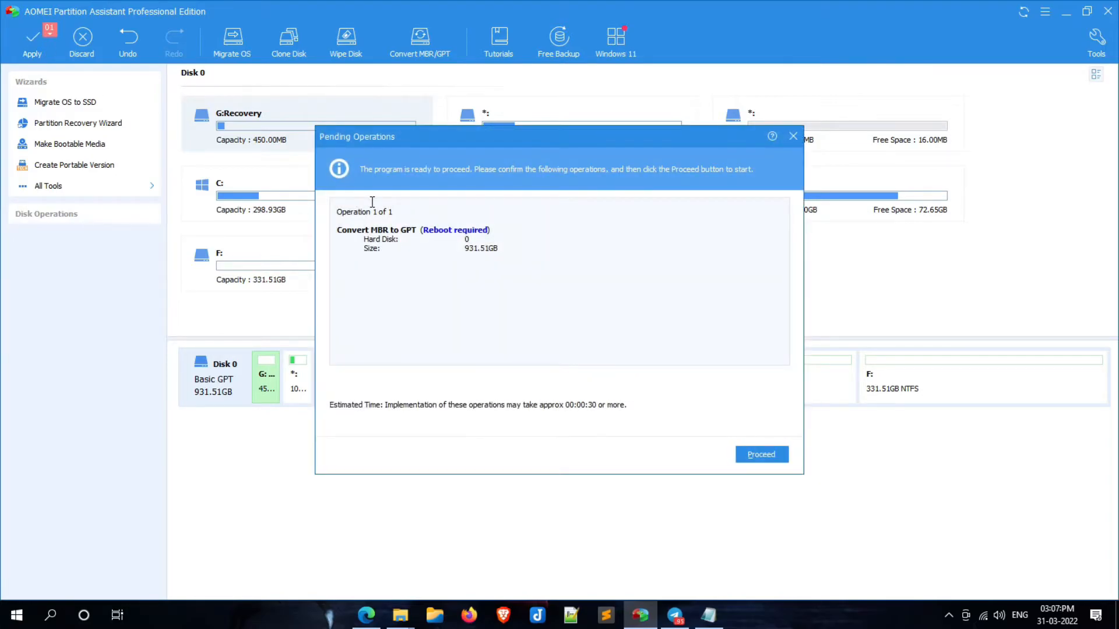
{"action": "mouse_move", "coordinate": [761, 454]}
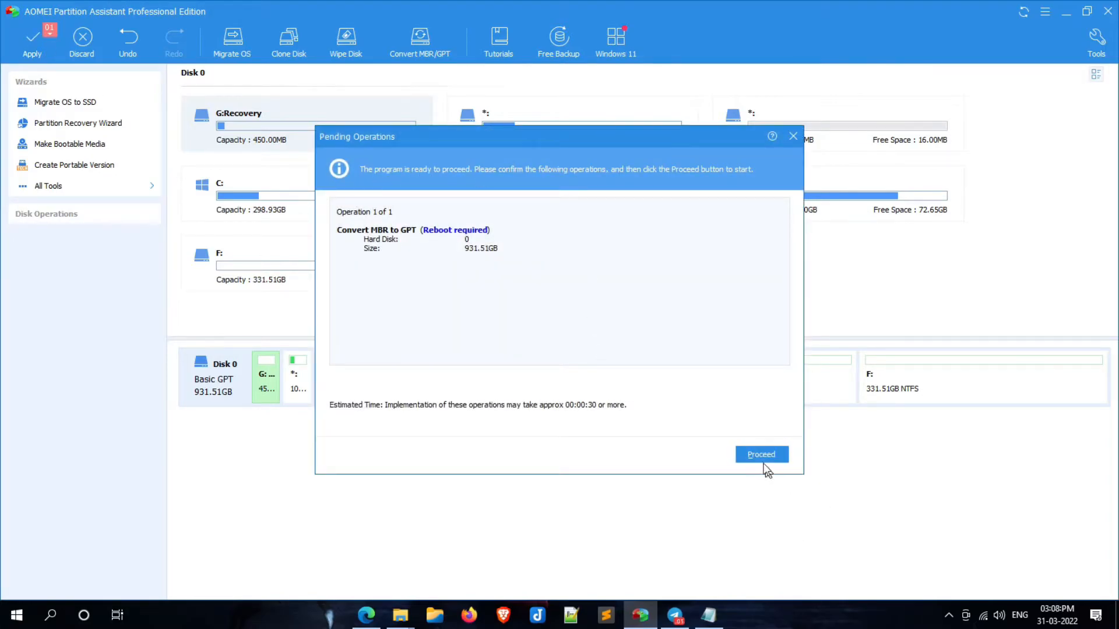
{"action": "left_click", "coordinate": [762, 454]}
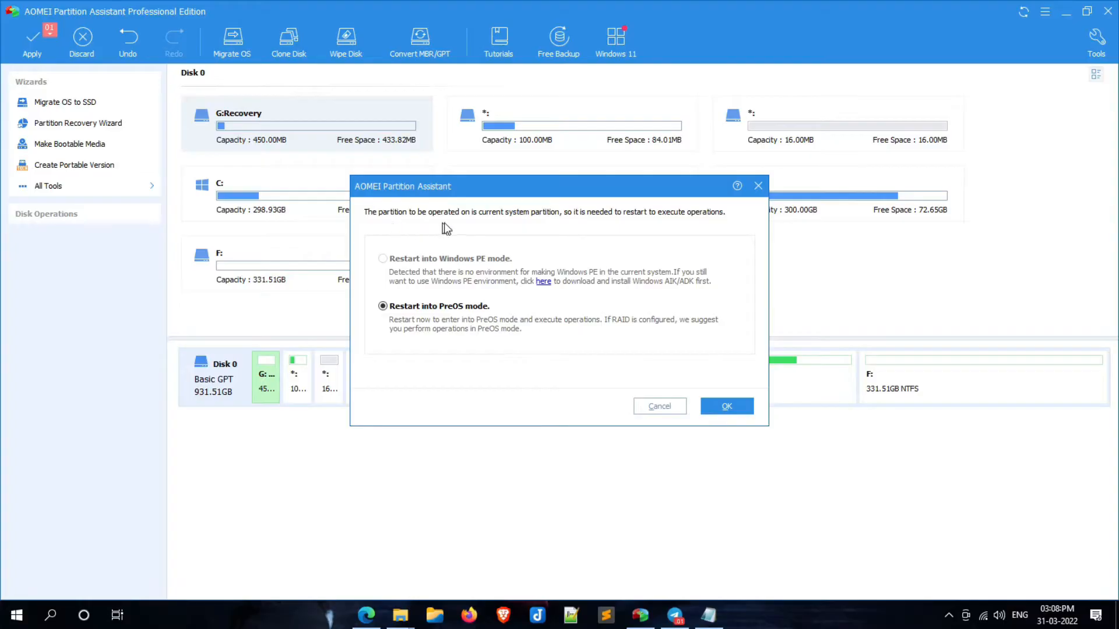
{"action": "mouse_move", "coordinate": [697, 223]}
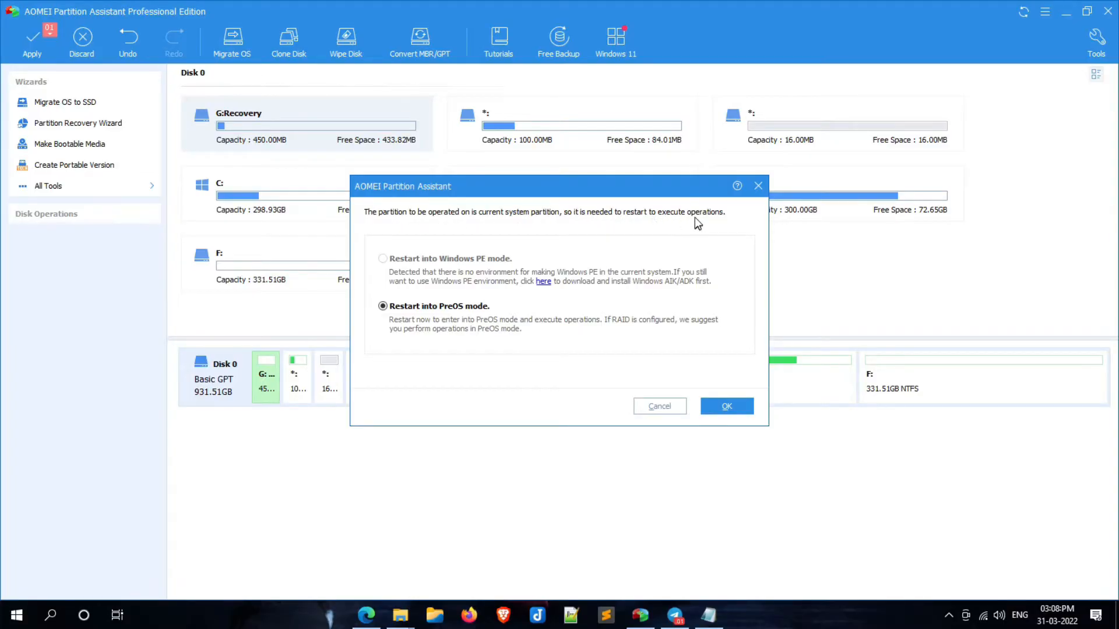
{"action": "mouse_move", "coordinate": [425, 321]}
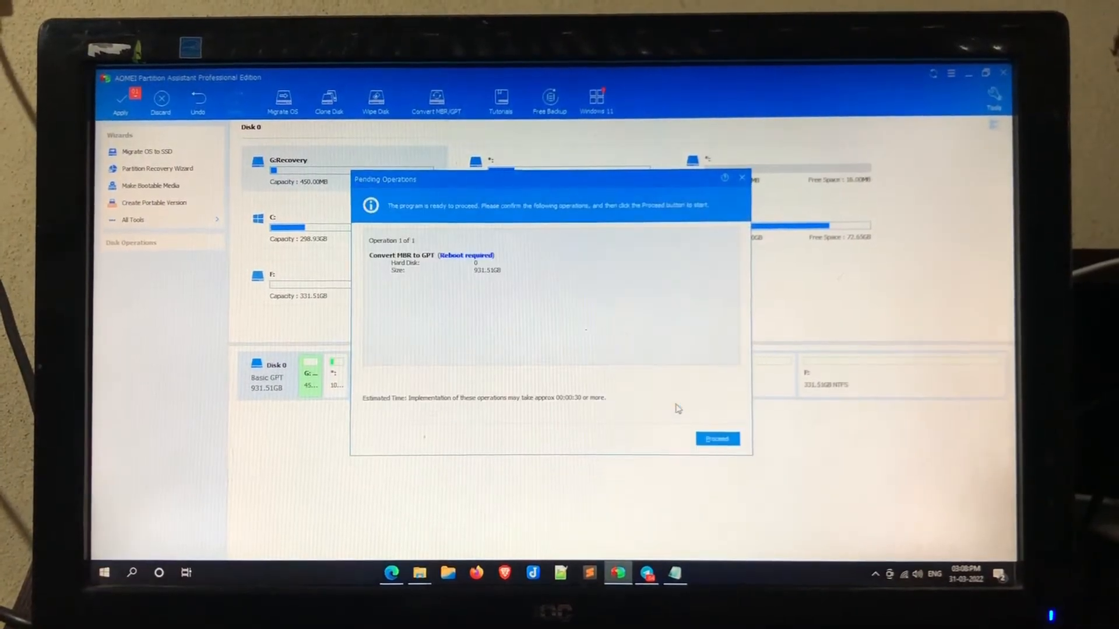
{"action": "left_click", "coordinate": [717, 438]}
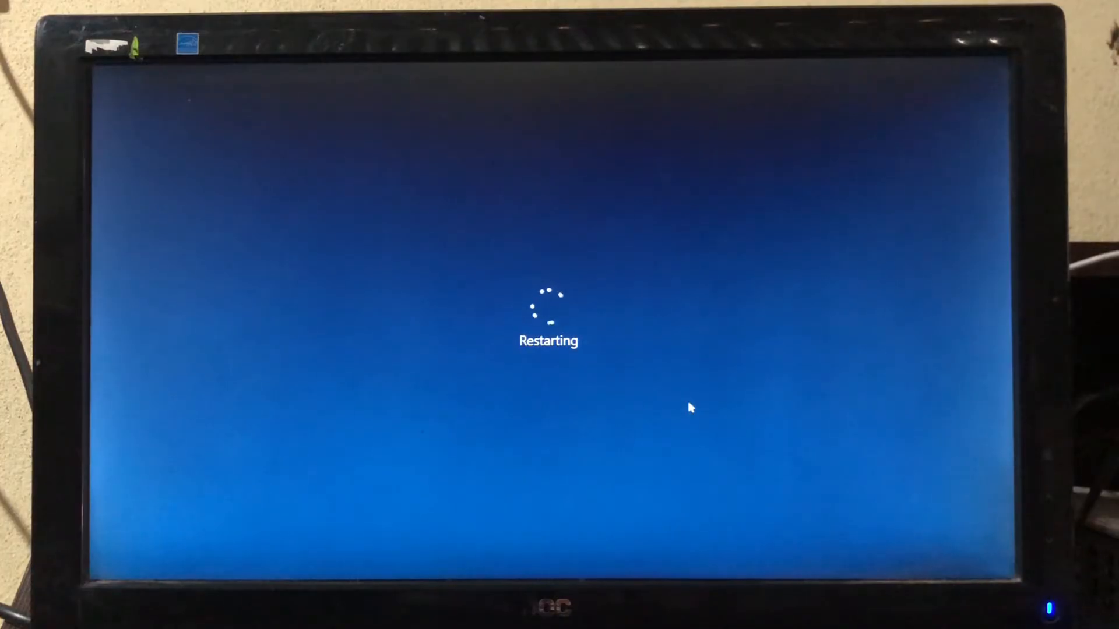